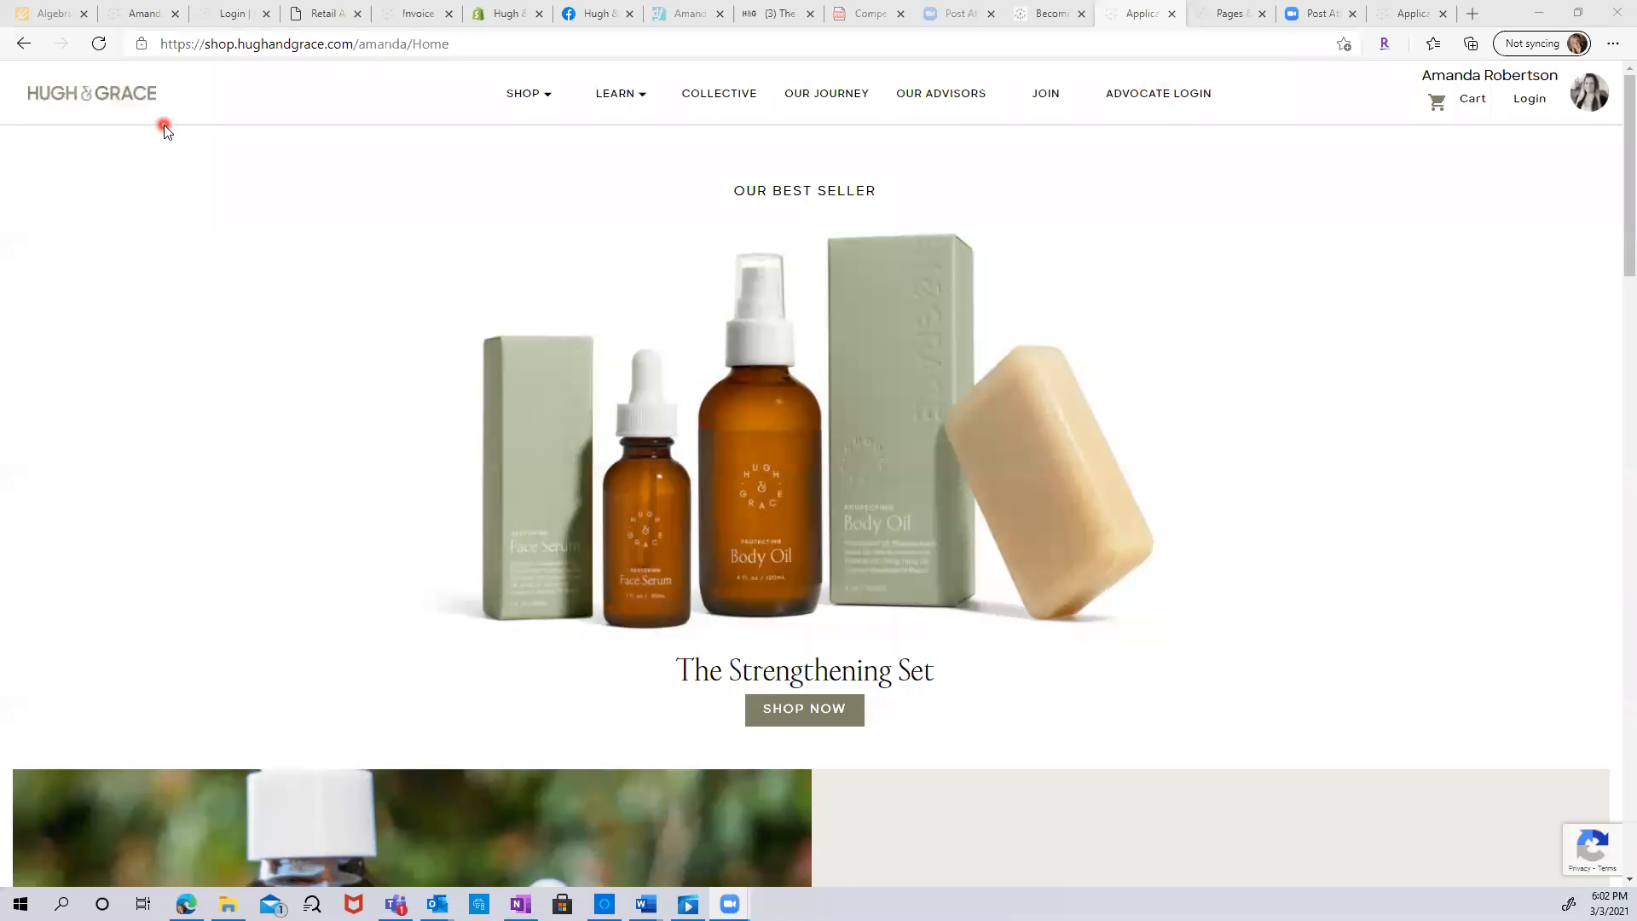
mouse_move(922, 144)
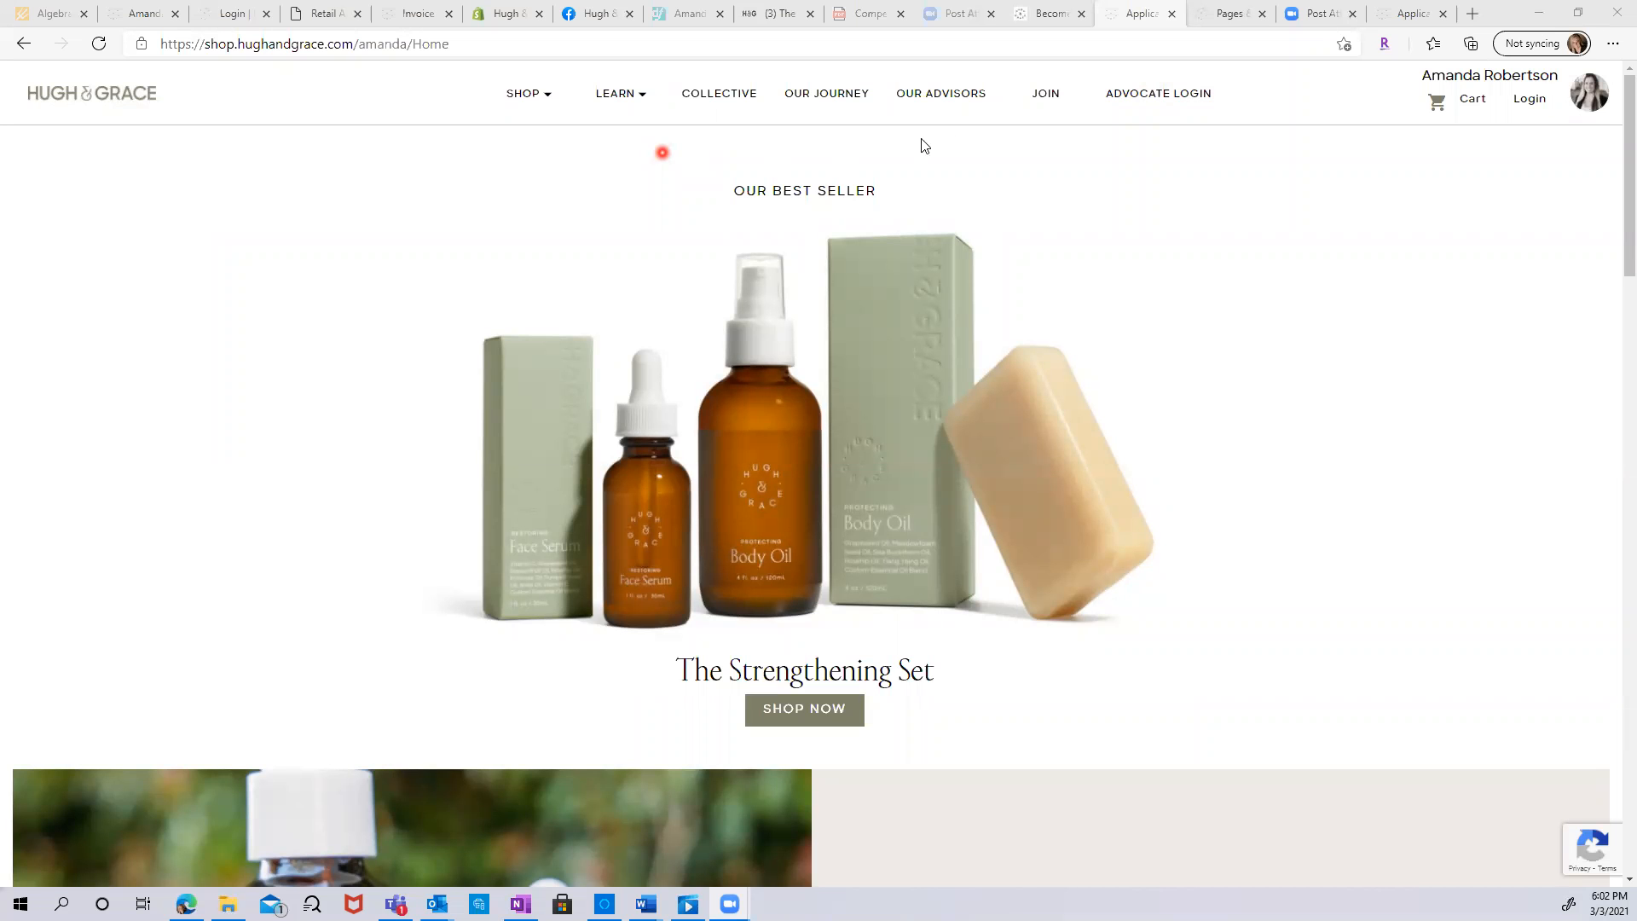
mouse_move(1045, 93)
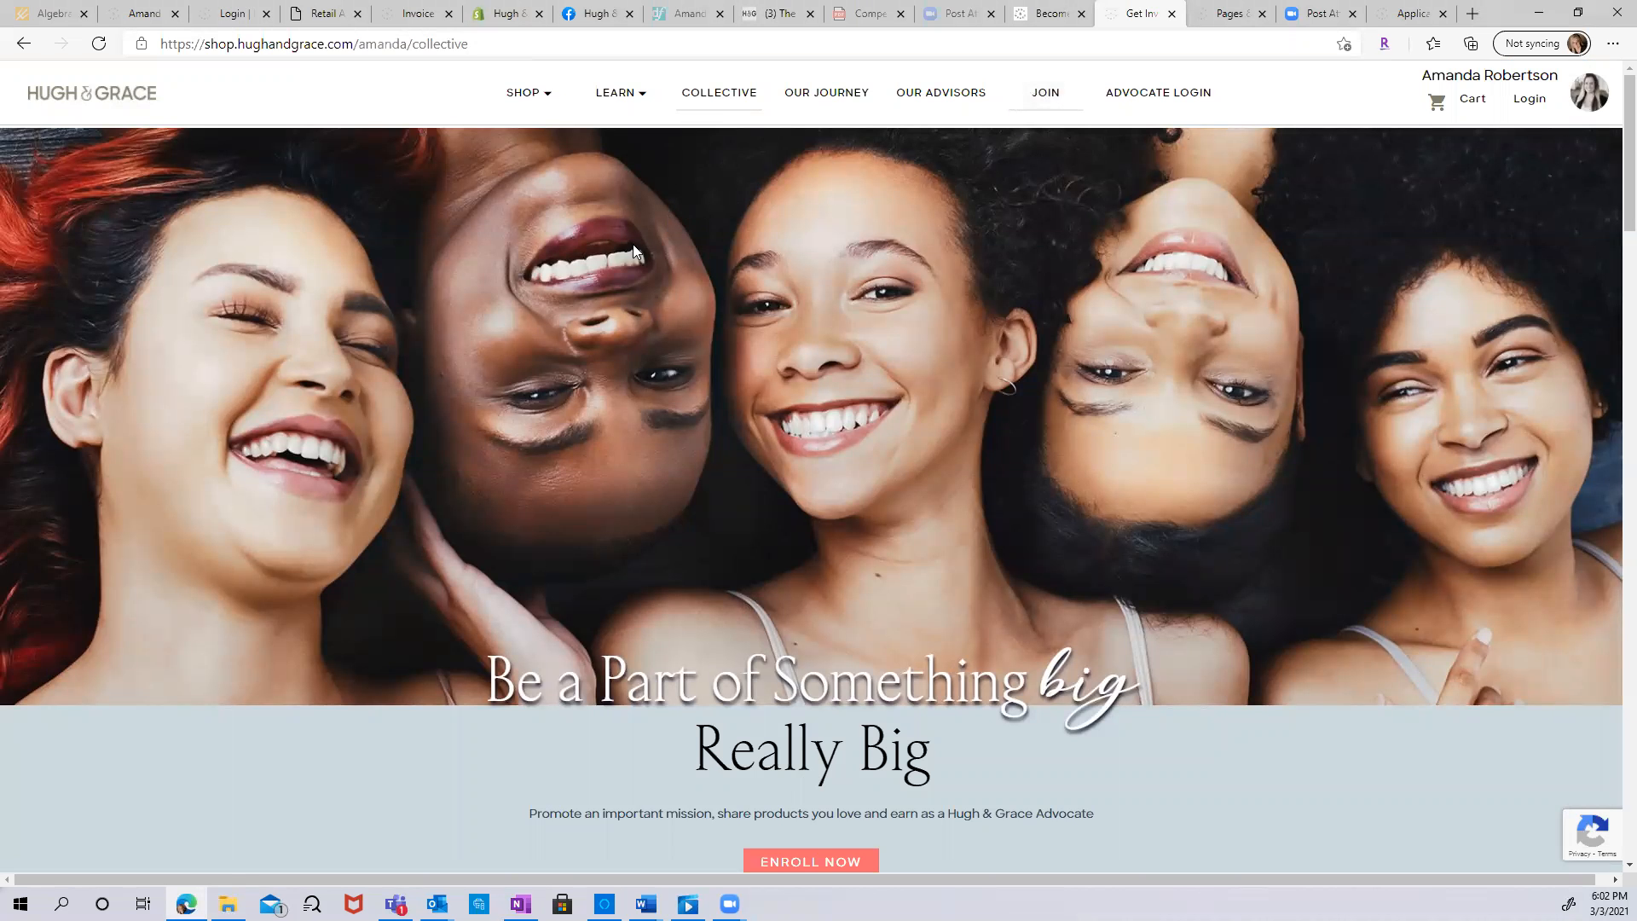
Scroll the Collective page to the Virtual $45, Lite $125 and Strong $195 starter kits.
scroll(down, 3)
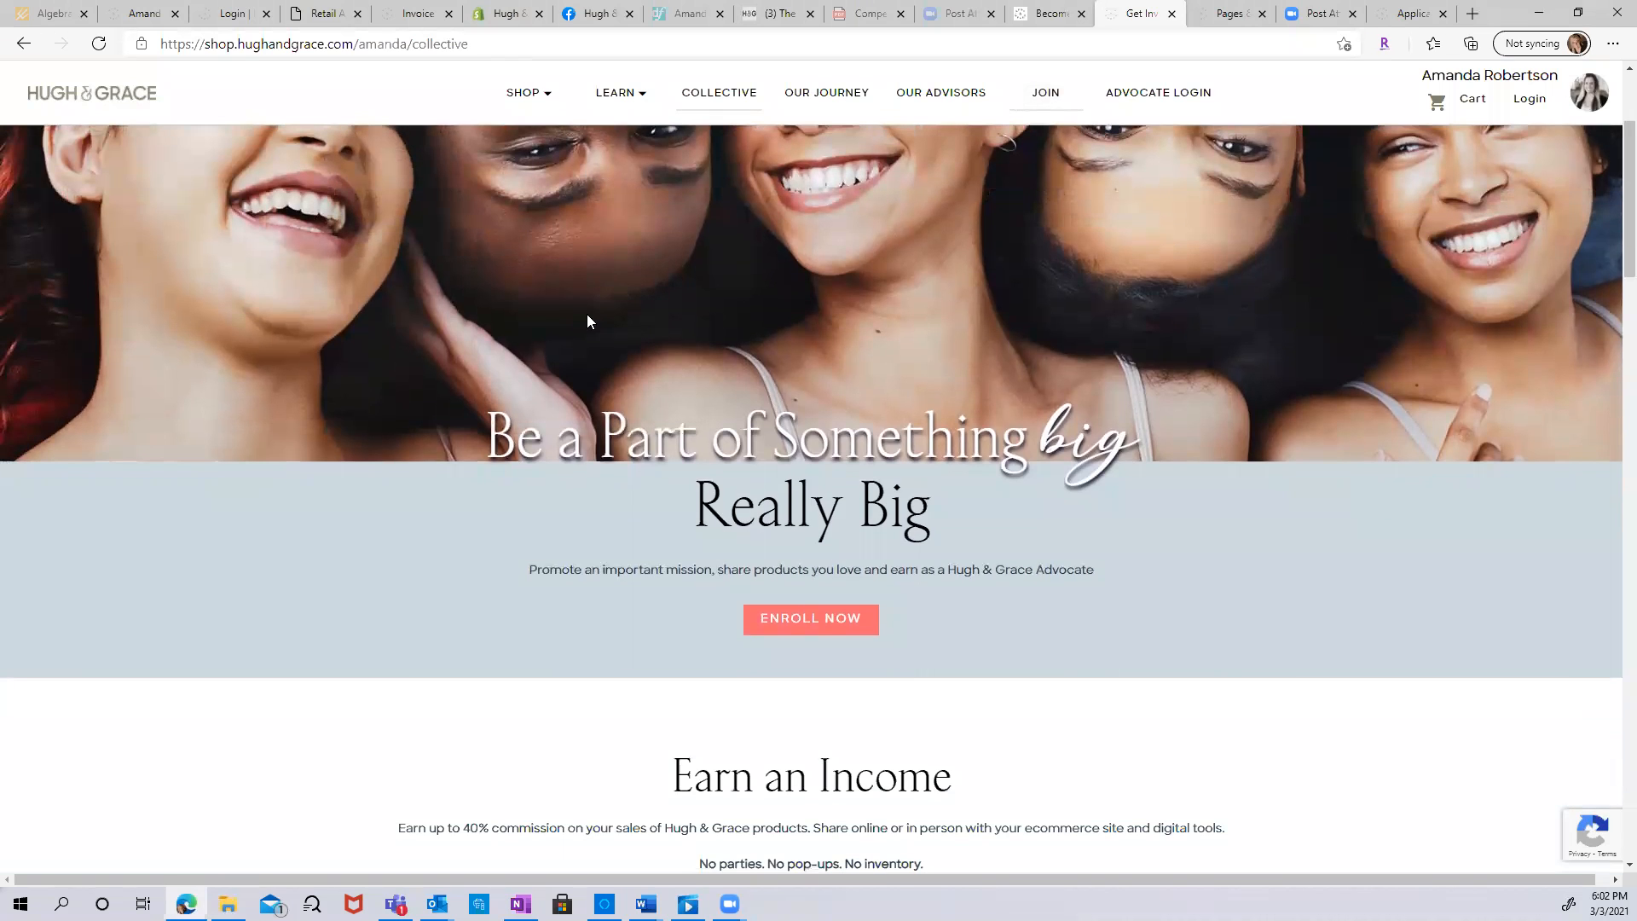
scroll(down, 3)
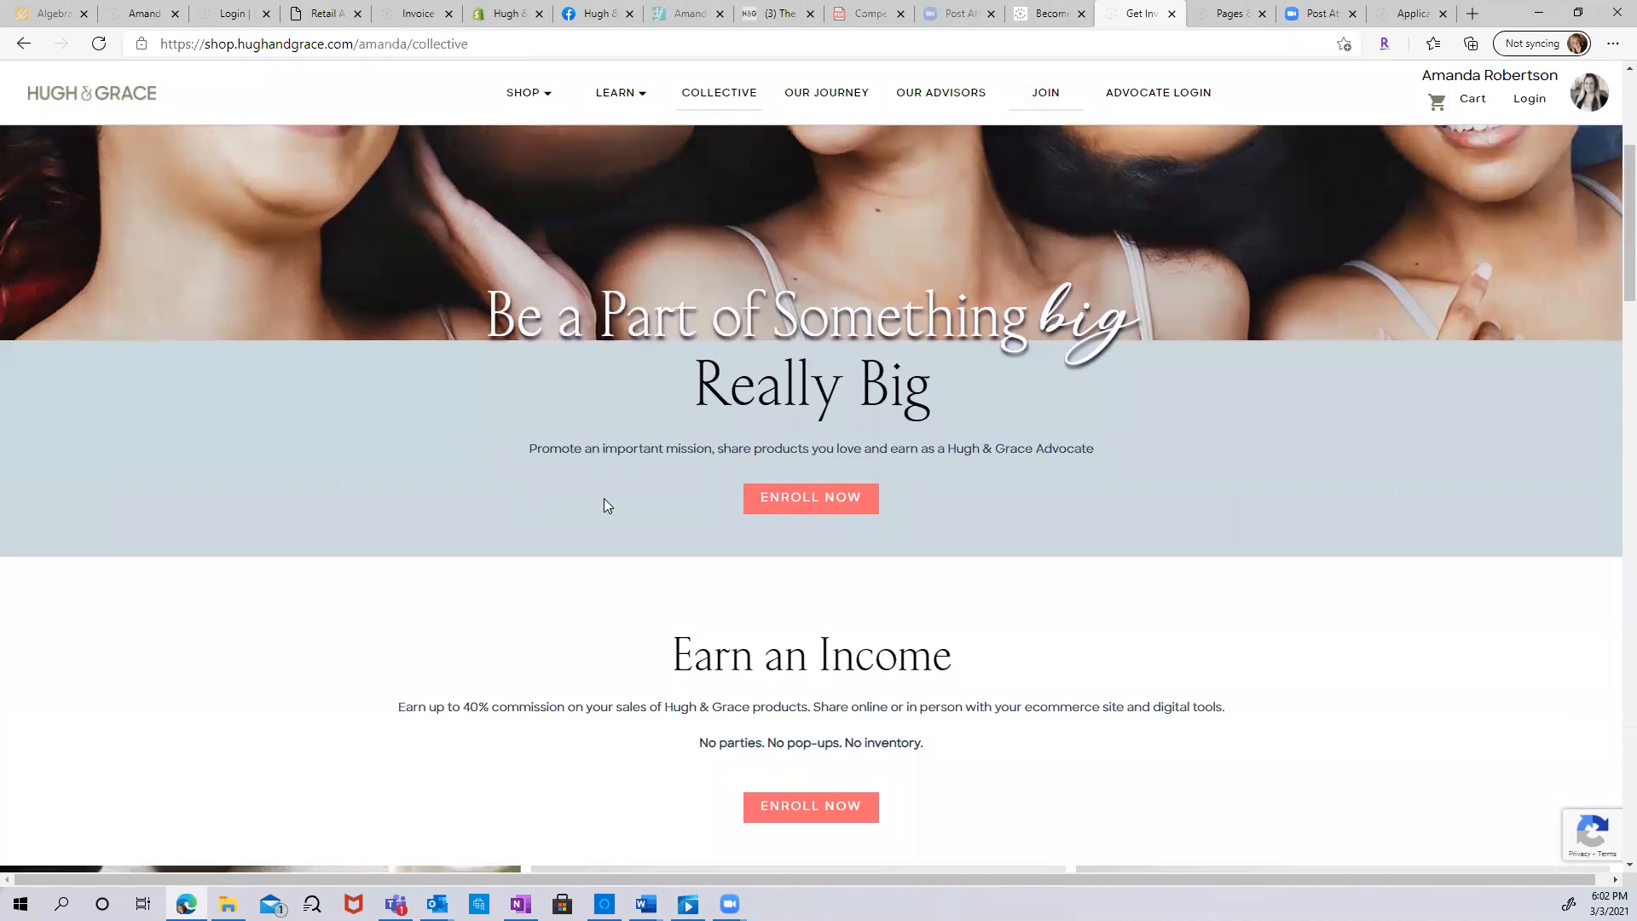
mouse_move(762, 572)
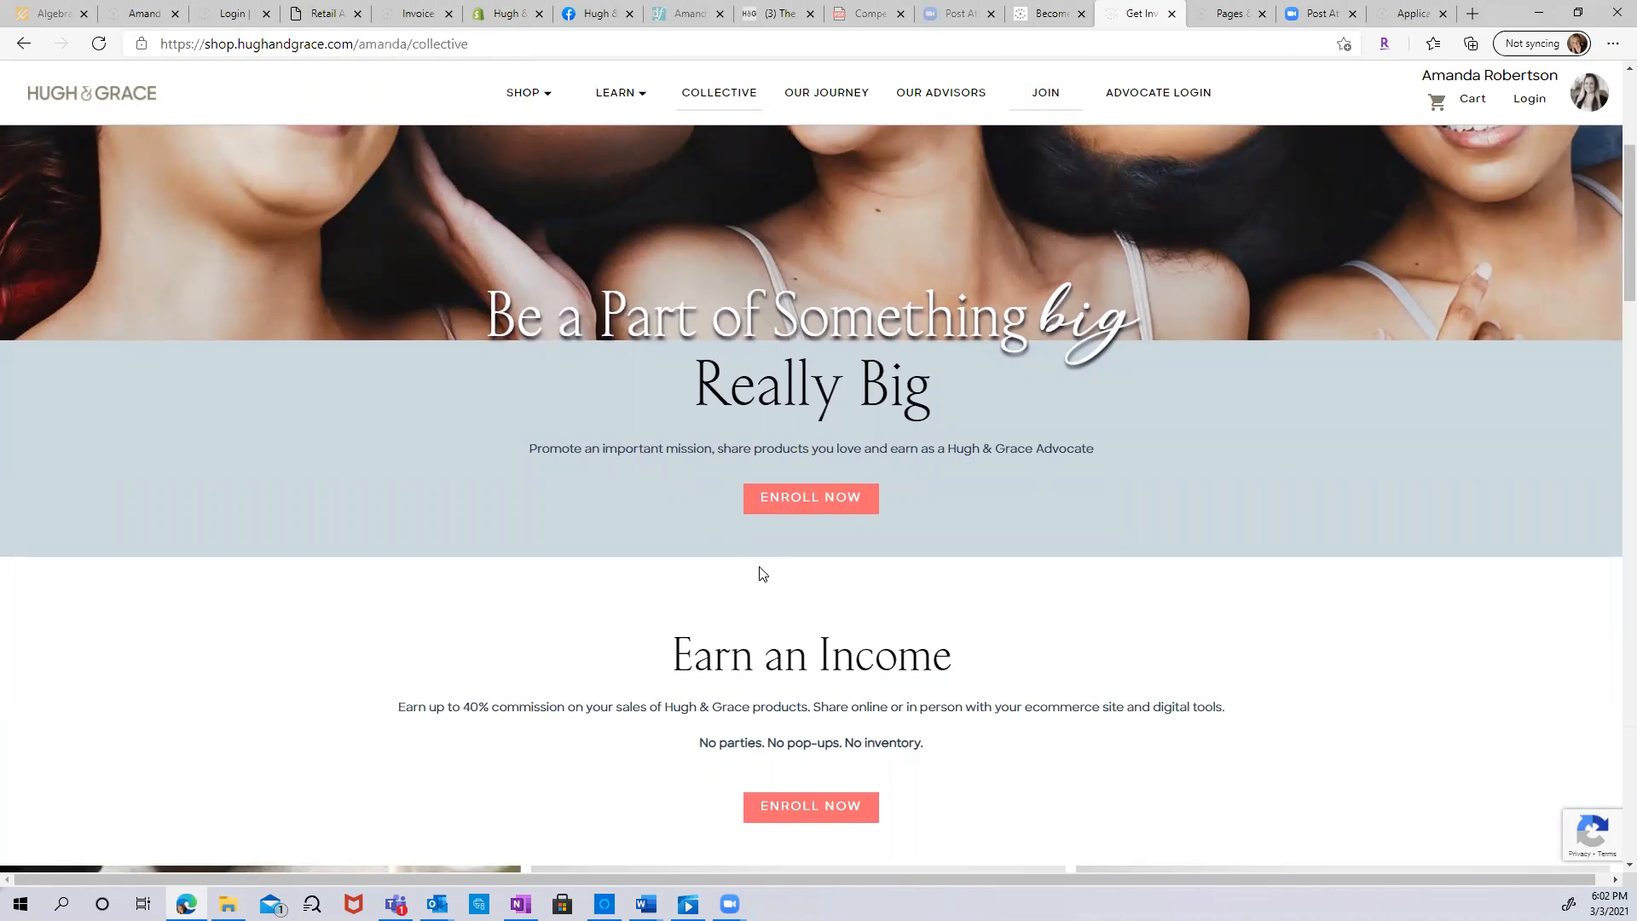
scroll(down, 3)
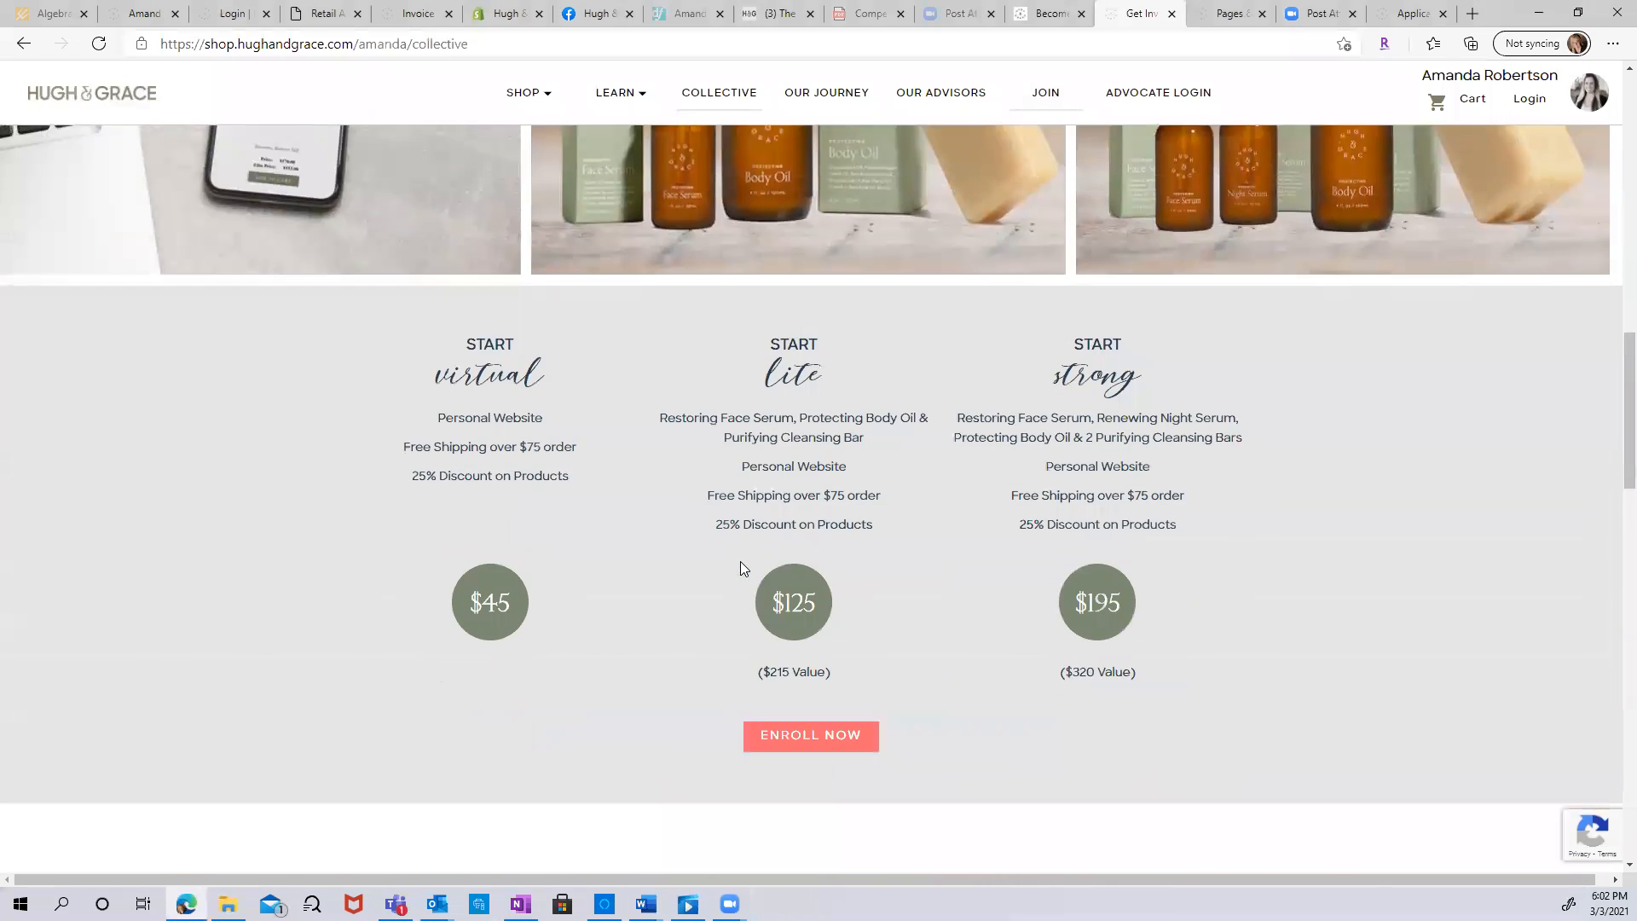
Start the advocate enrollment application with ENROLL NOW.
click(810, 735)
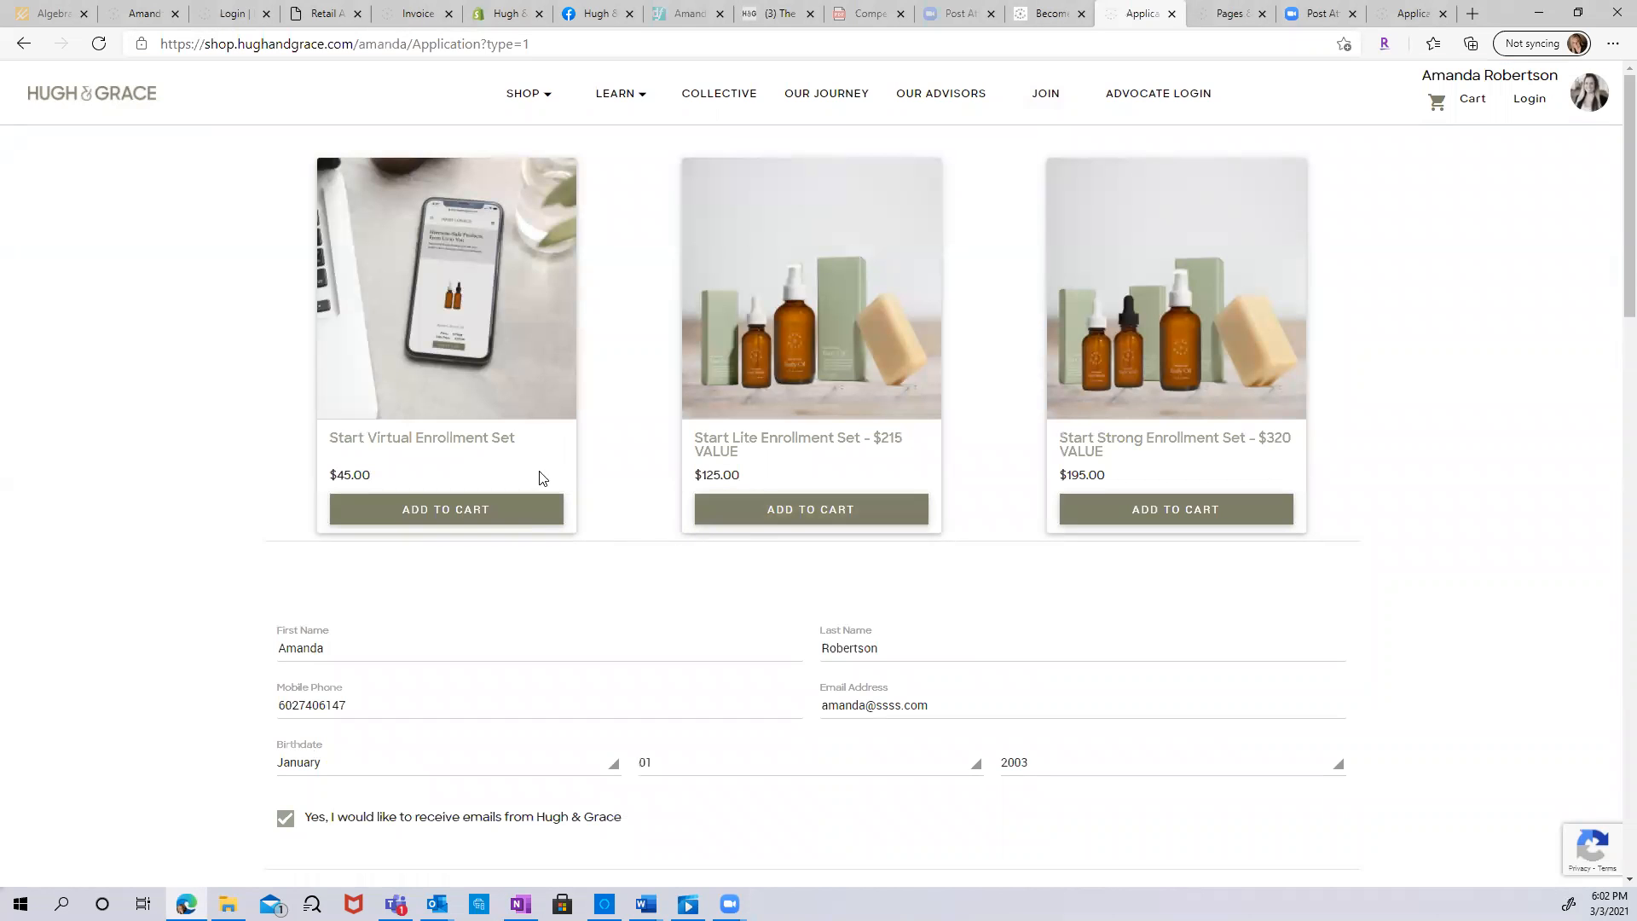
mouse_move(399, 436)
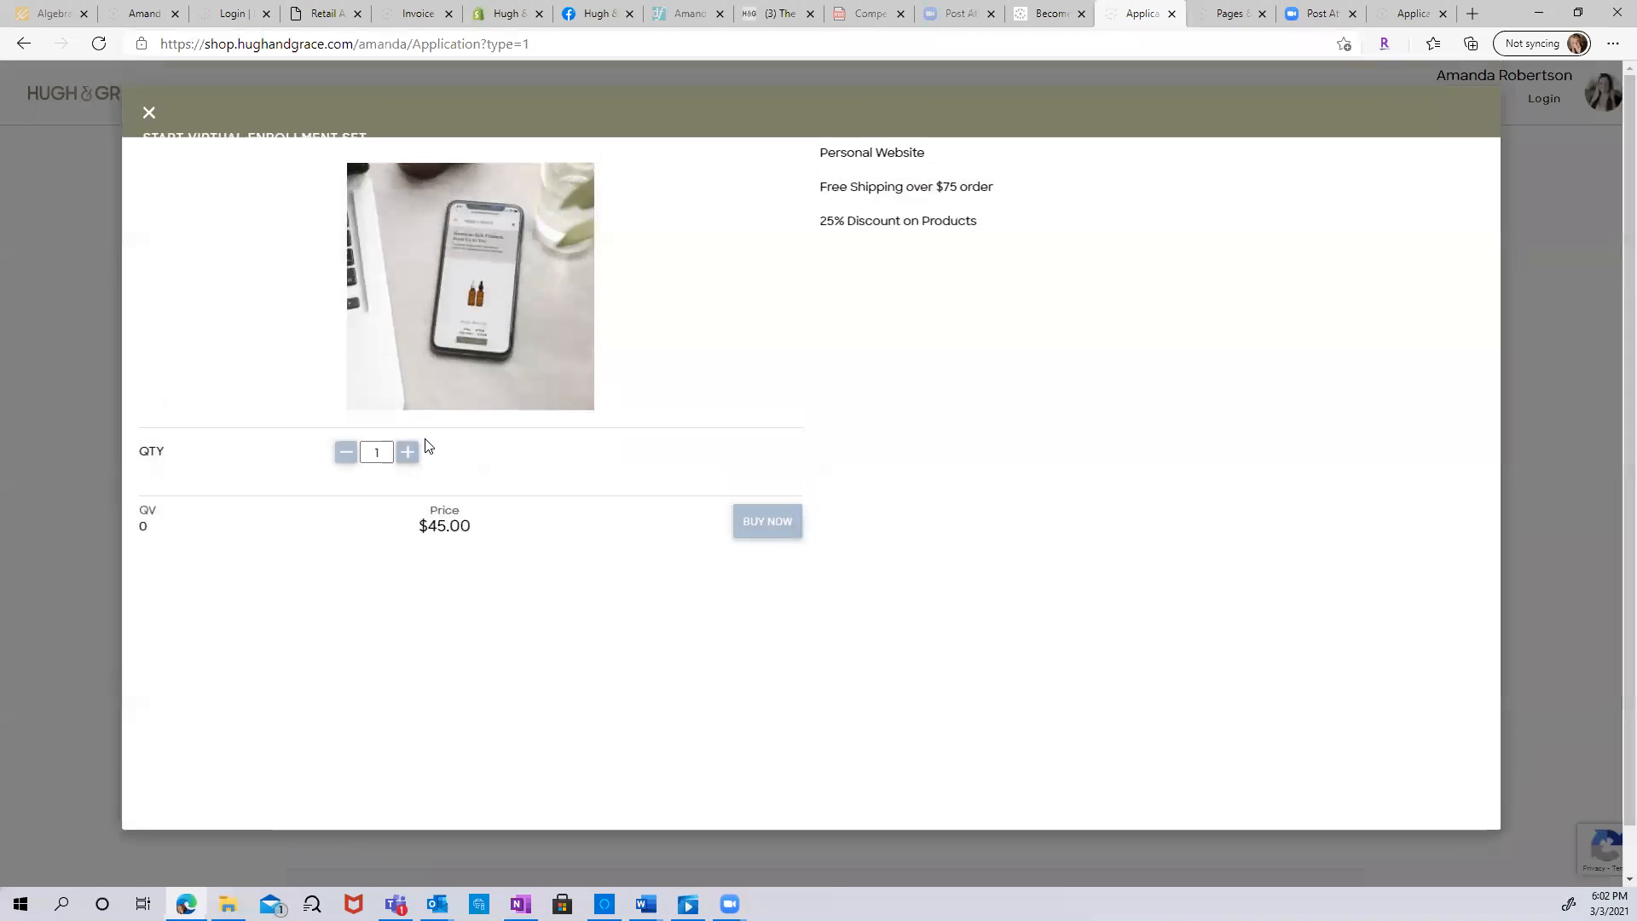
mouse_move(759, 321)
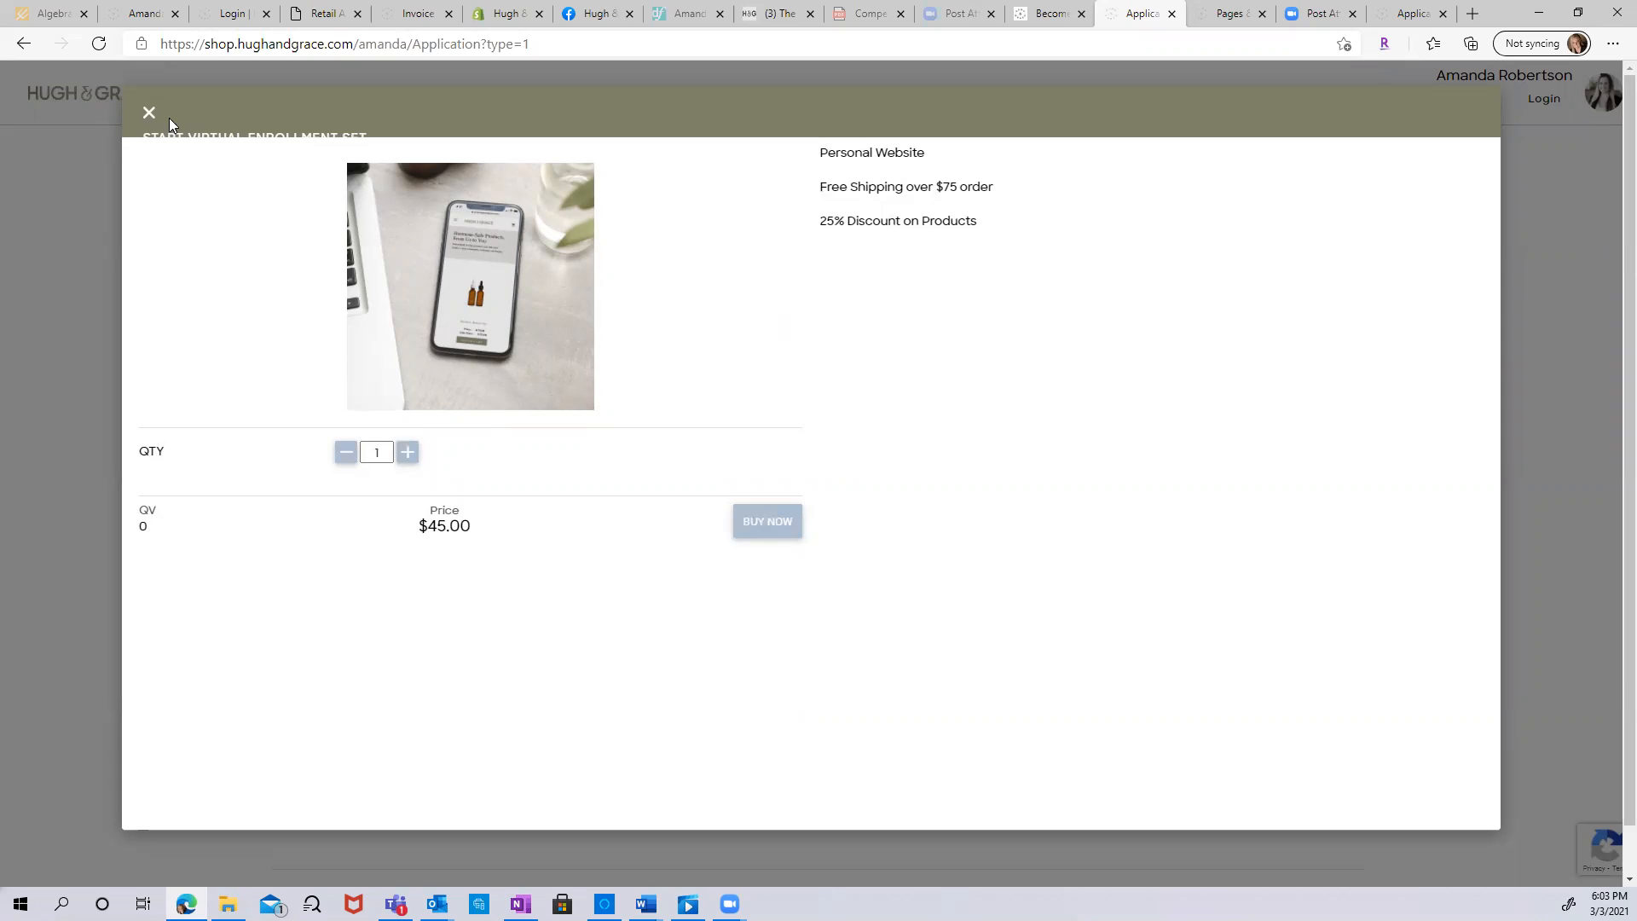
Close the Start Virtual Enrollment Set details popup.
click(148, 113)
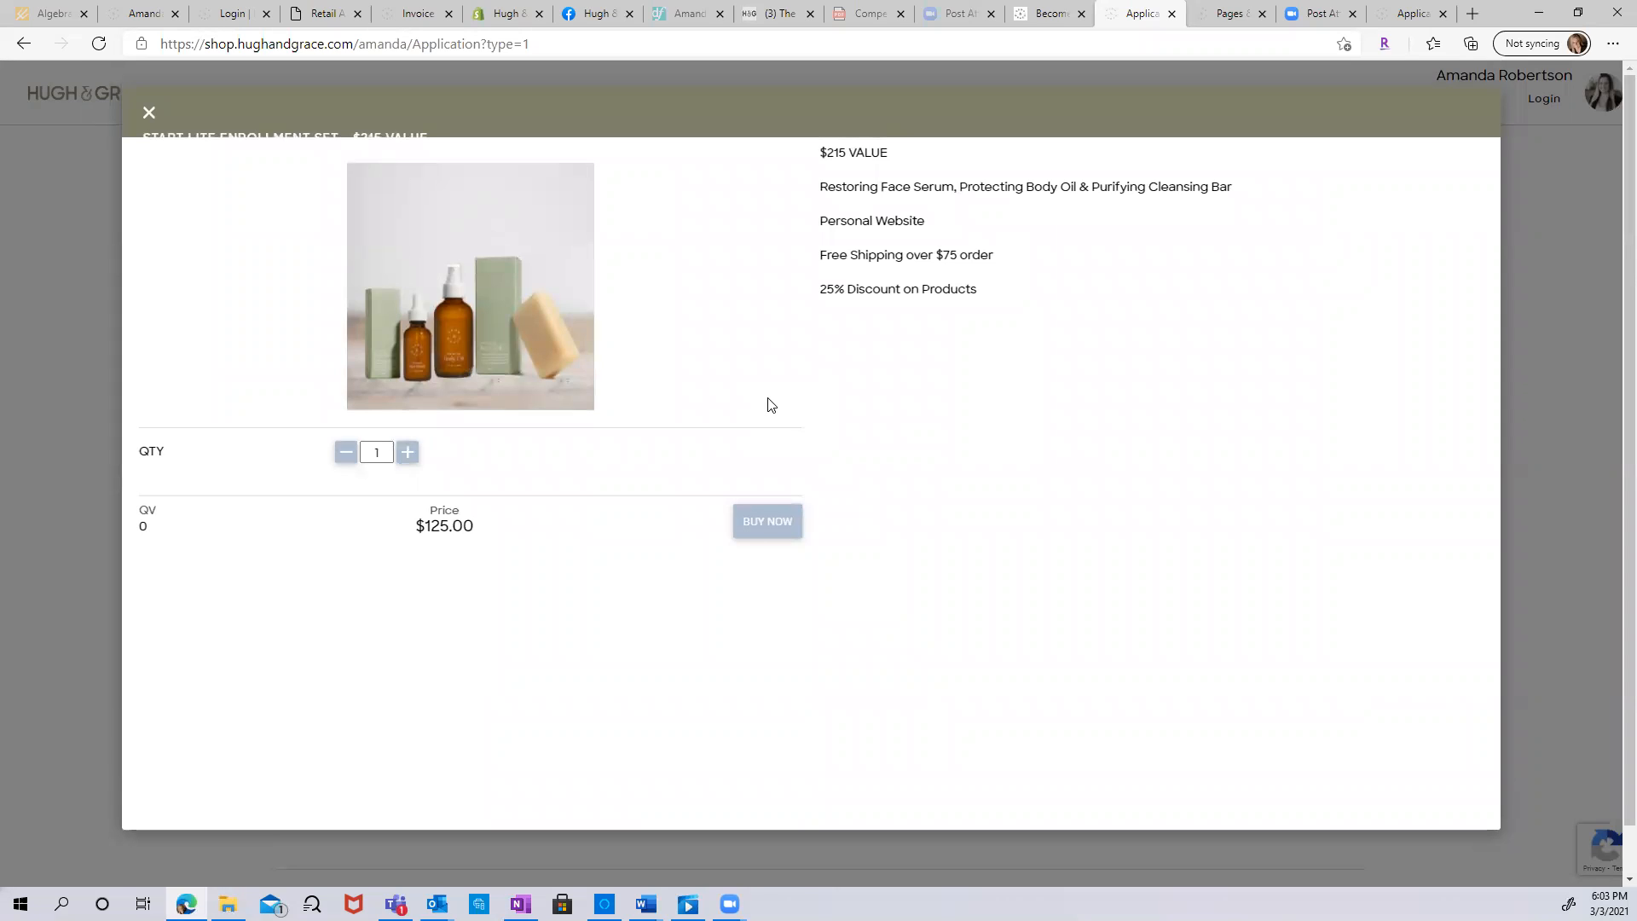
mouse_move(829, 243)
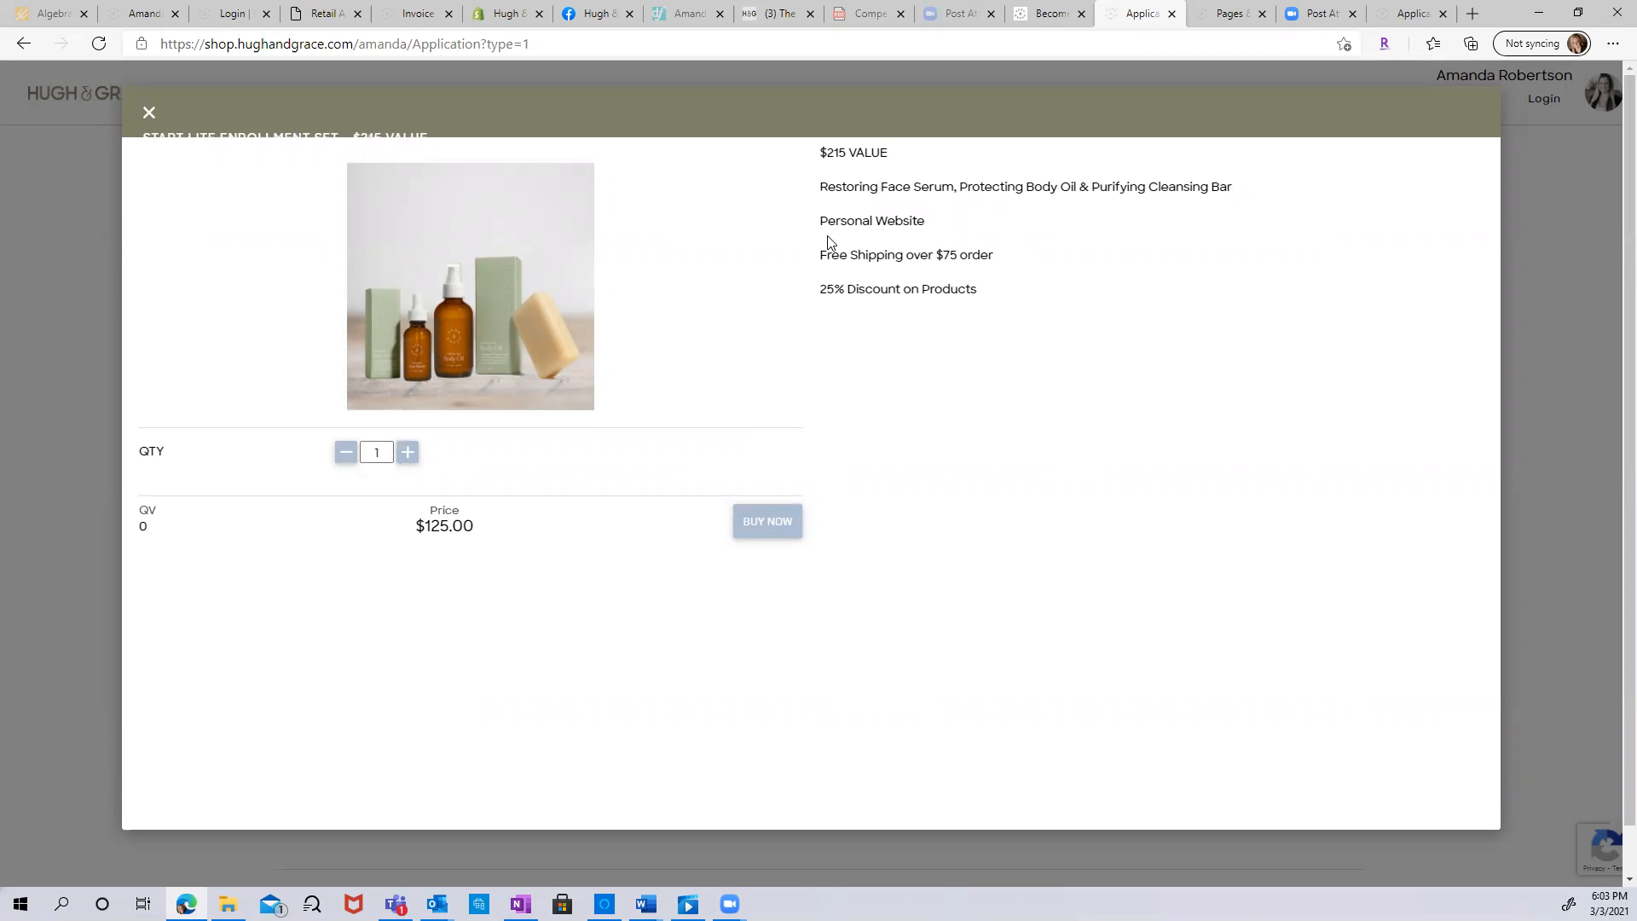
mouse_move(864, 192)
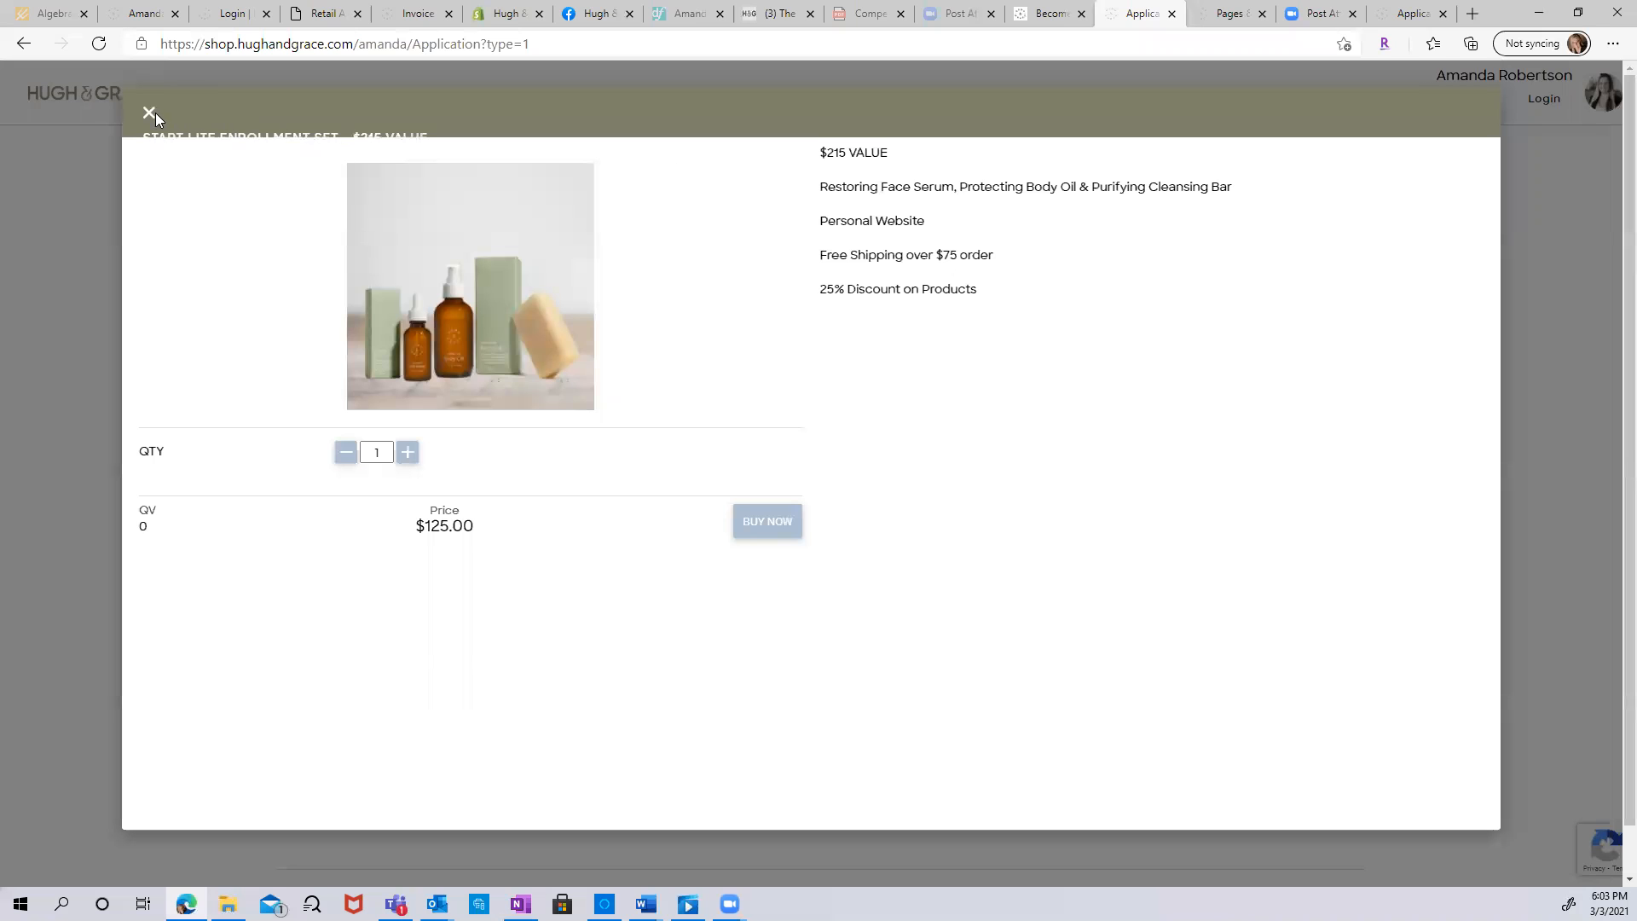
Close the Start Lite Enrollment Set details popup.
click(149, 112)
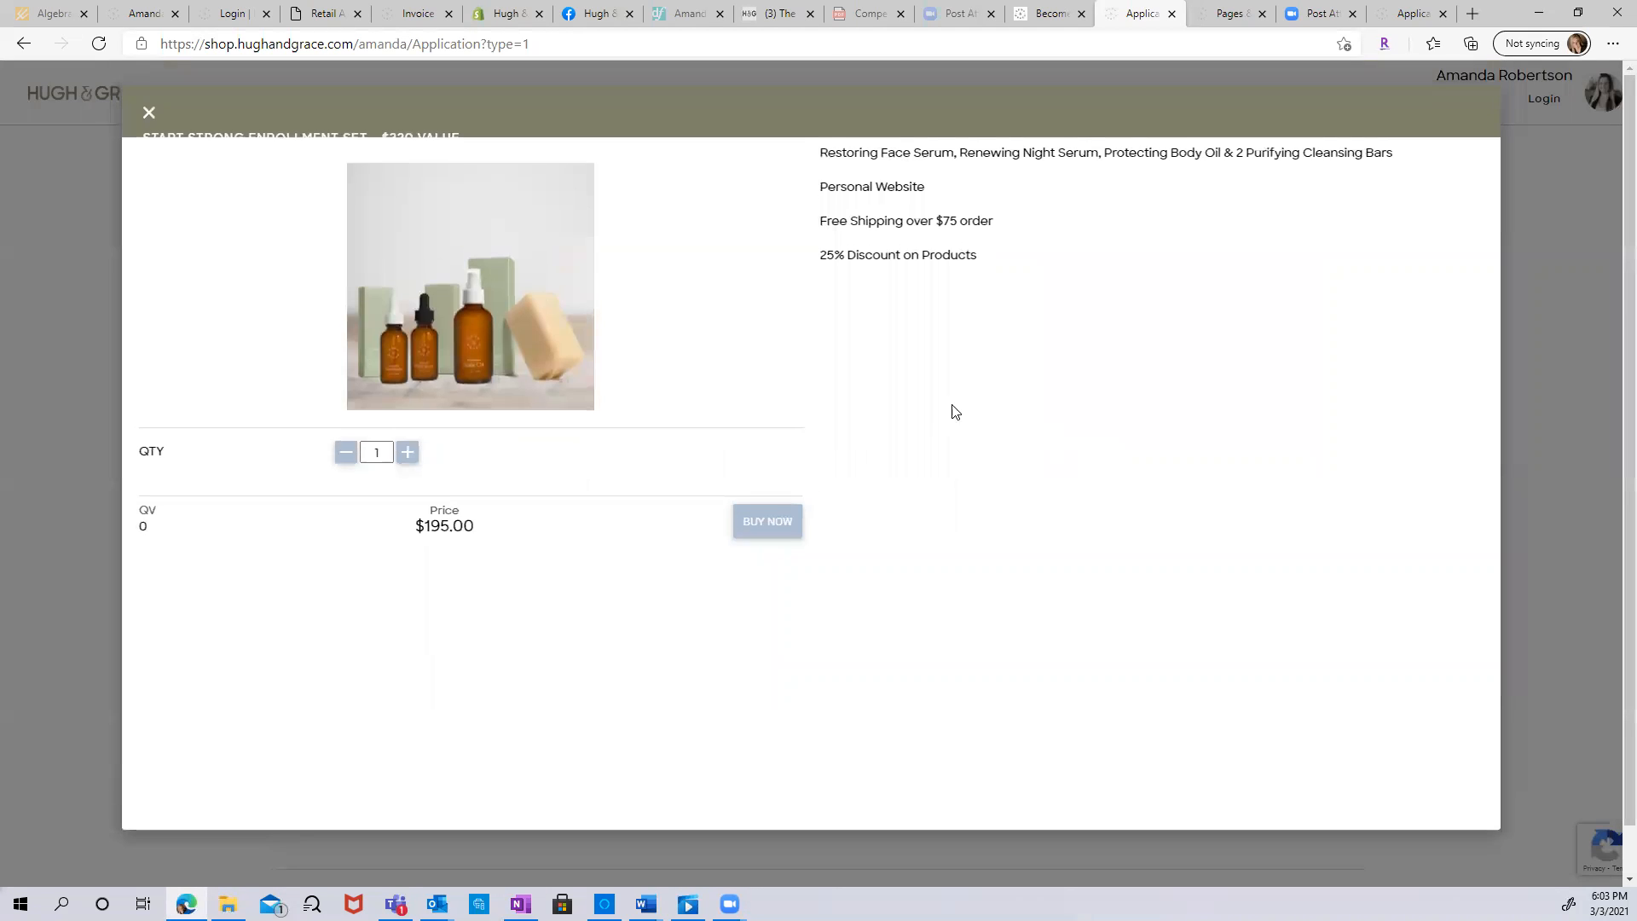
mouse_move(921, 409)
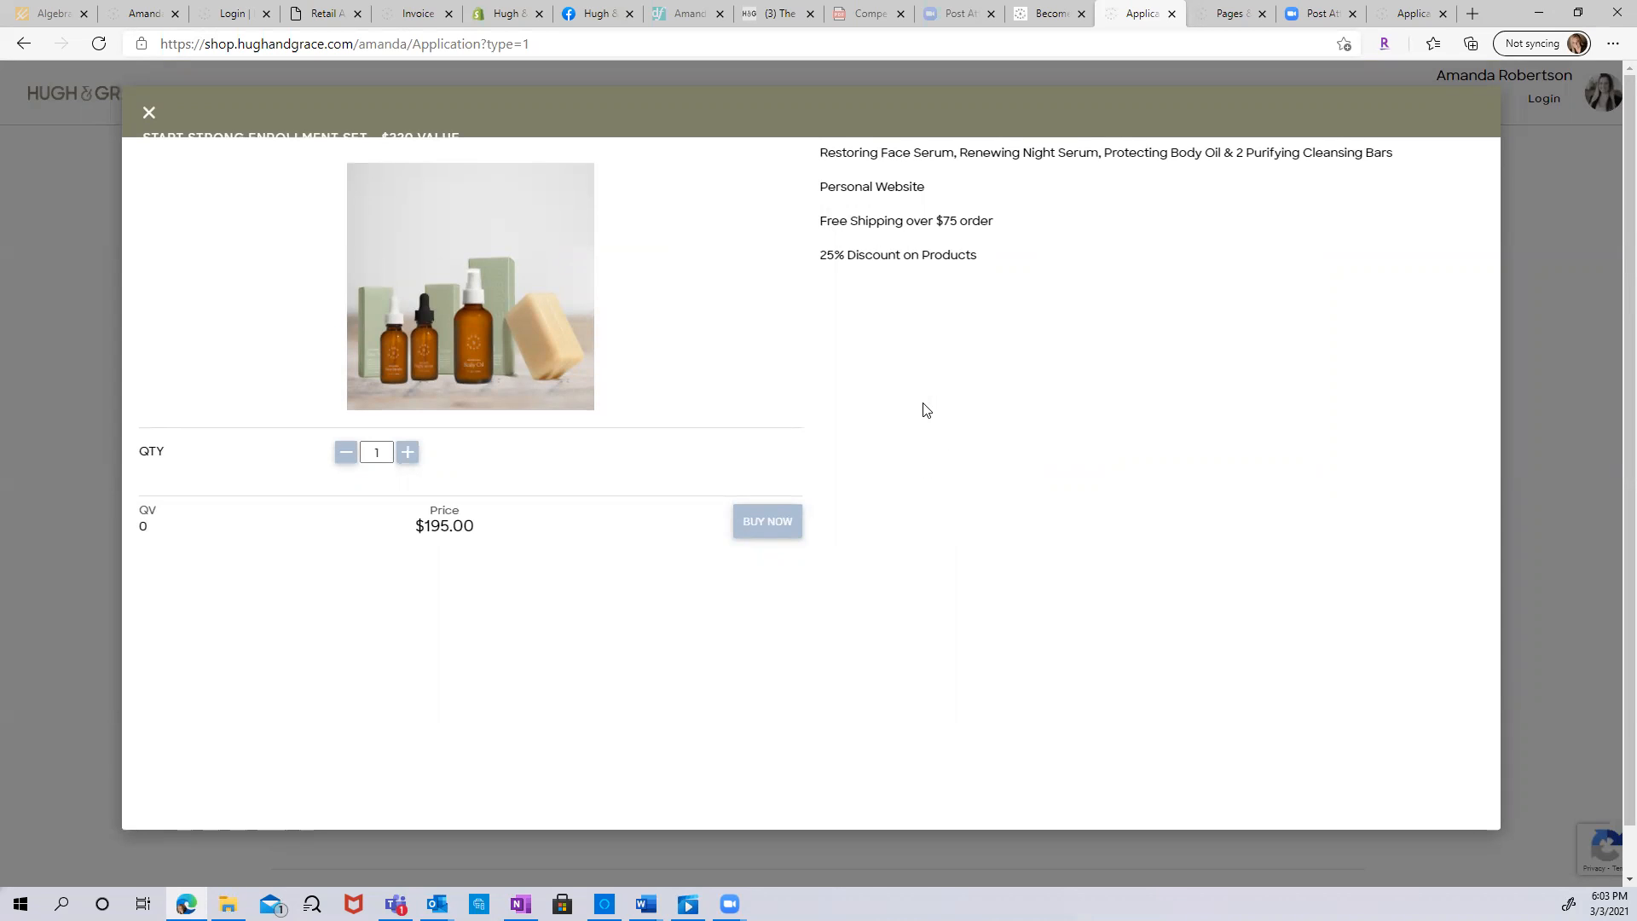
mouse_move(871, 206)
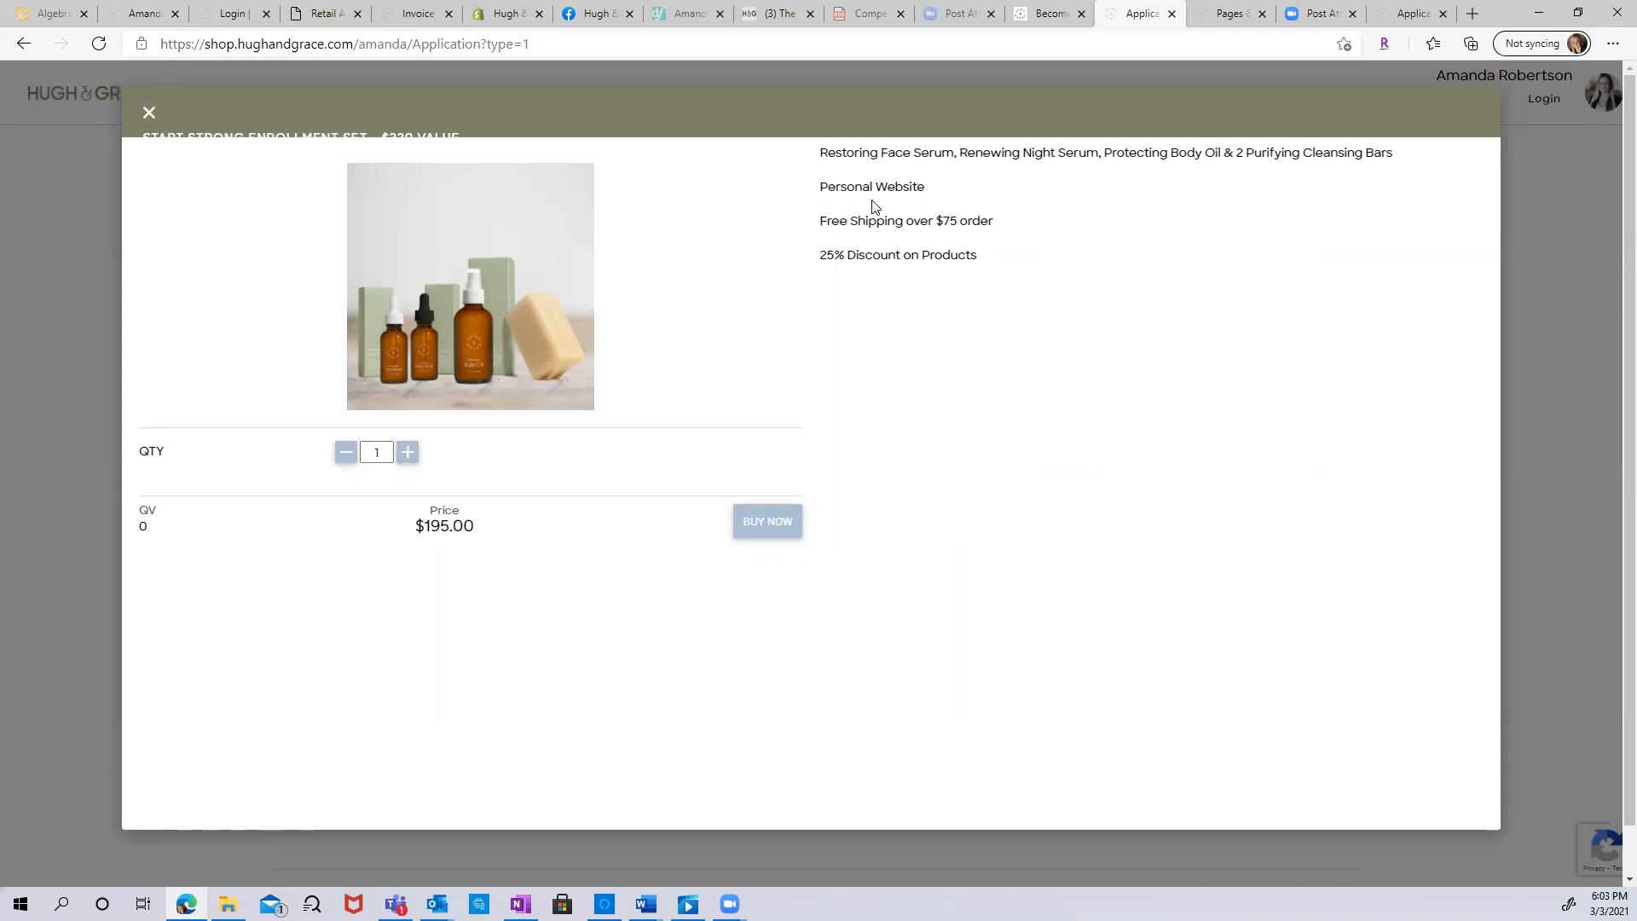
mouse_move(973, 148)
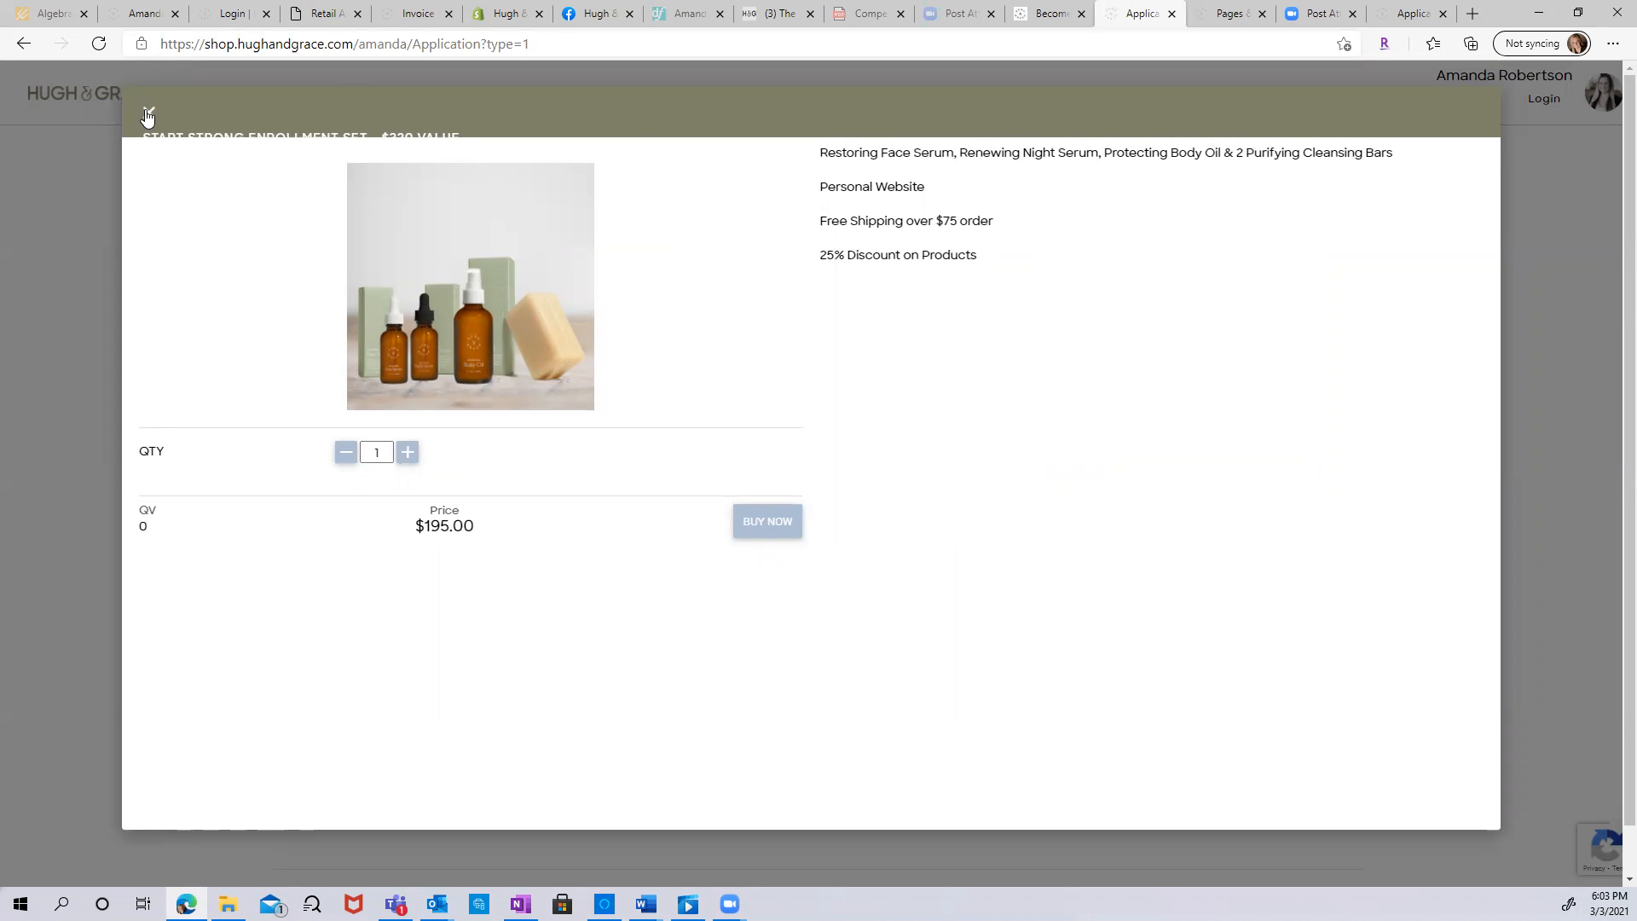
Close the Strong set details and add the $125 Start Lite Enrollment Set to the cart.
click(146, 115)
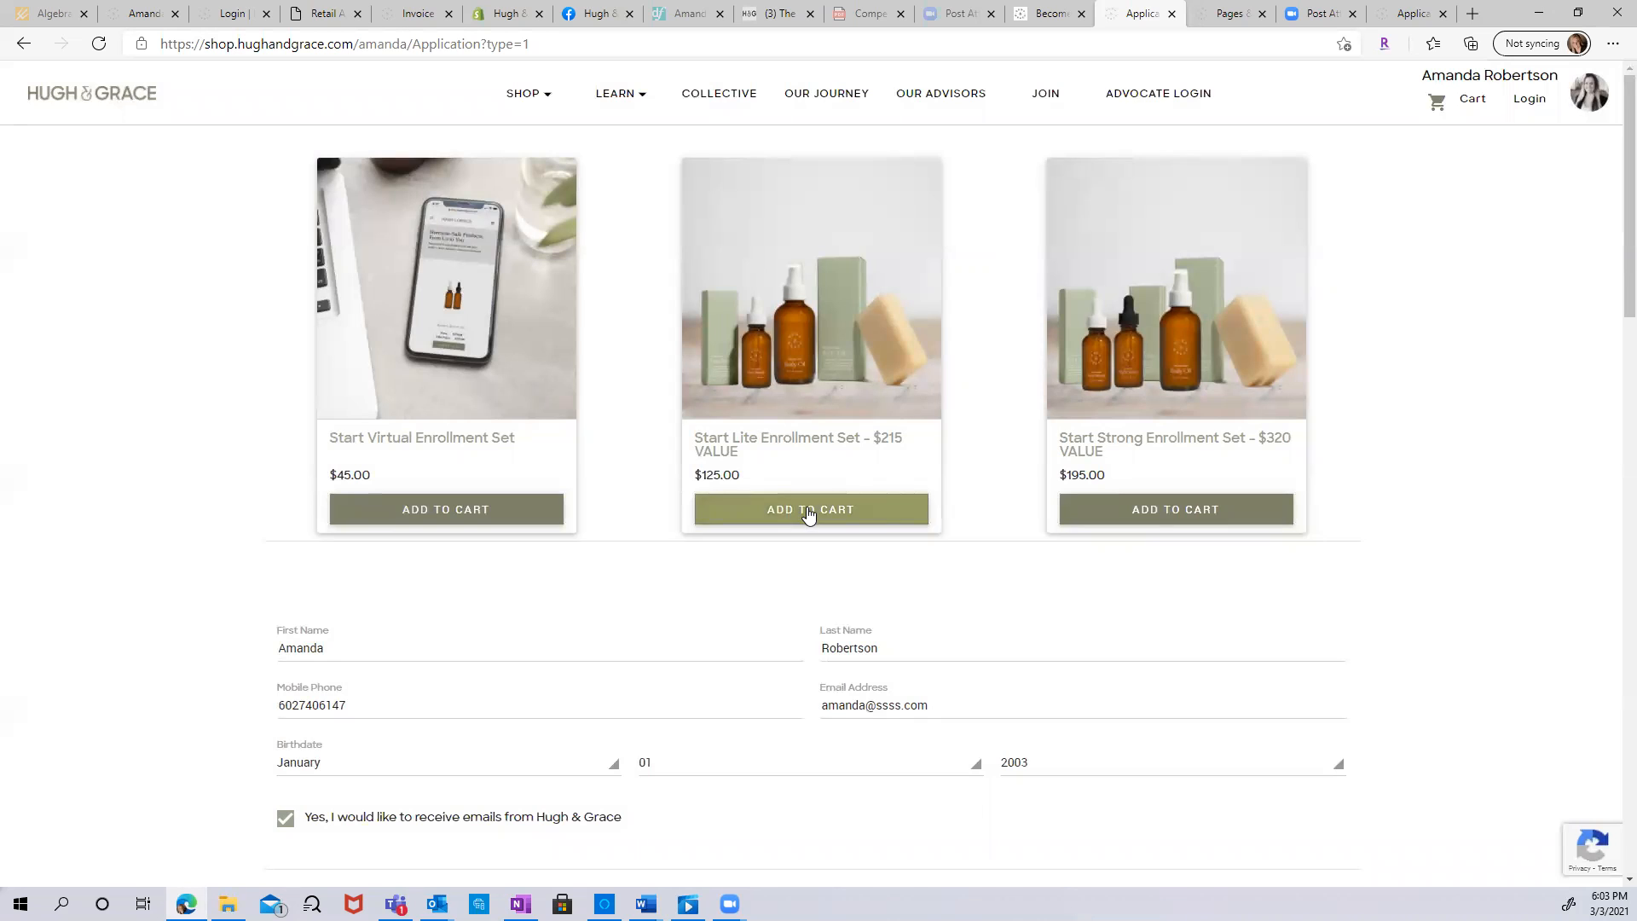
click(810, 510)
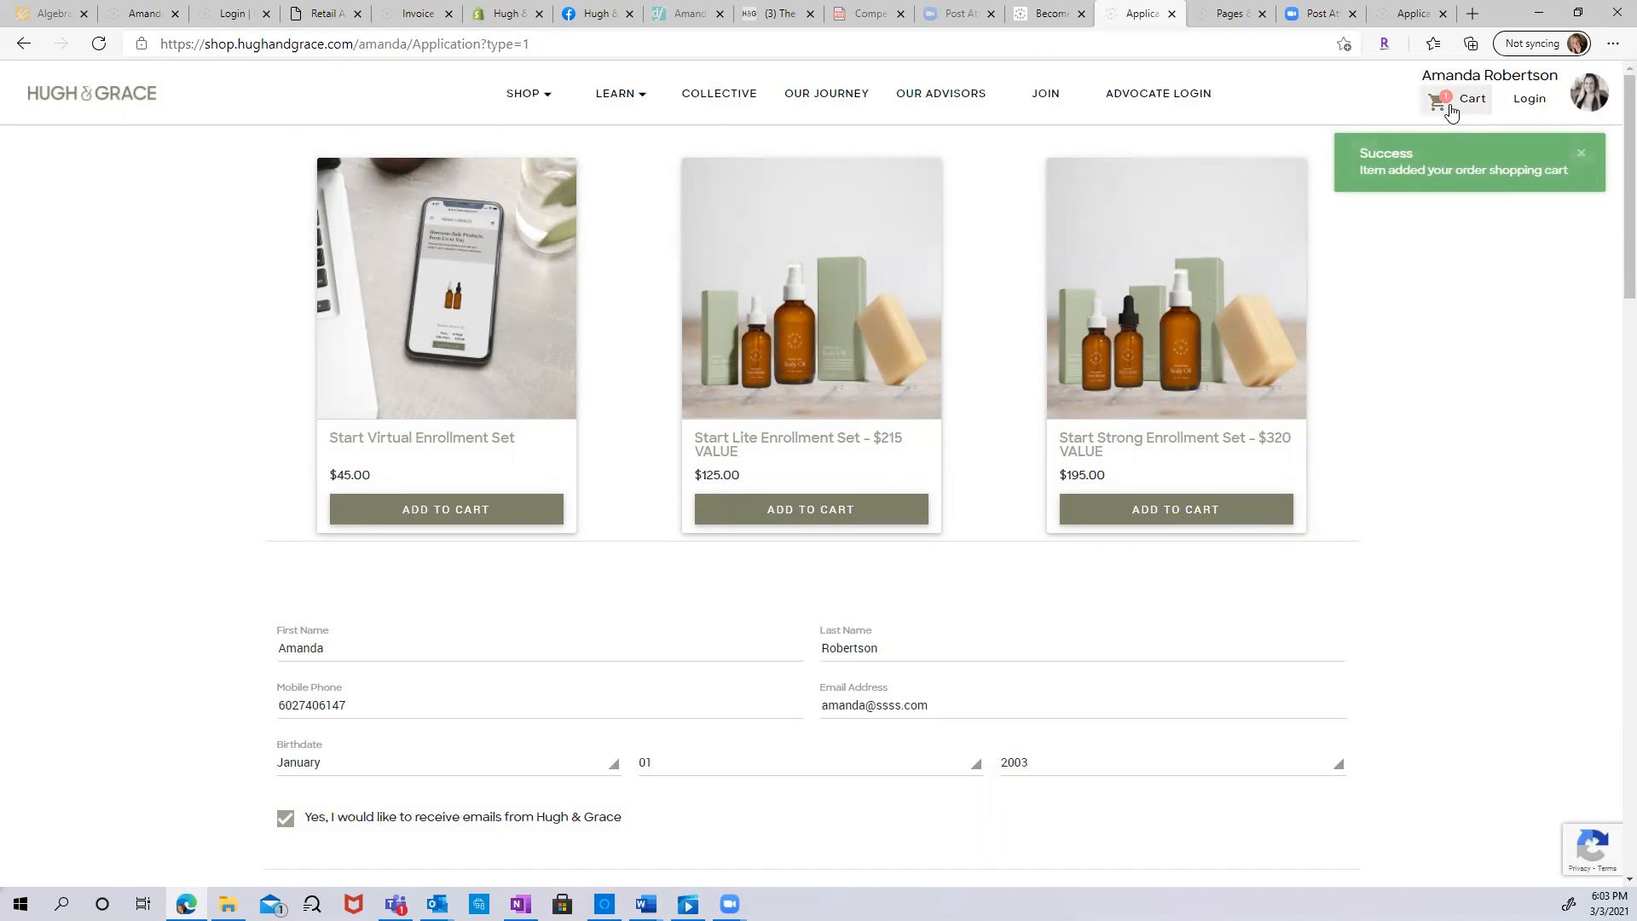
scroll(down, 3)
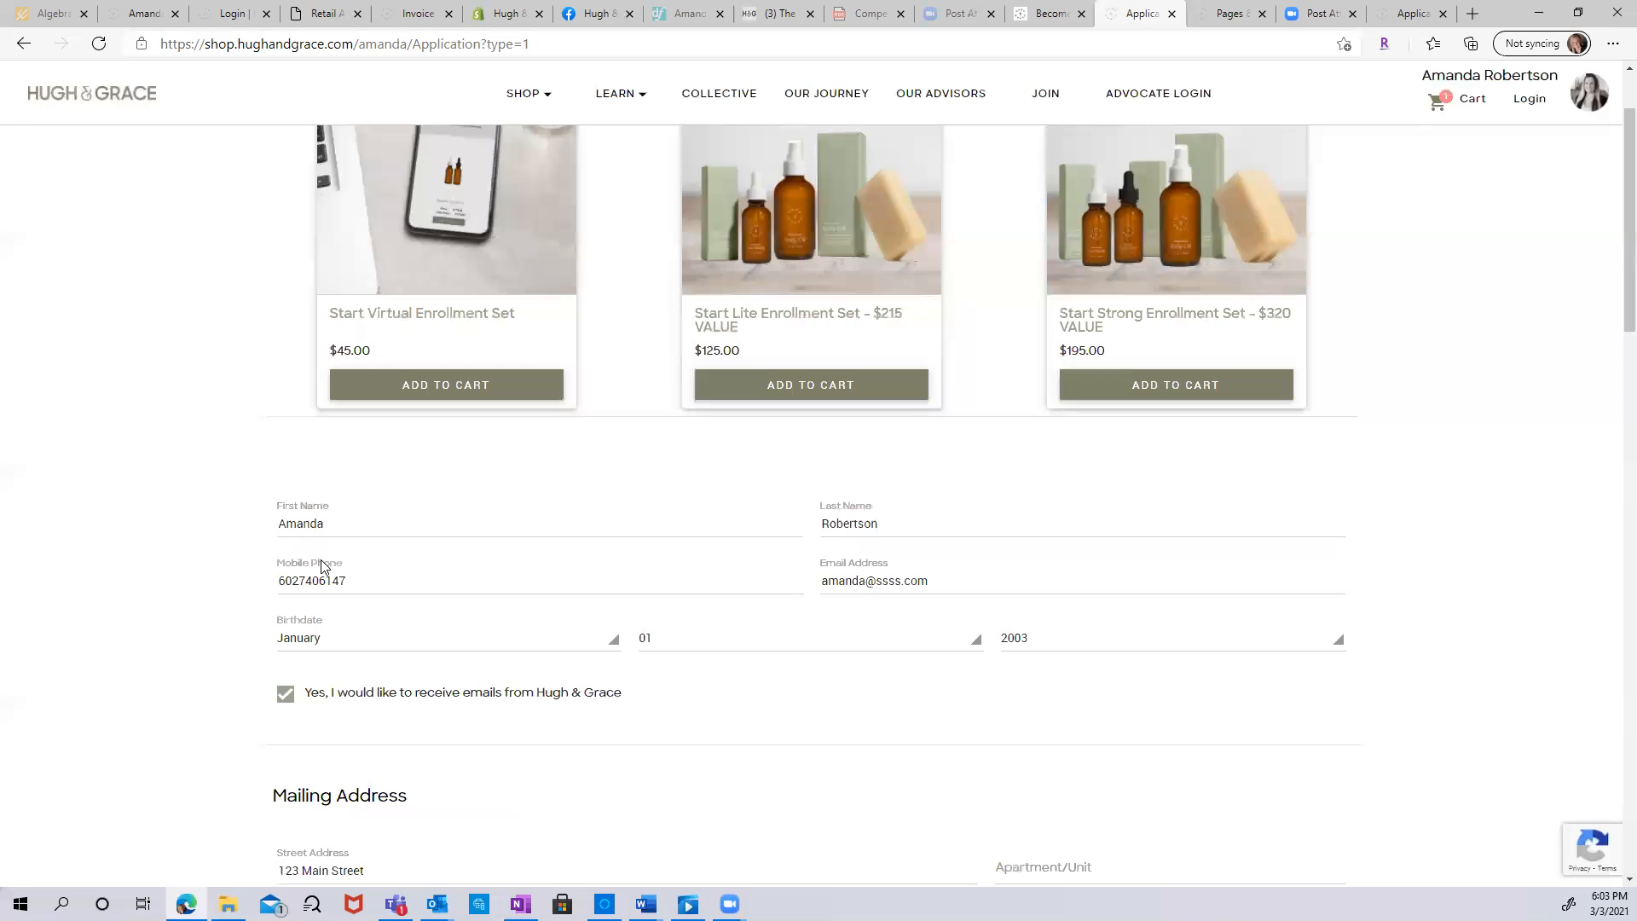
Keep the Hugh & Grace email opt-in accepted after briefly toggling it off.
scroll(down, 3)
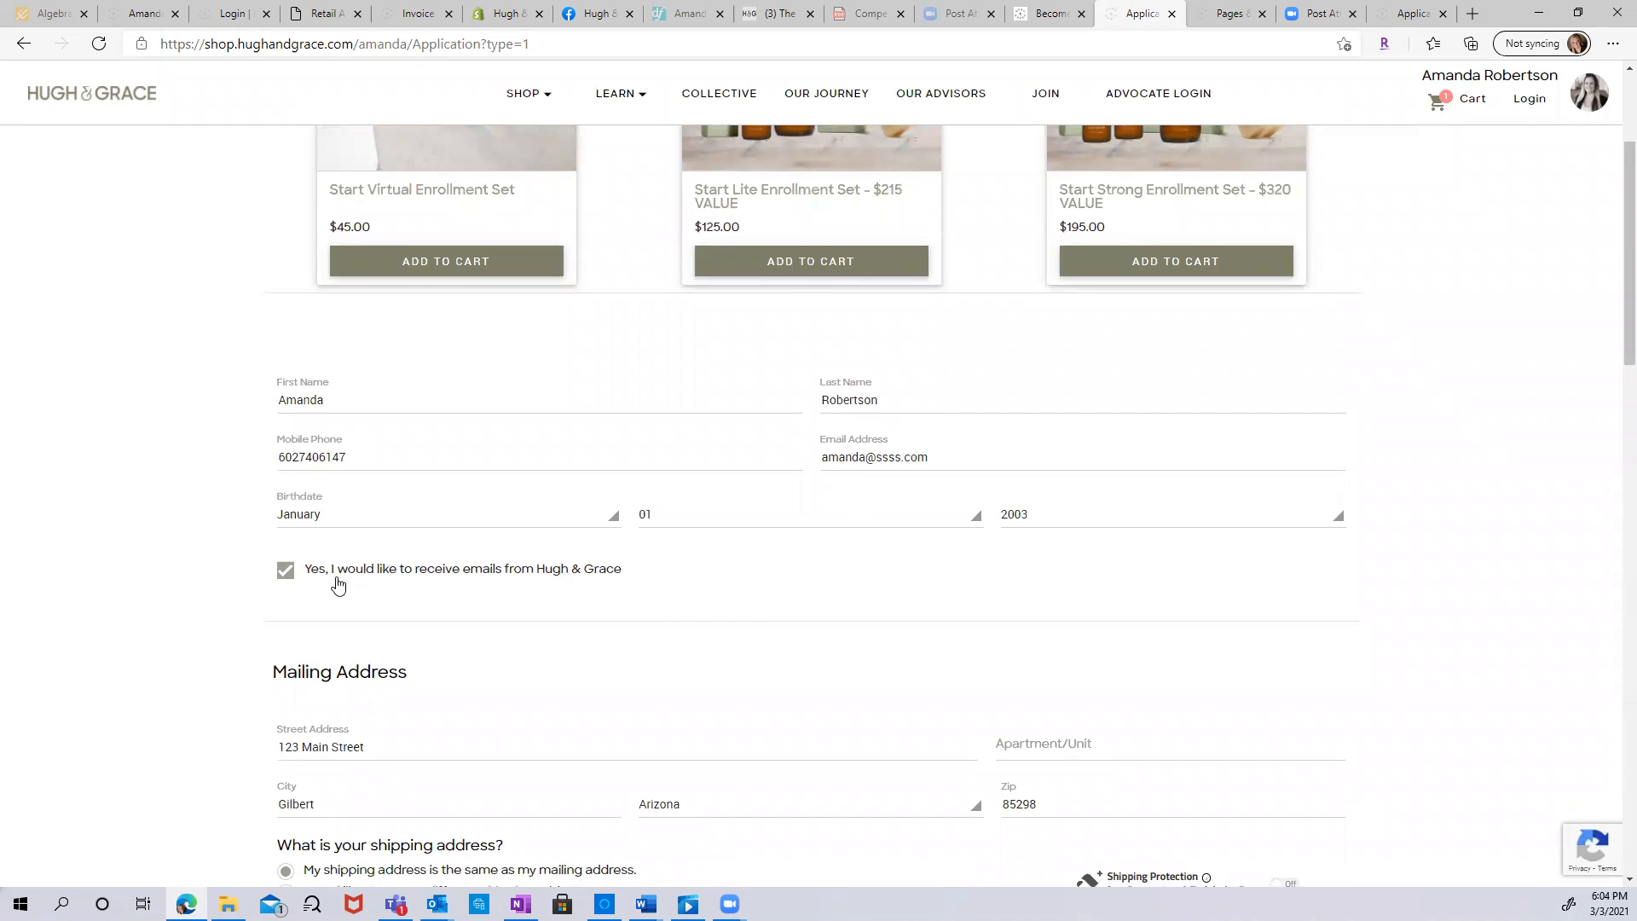
mouse_move(465, 587)
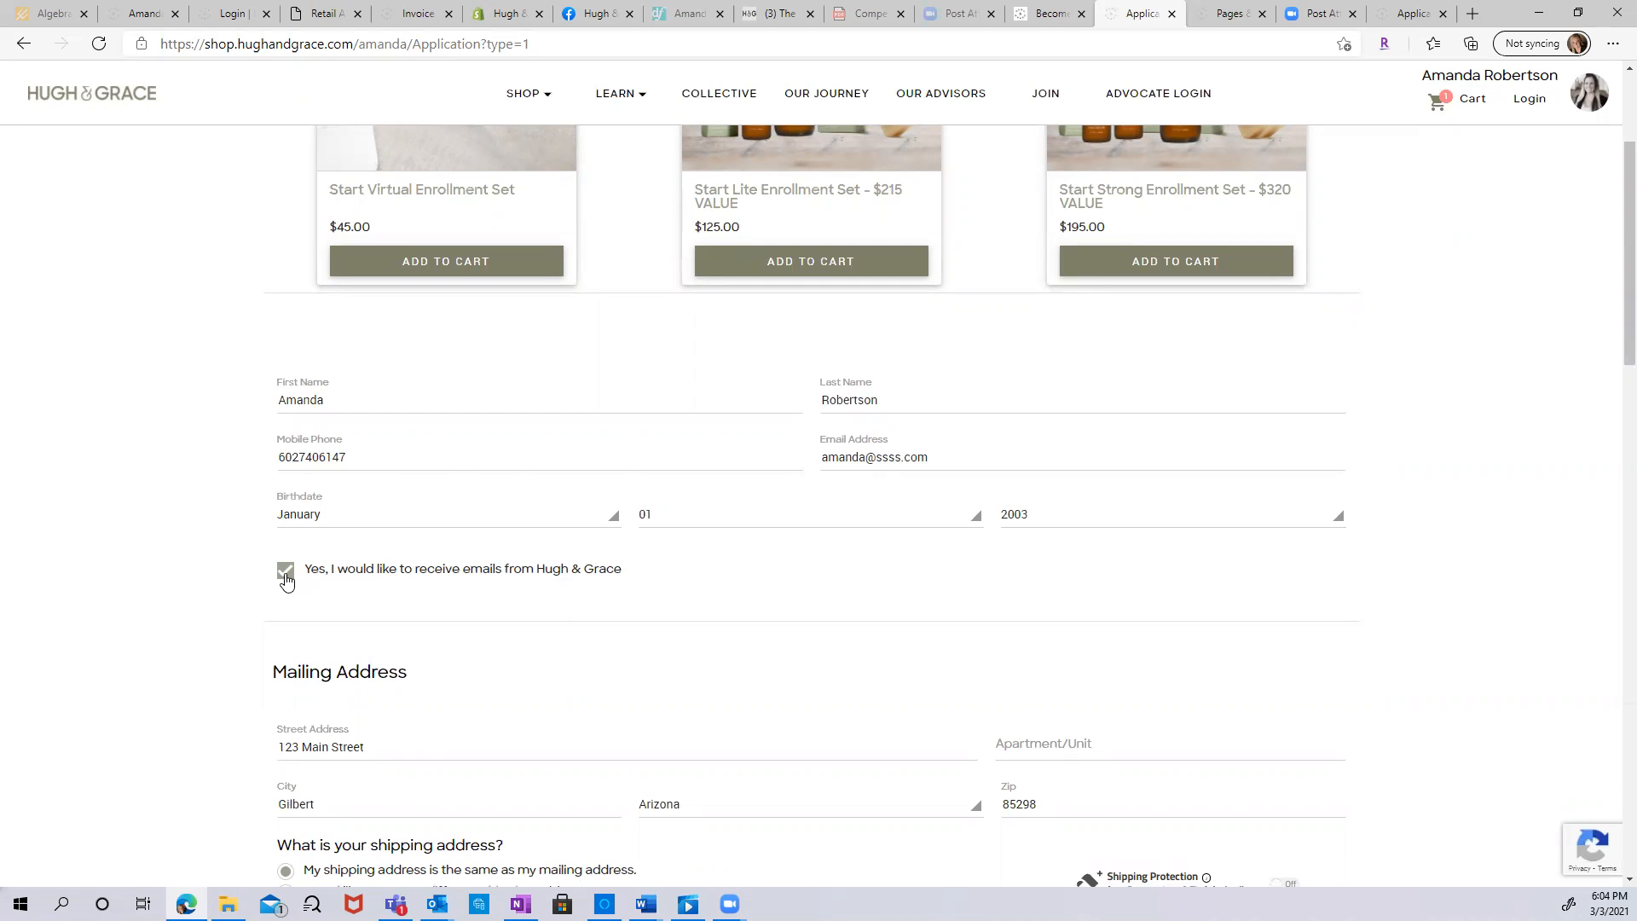
click(285, 569)
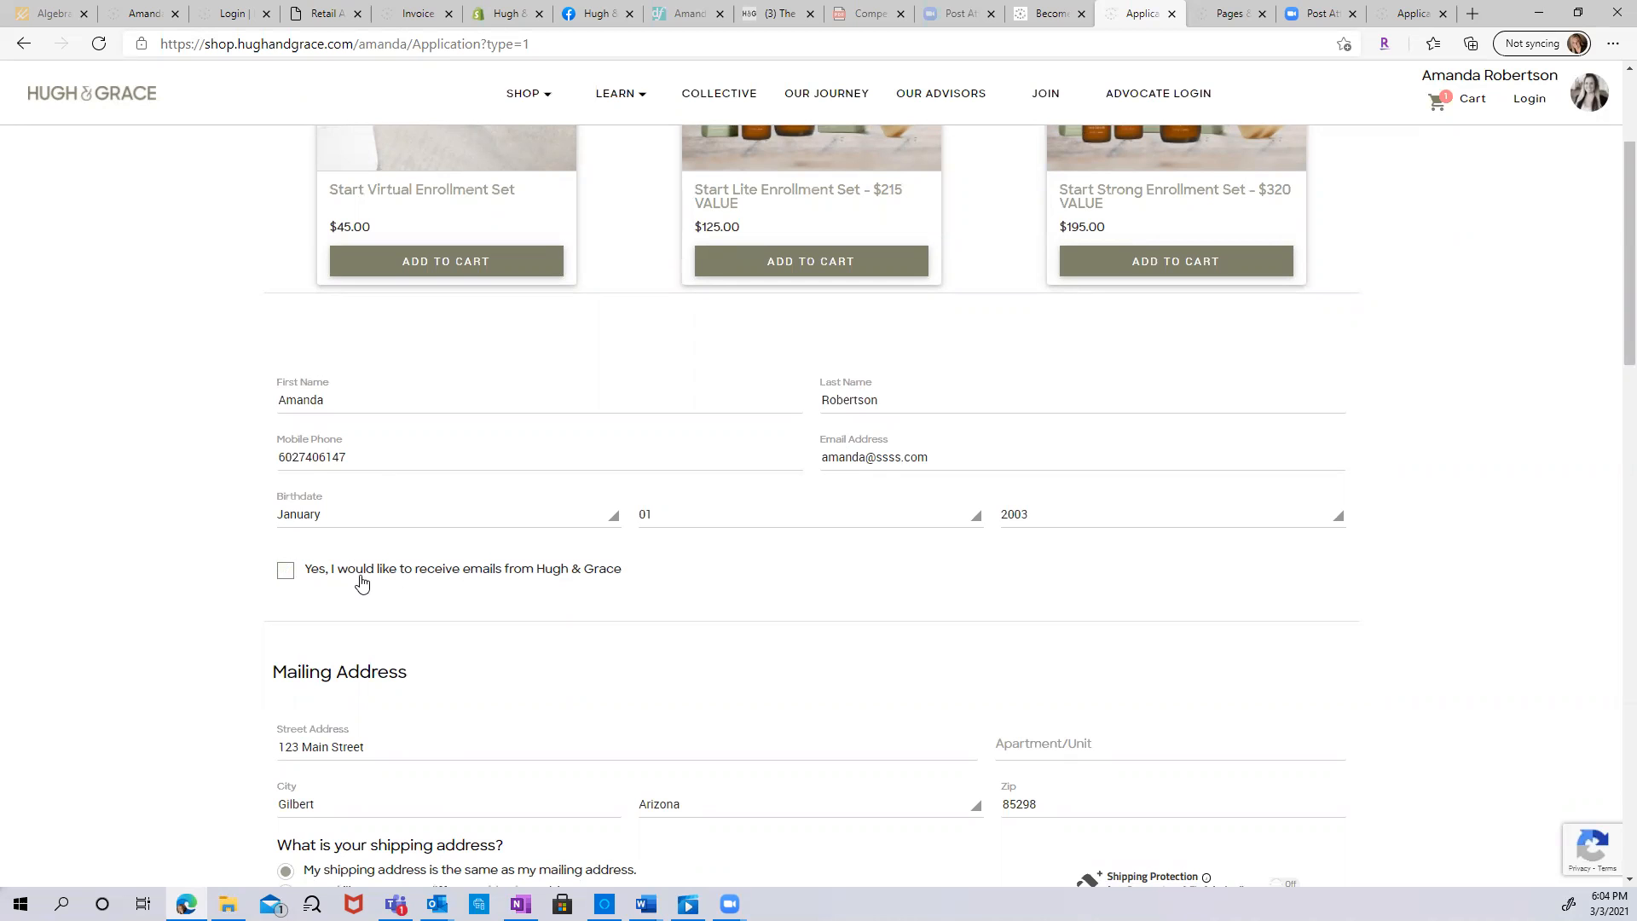
scroll(down, 3)
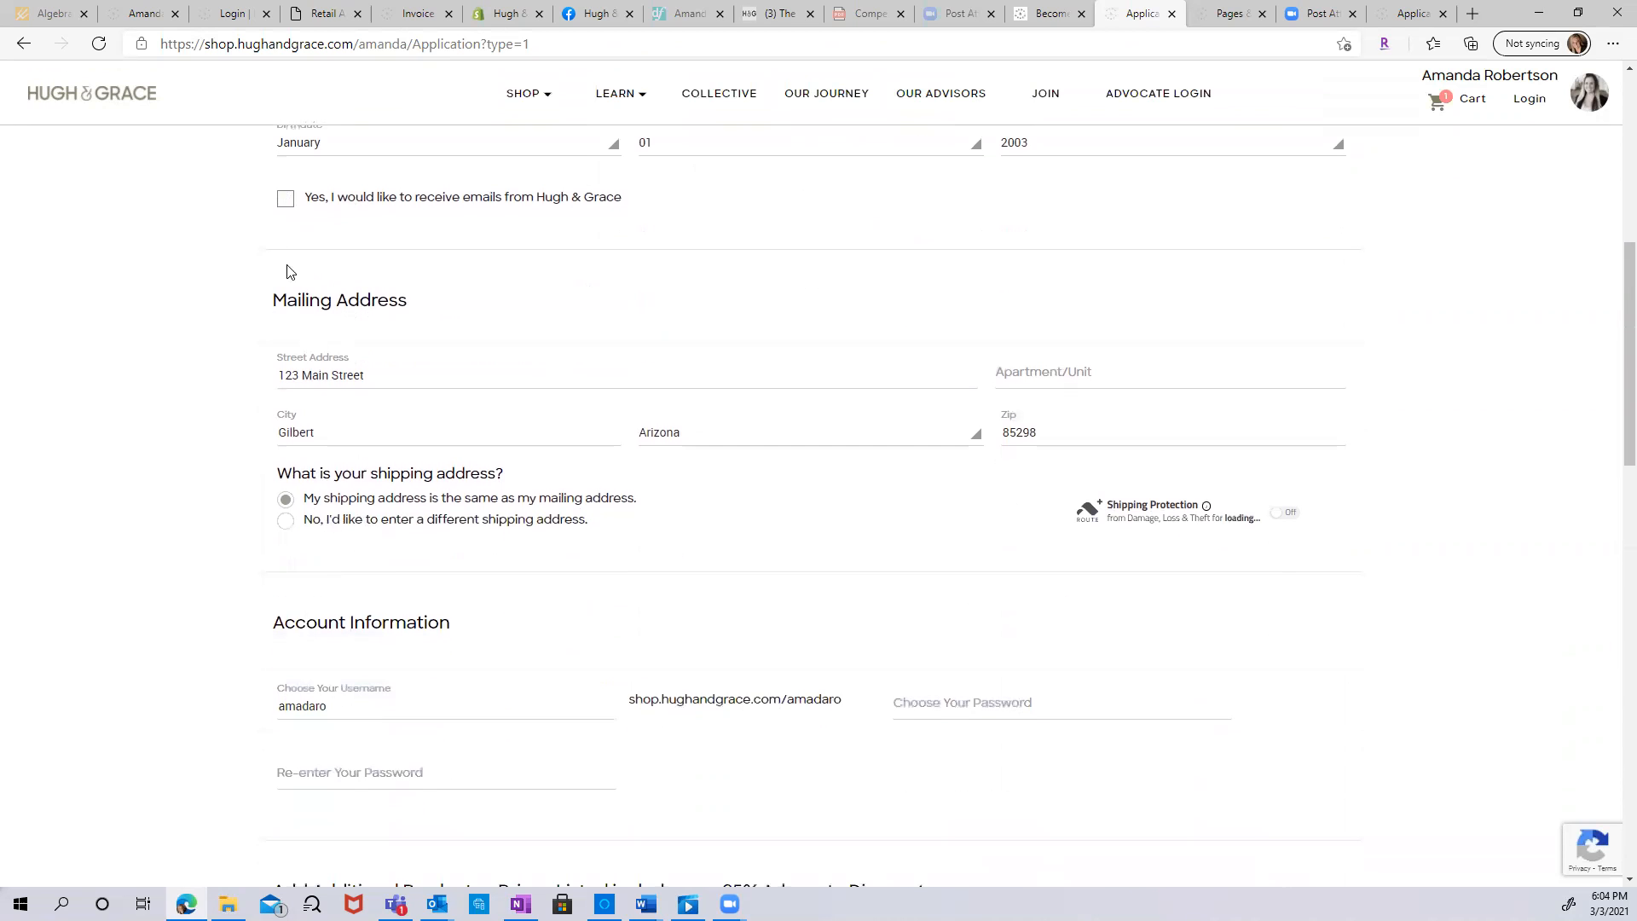
click(285, 198)
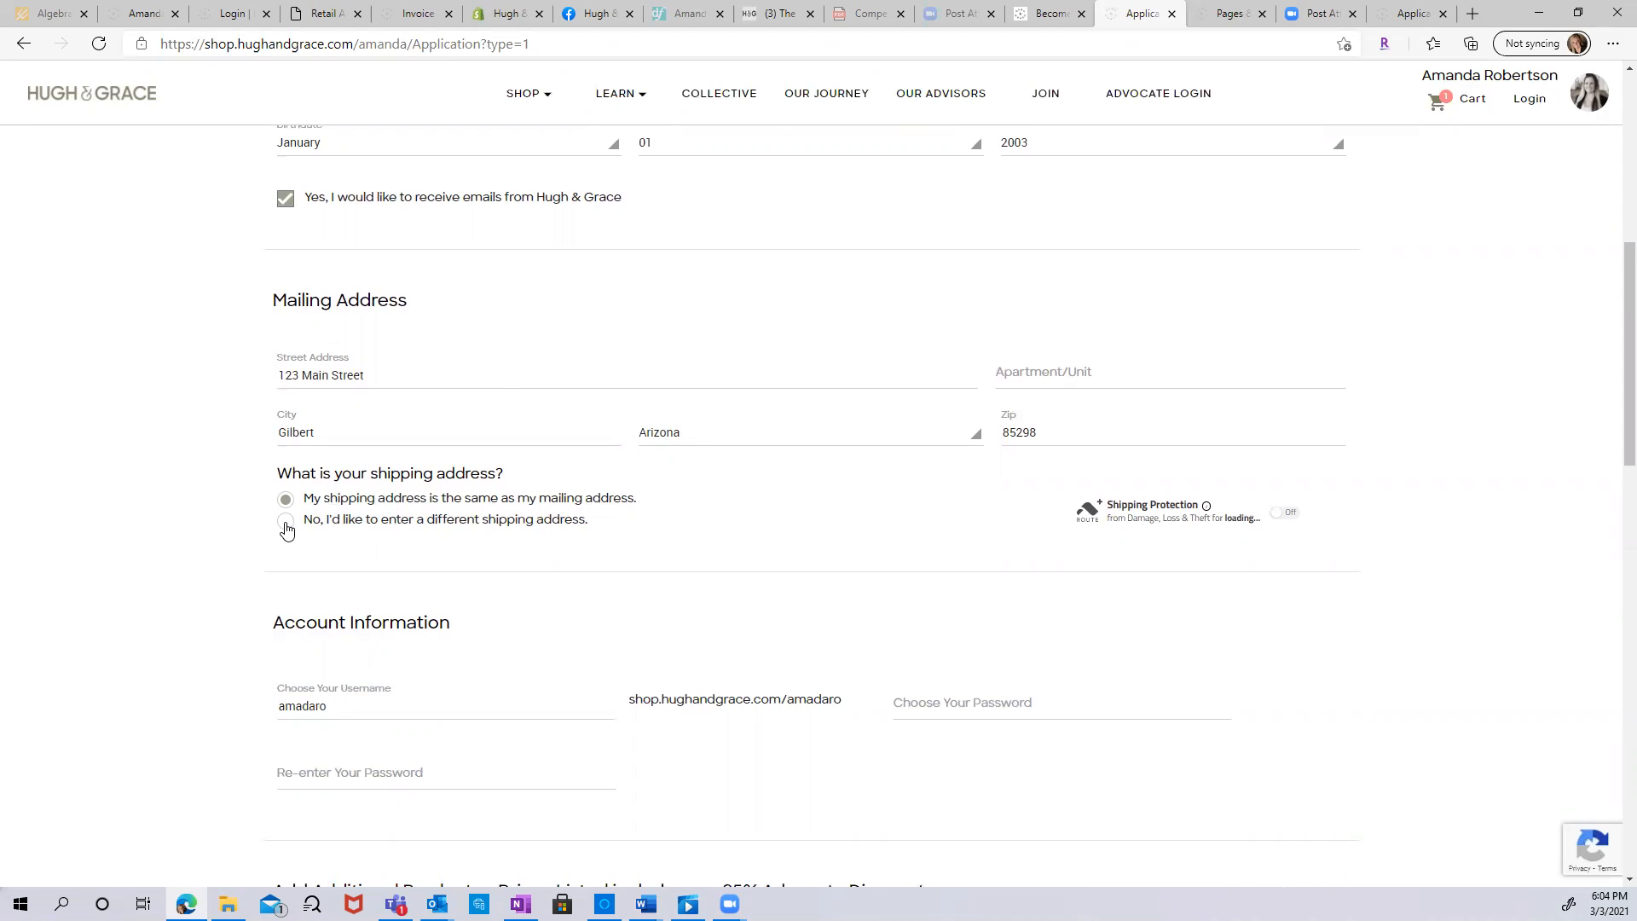
Keep shipping the same as the mailing address and switch shipping protection off.
click(285, 520)
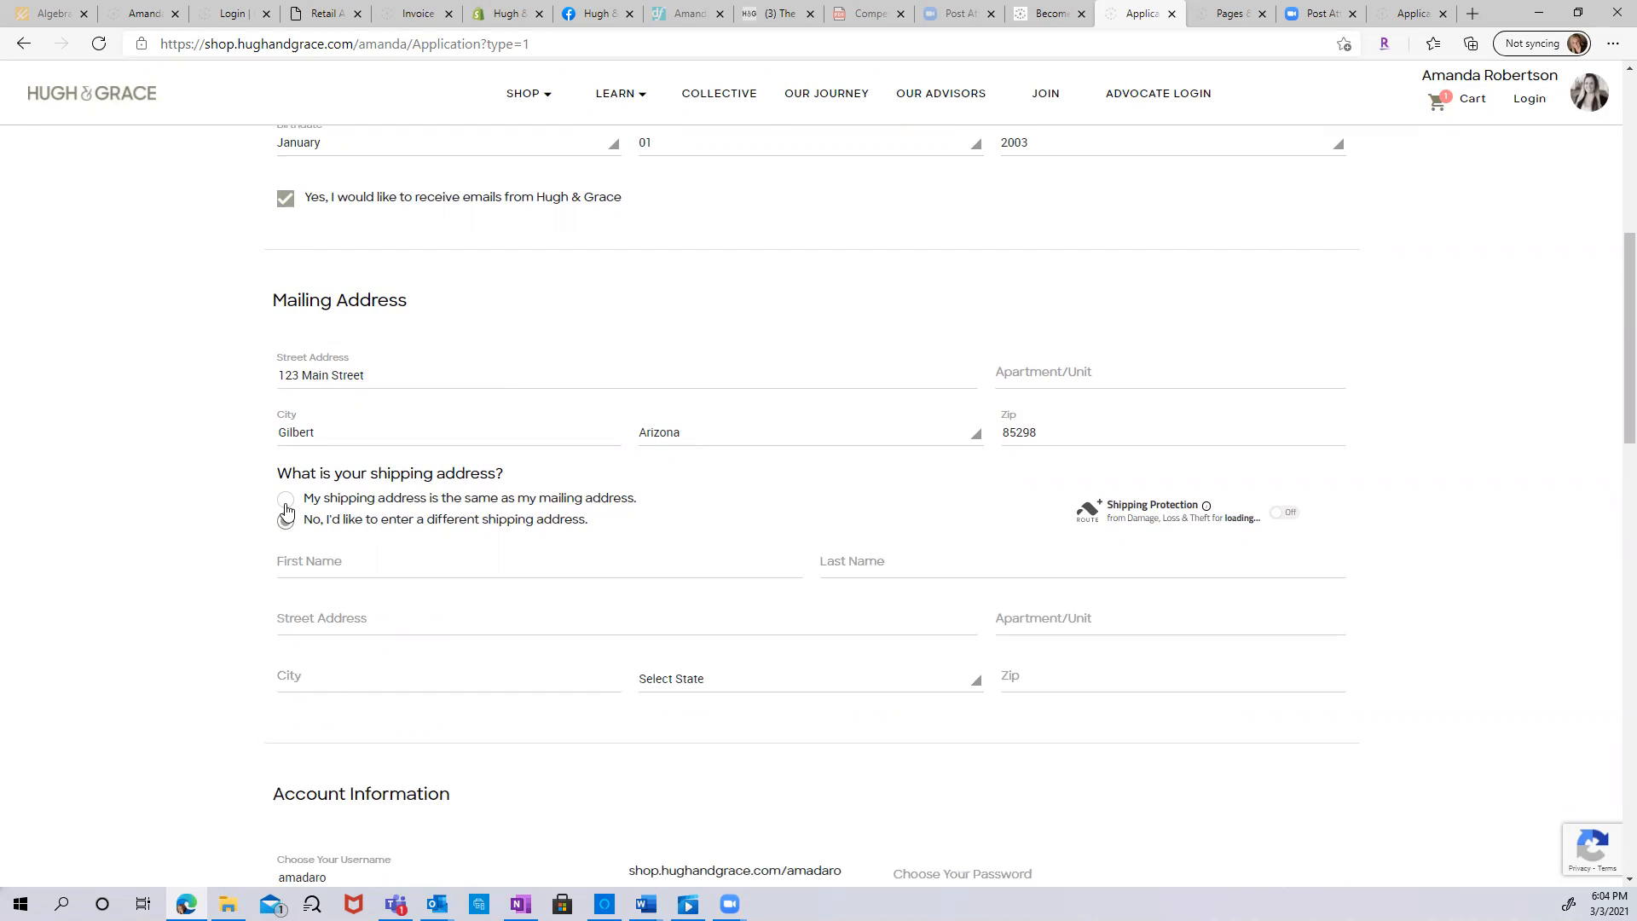
click(285, 499)
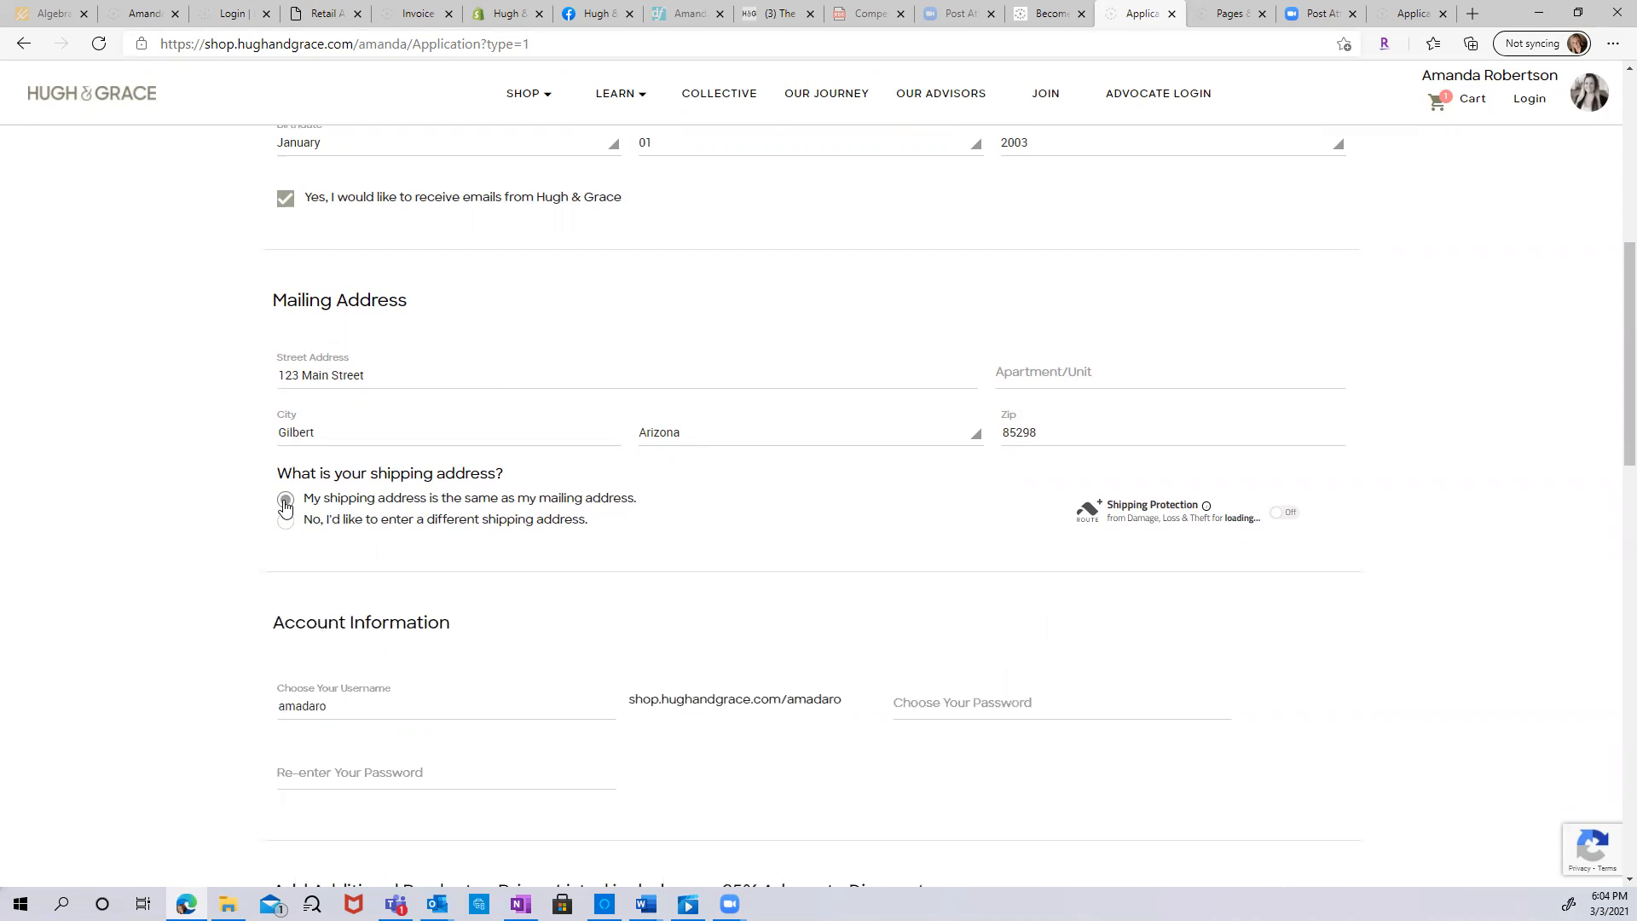
click(285, 497)
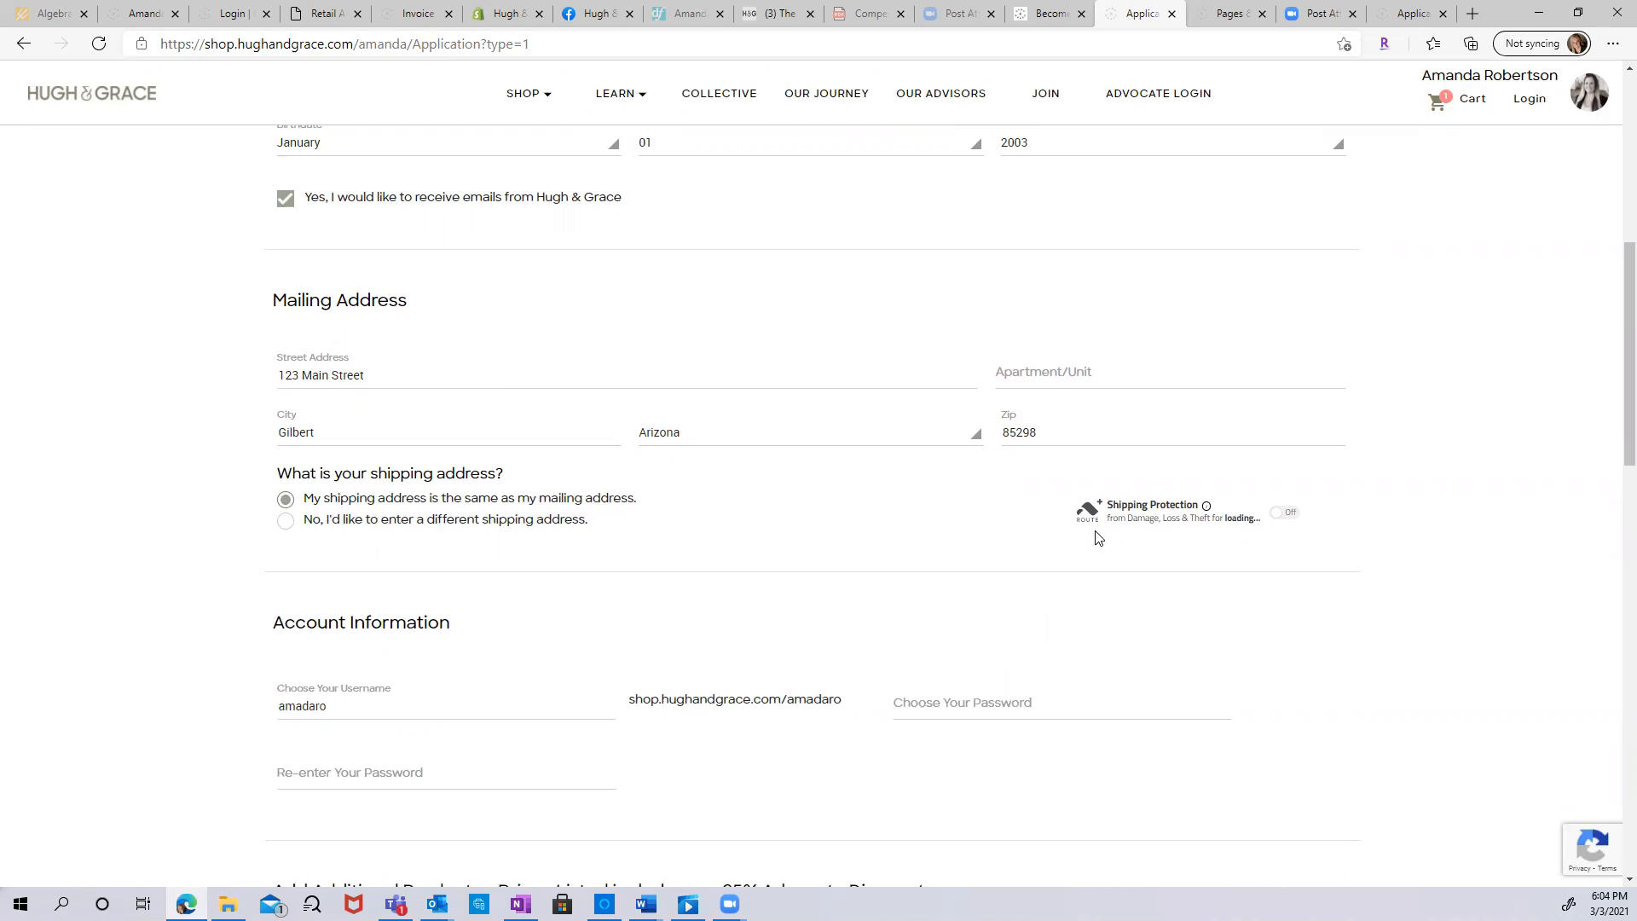
mouse_move(1190, 538)
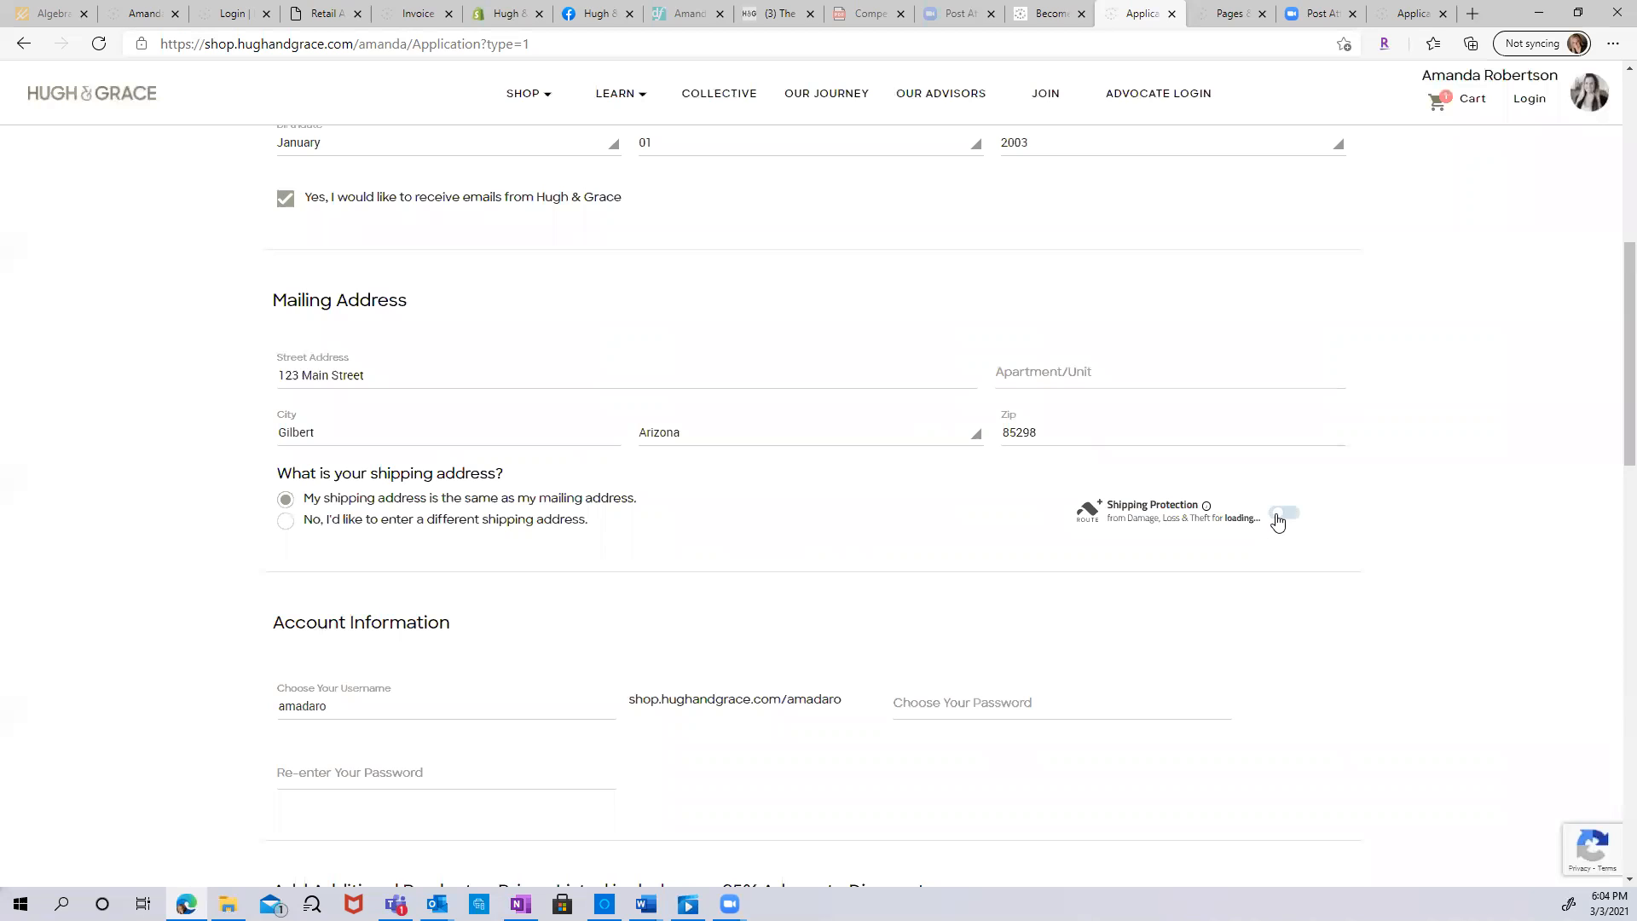
click(1282, 512)
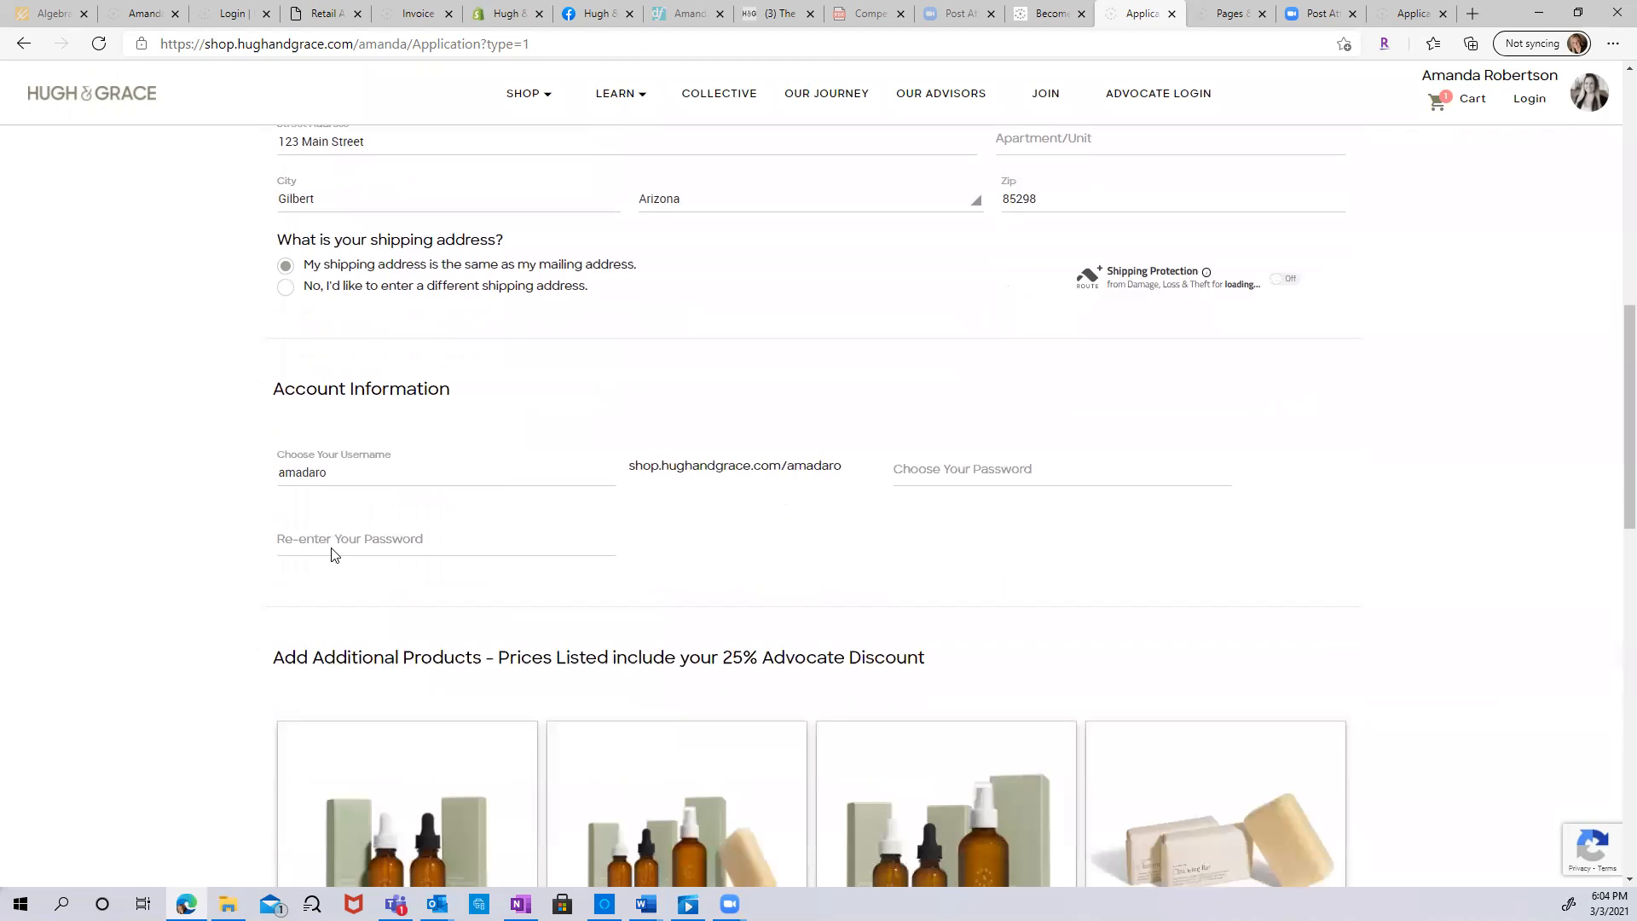
Erase amadaro, try amanda1, then enter amada1 once amanda1 is reported unavailable.
scroll(down, 3)
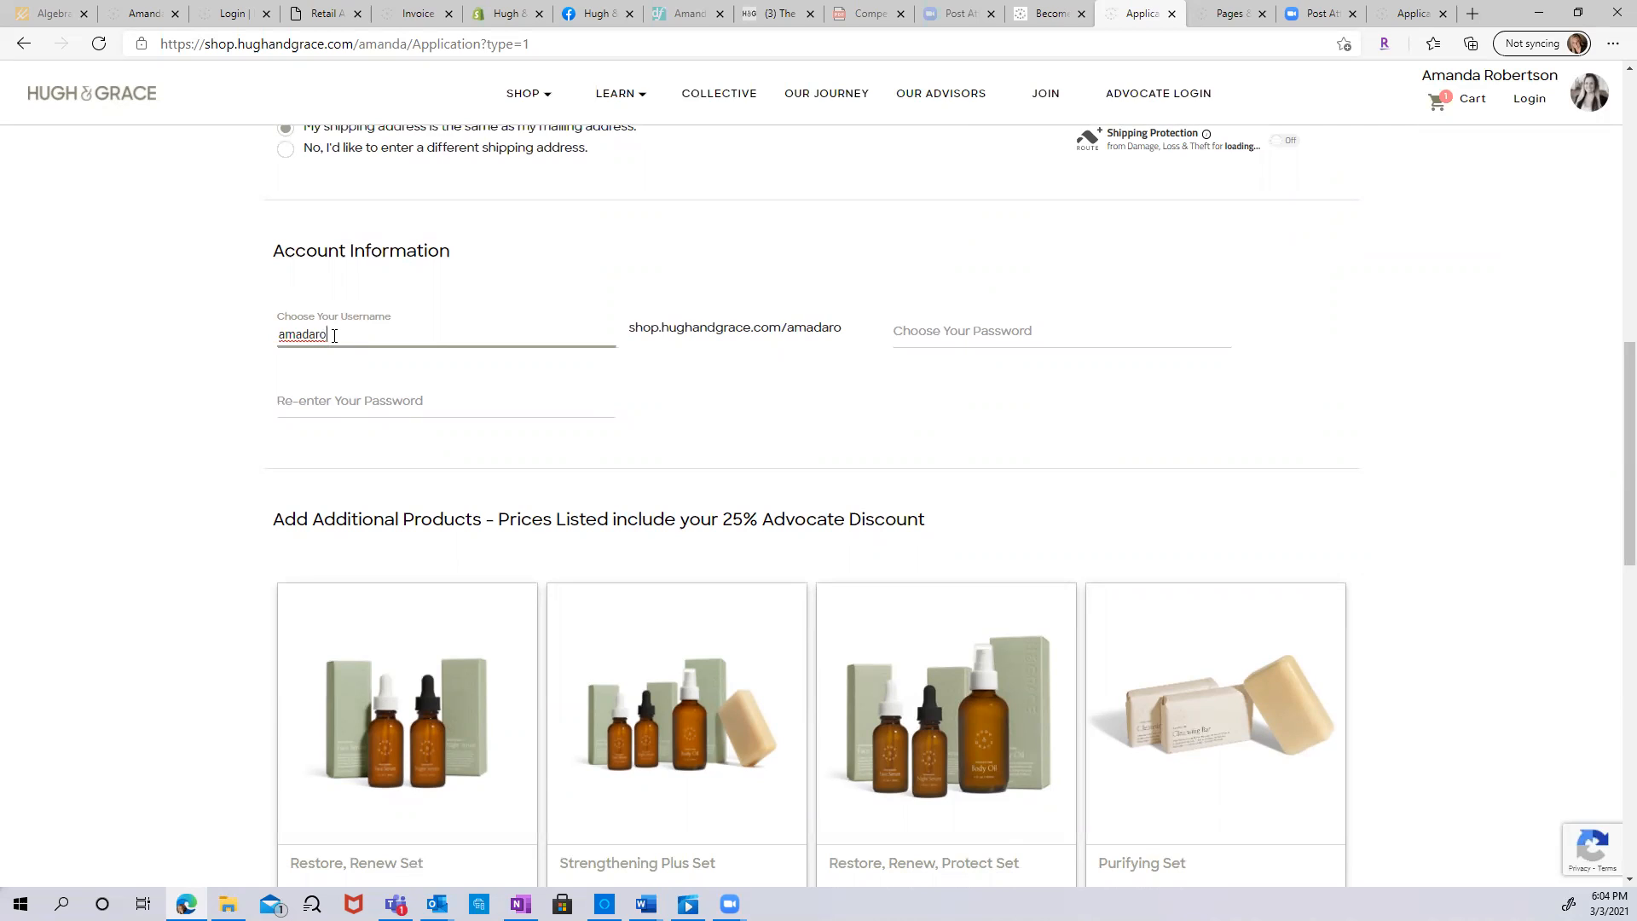
key(Backspace)
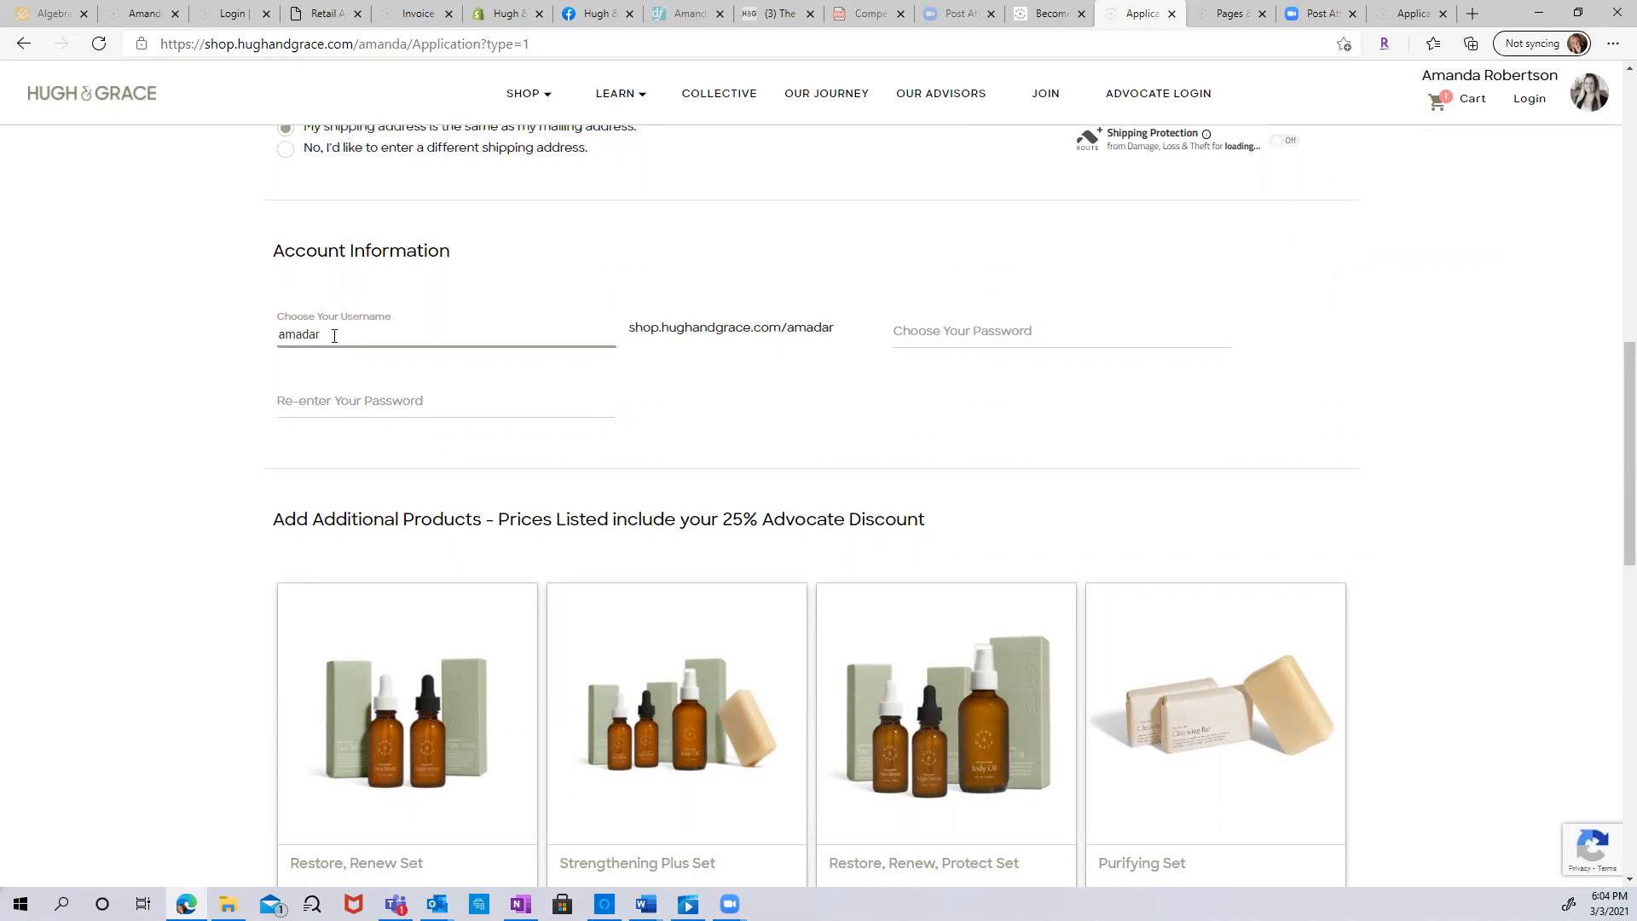
key(BackSpace)
text(nda1)
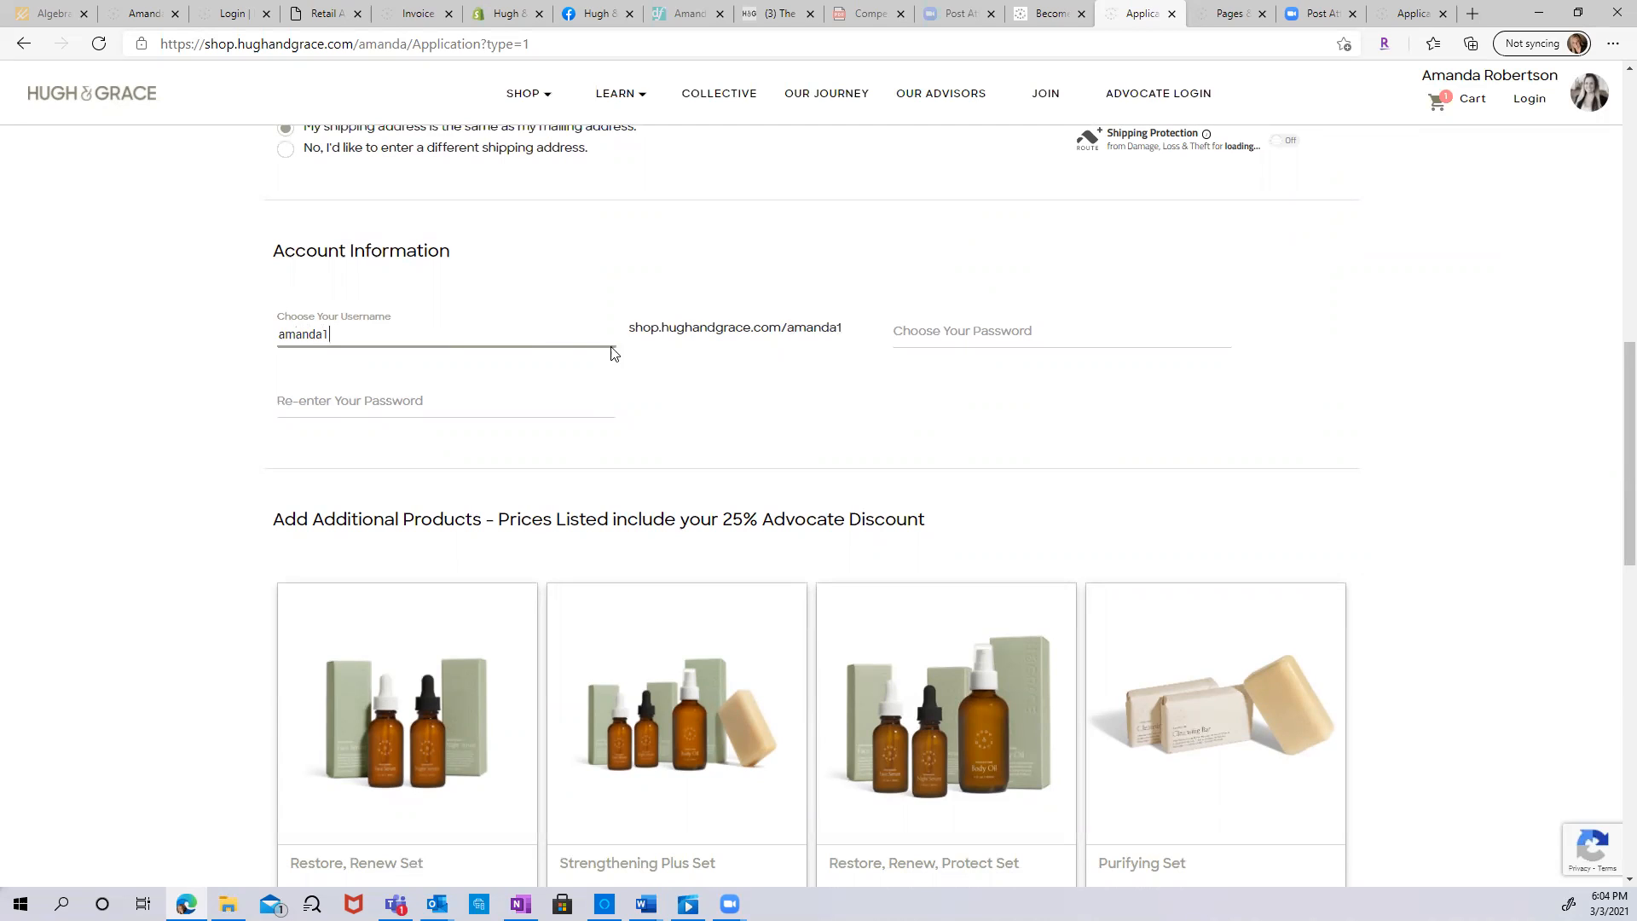
mouse_move(689, 344)
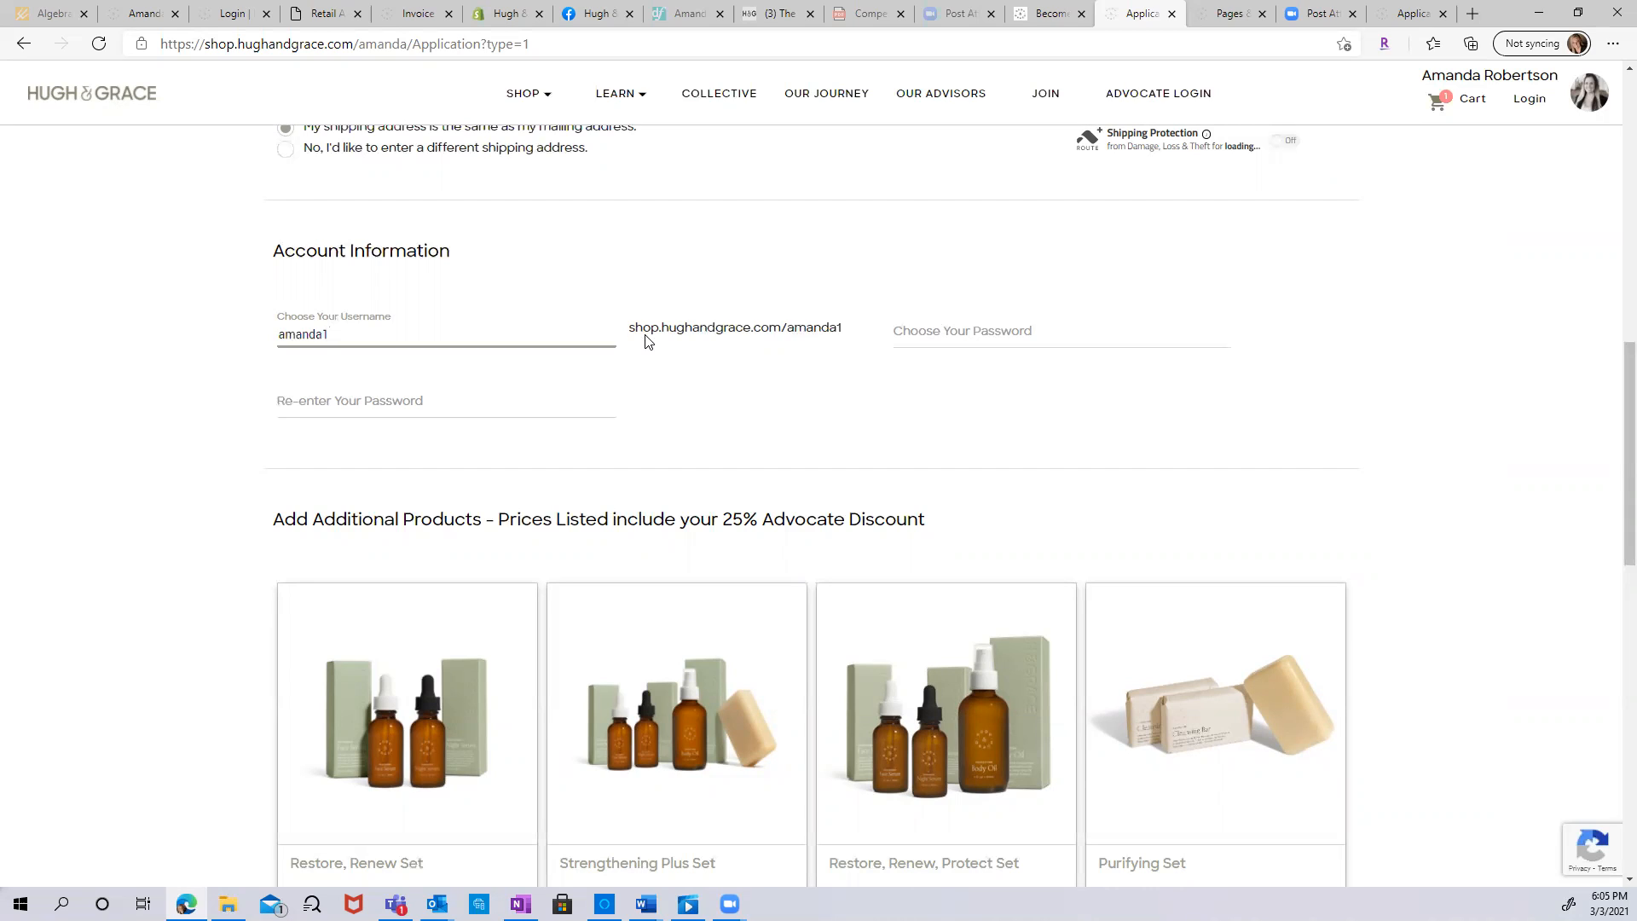
mouse_move(629, 352)
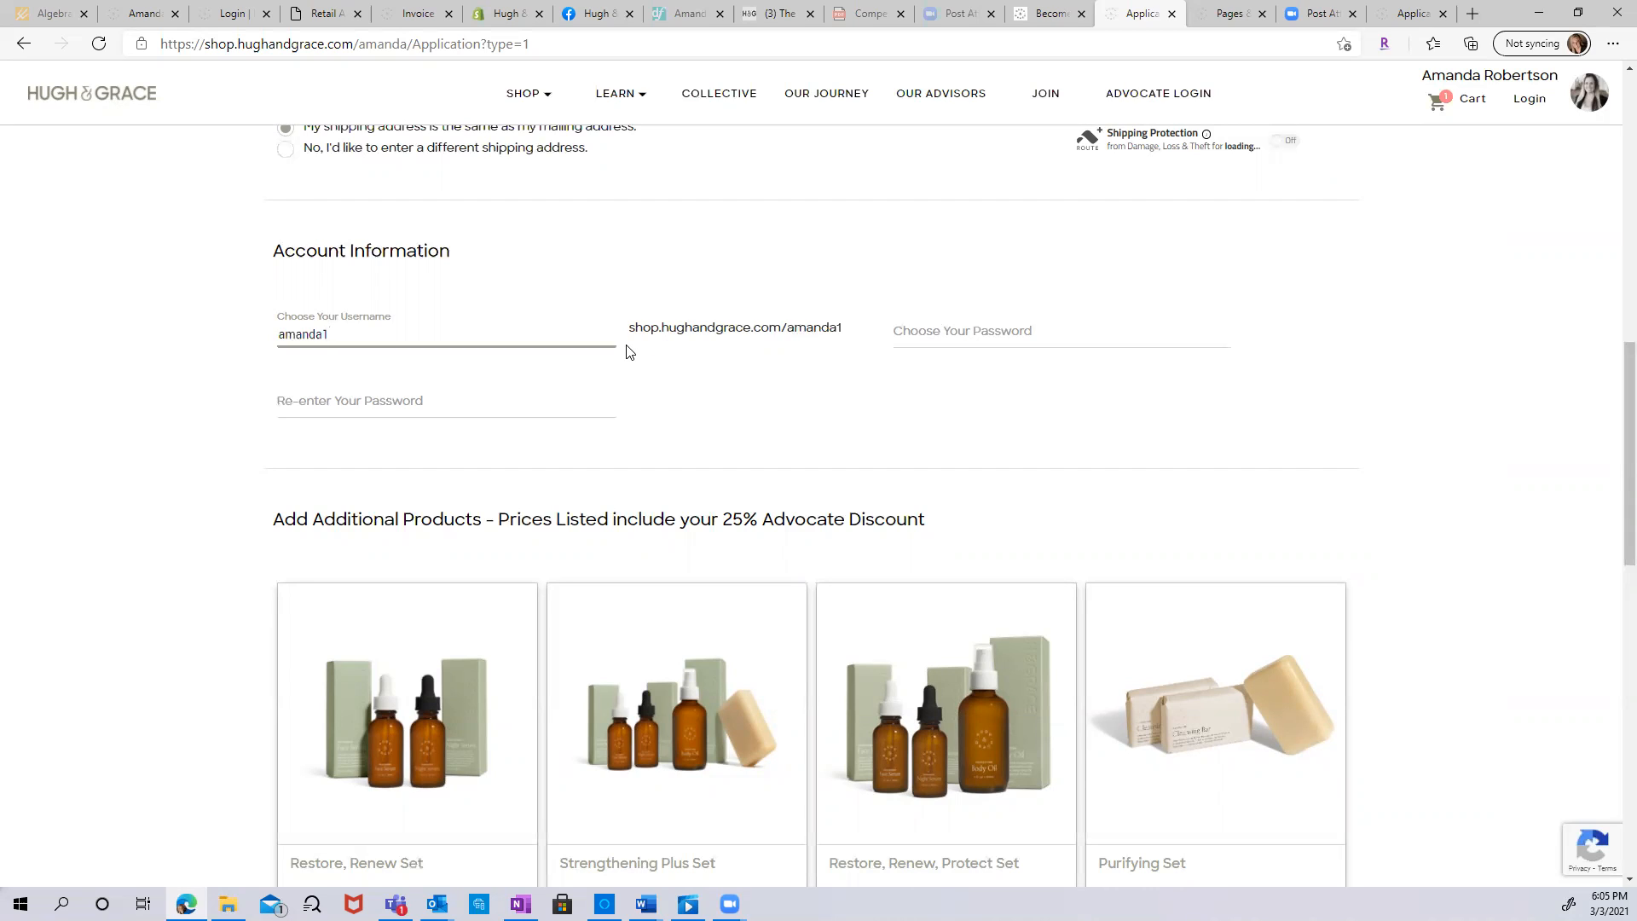
key(Backspace)
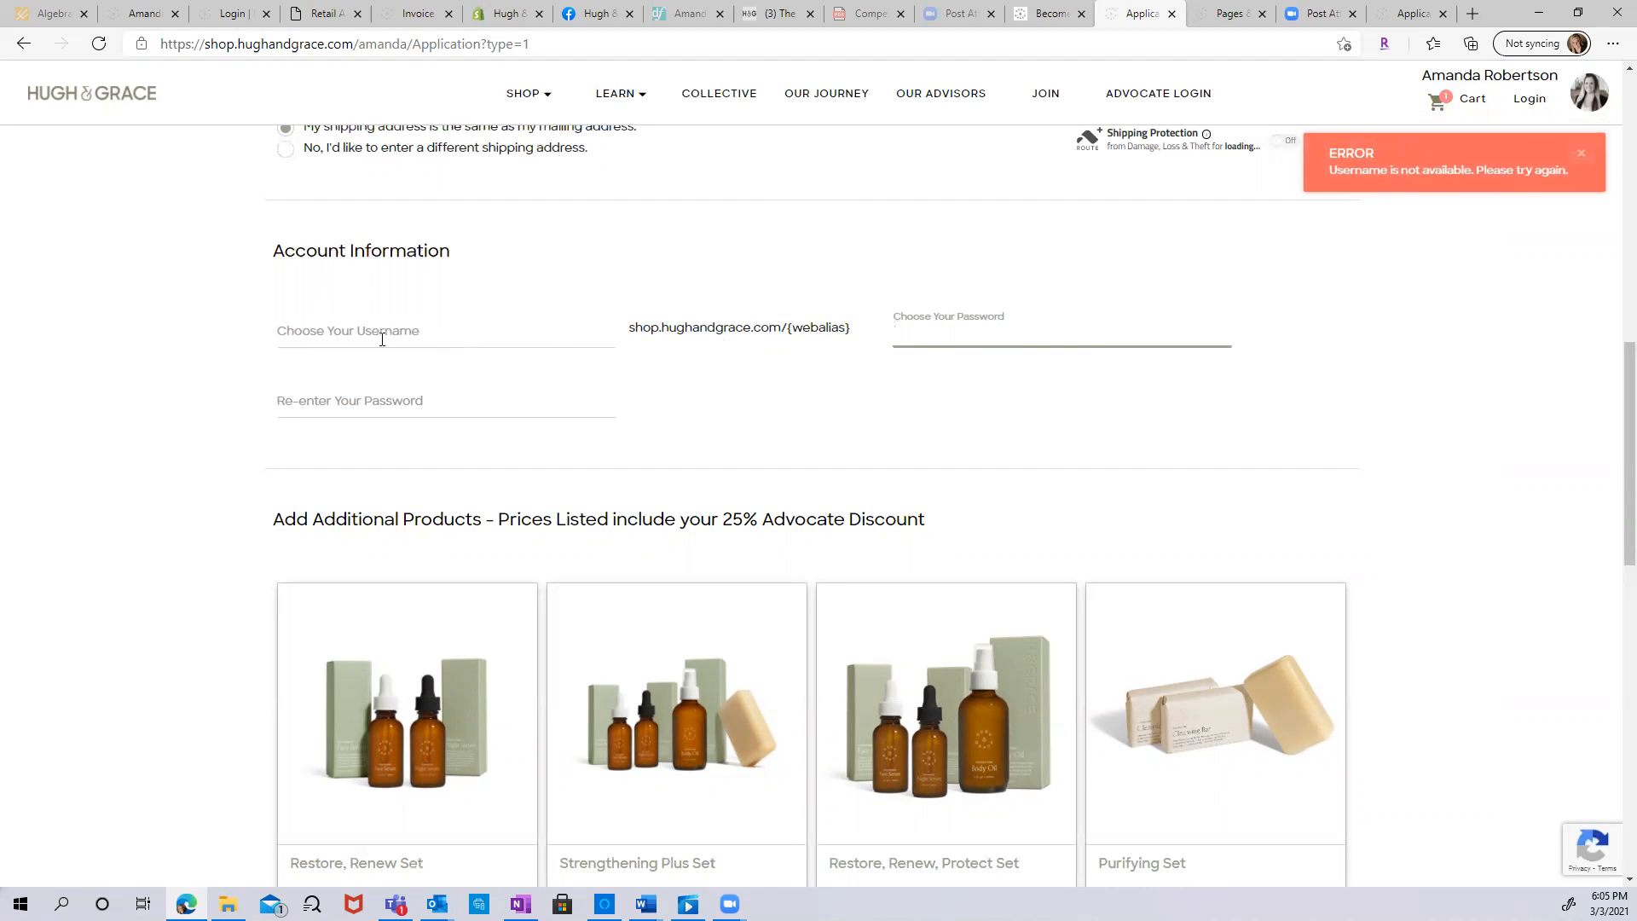
text(amada1)
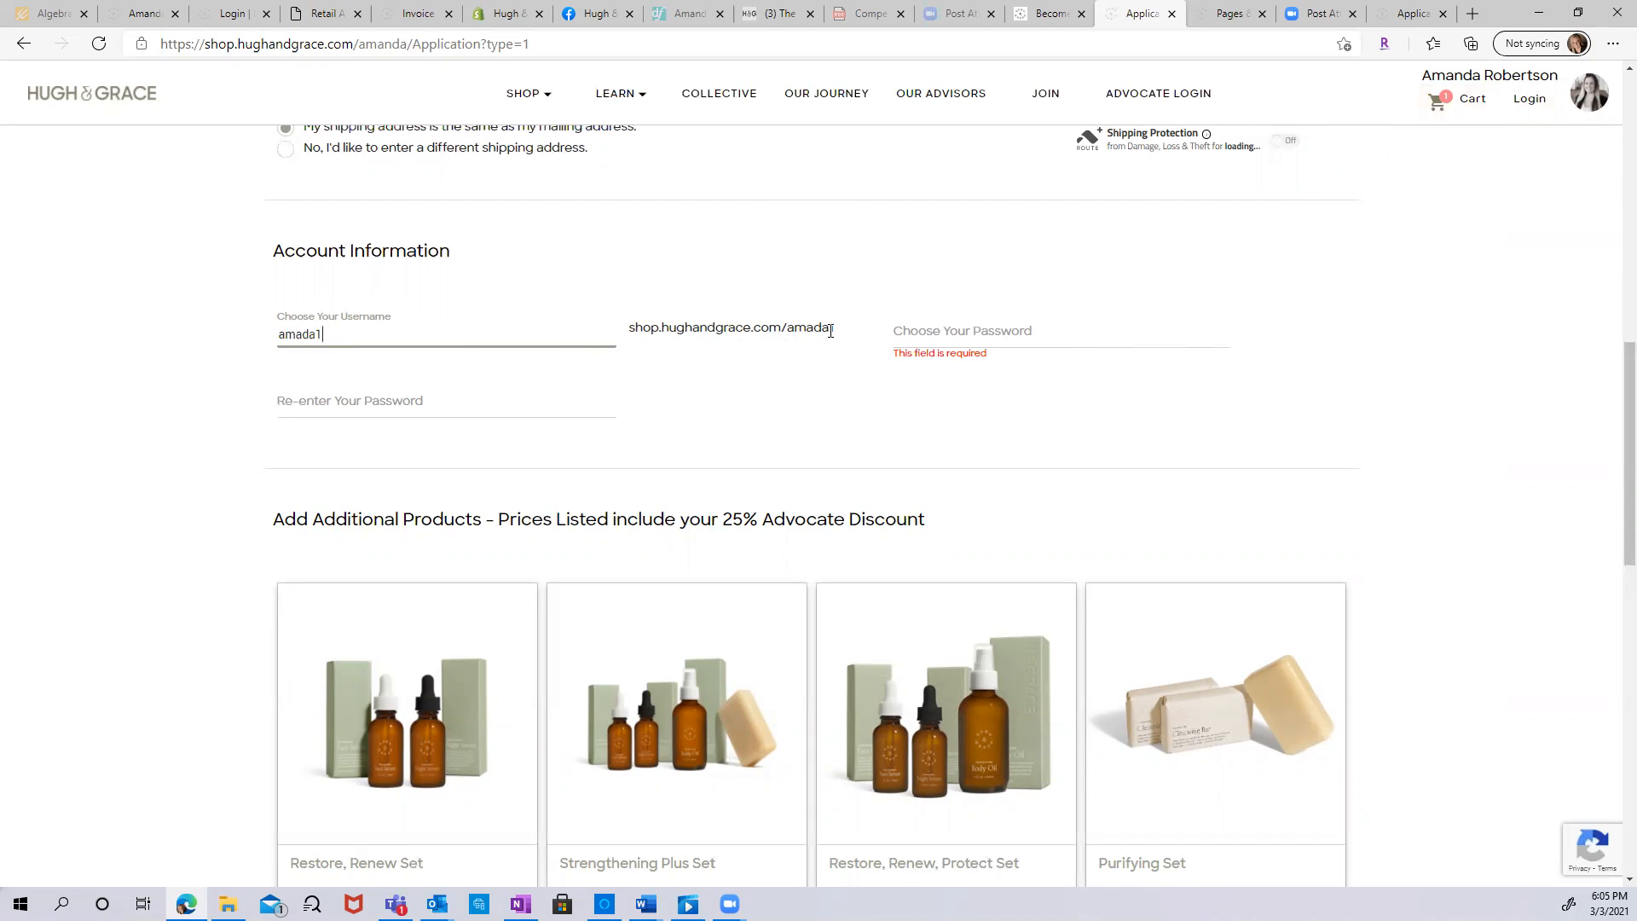
click(1060, 334)
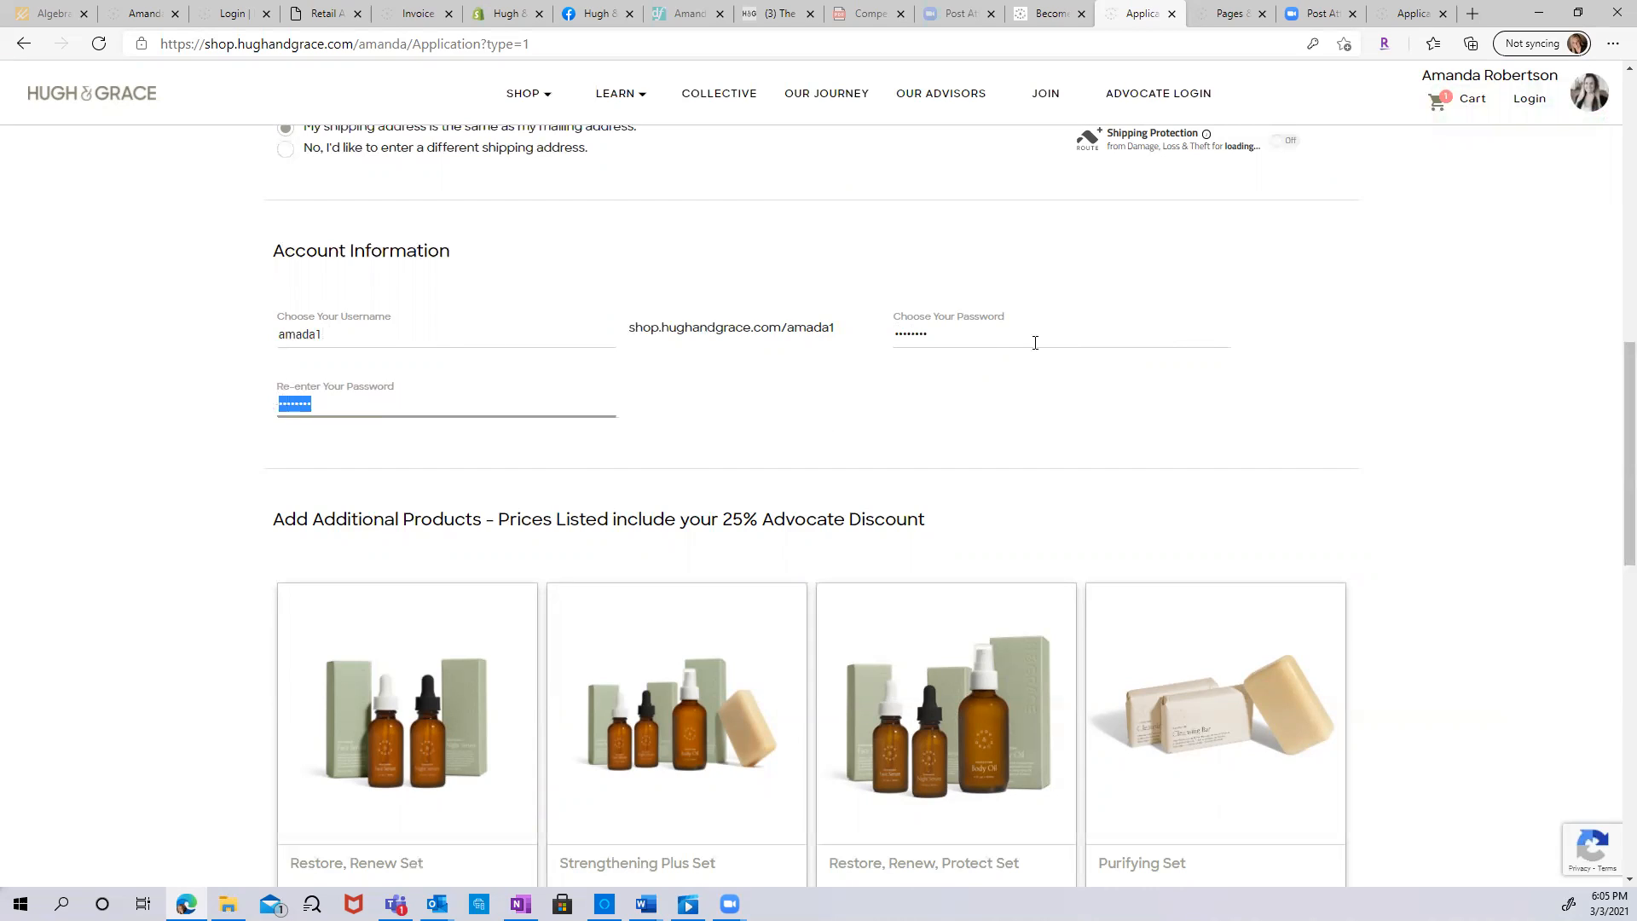
Retype the seven-character password in the Re-enter Your Password field.
click(1060, 333)
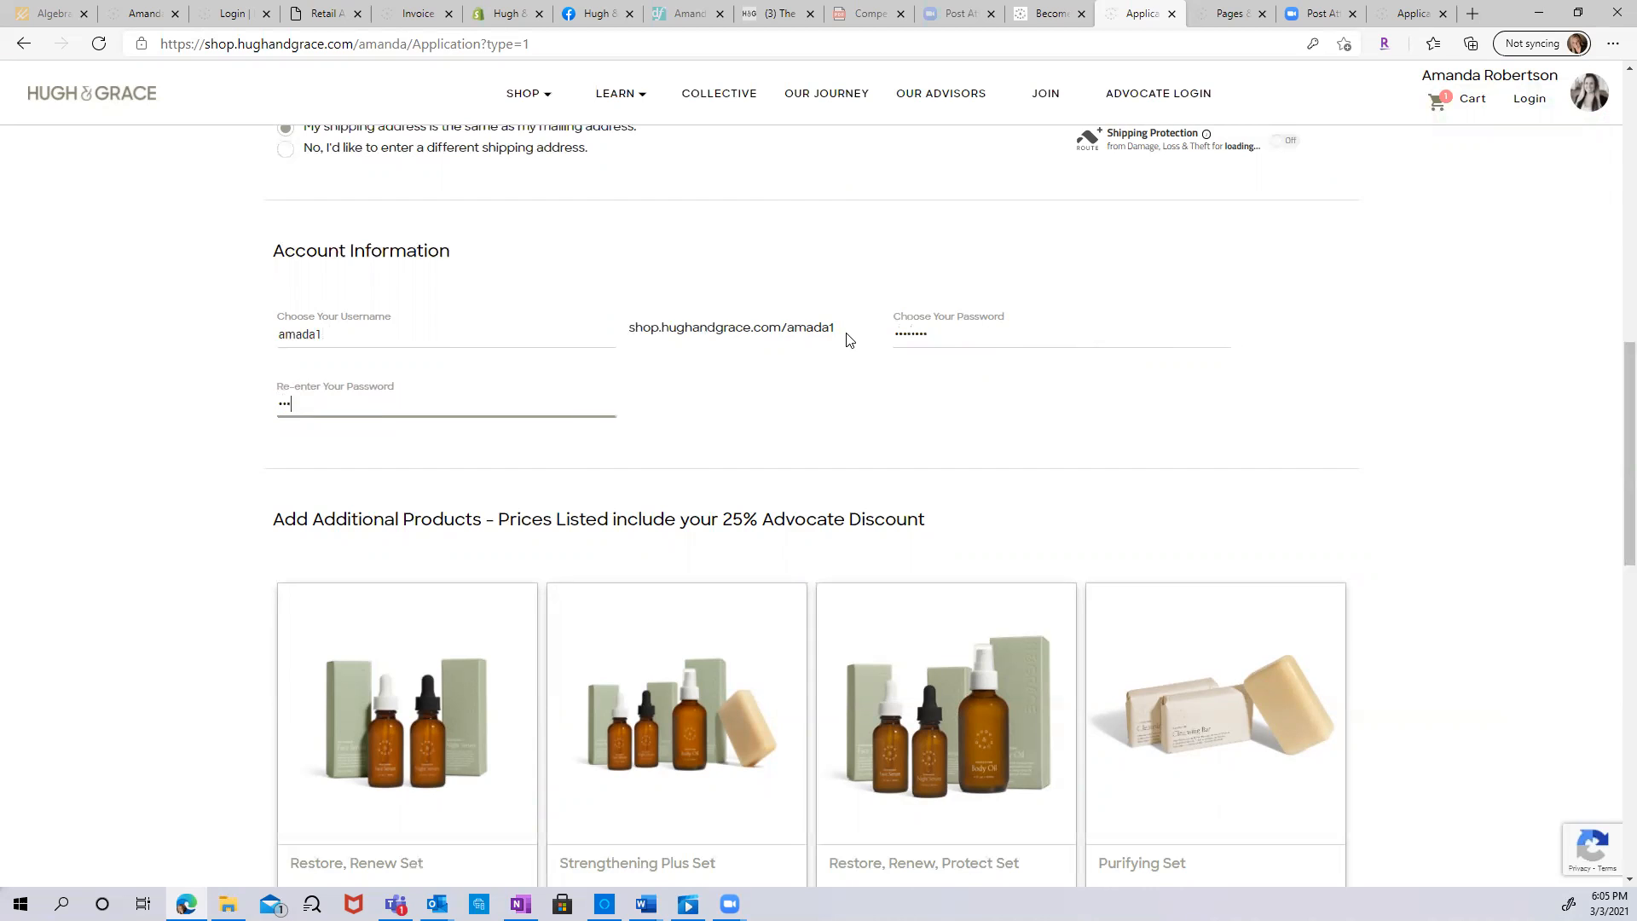
text(•••••••)
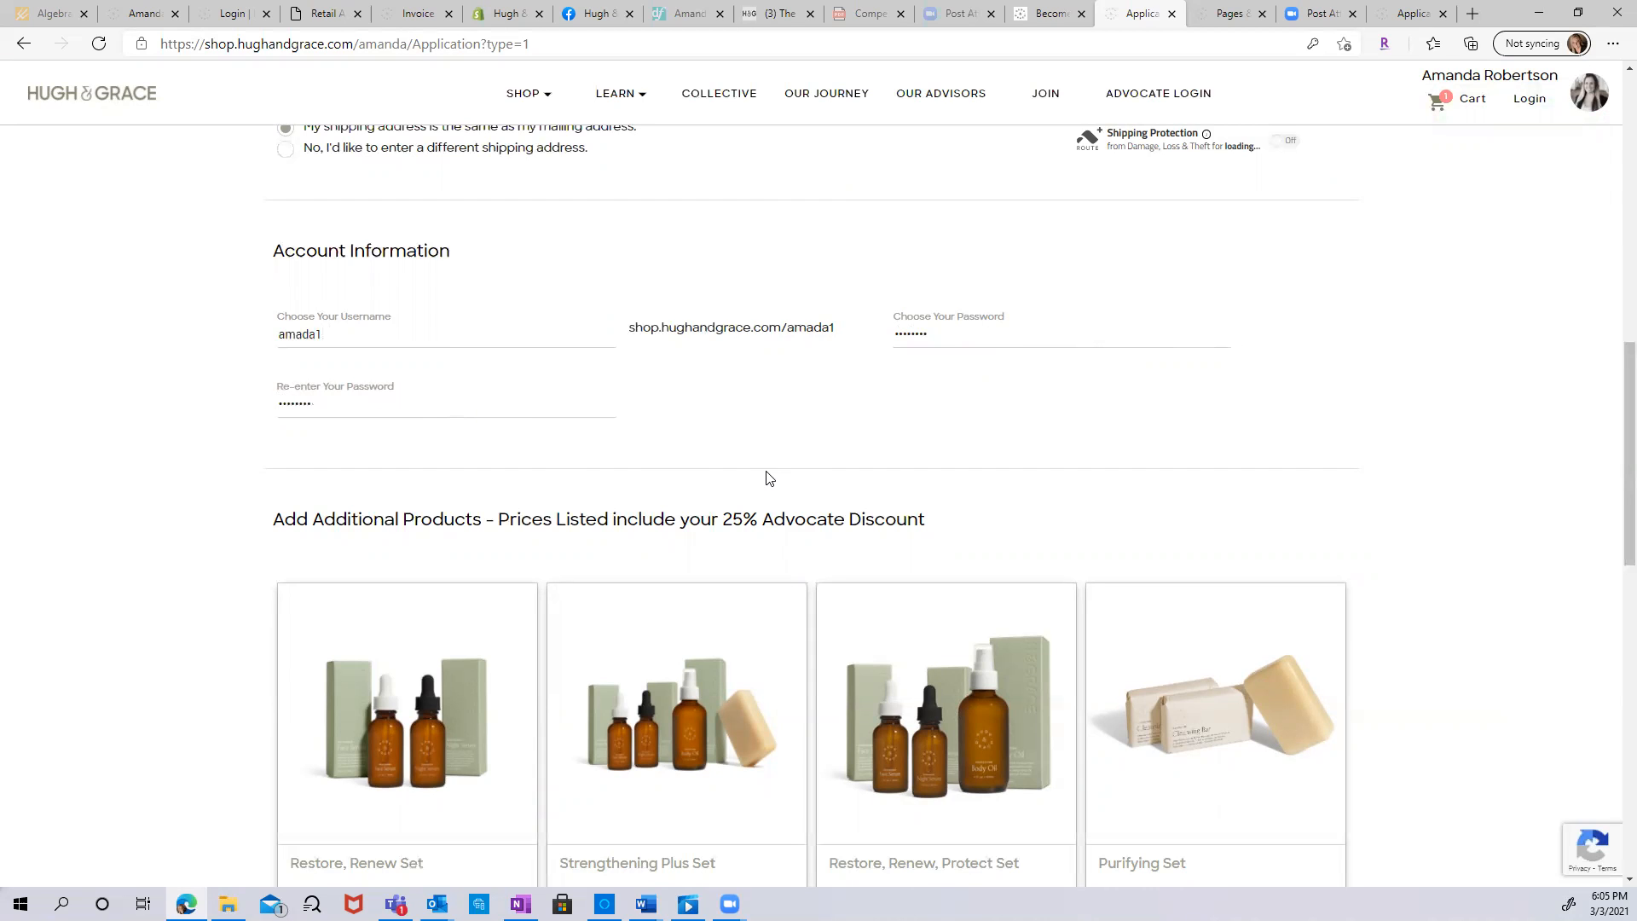
scroll(down, 3)
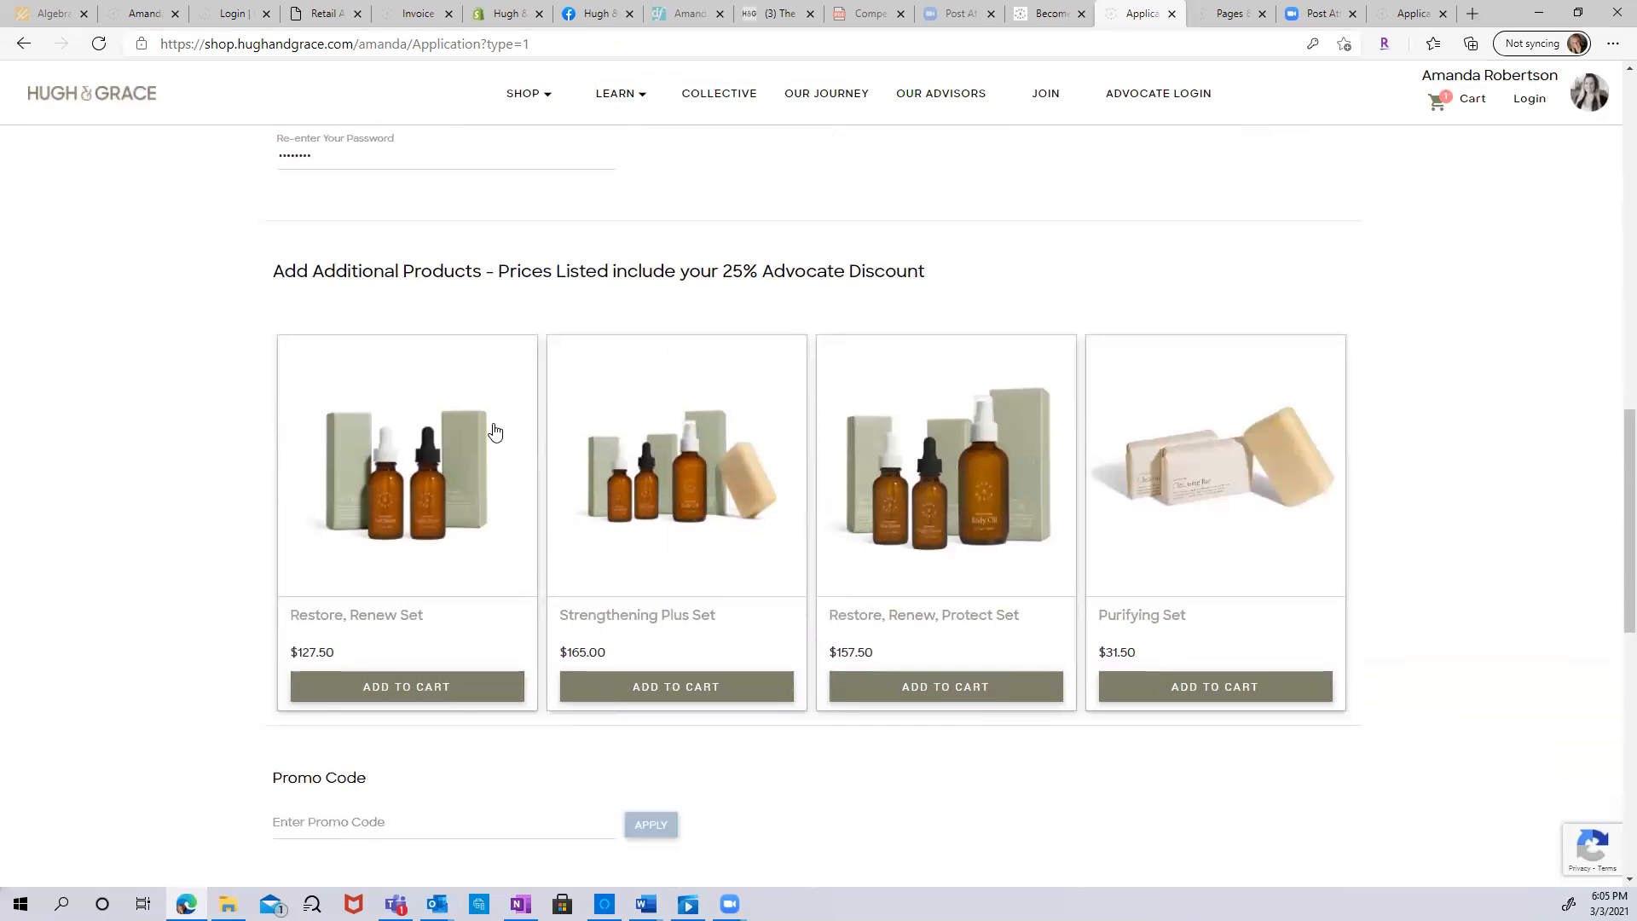
mouse_move(408, 622)
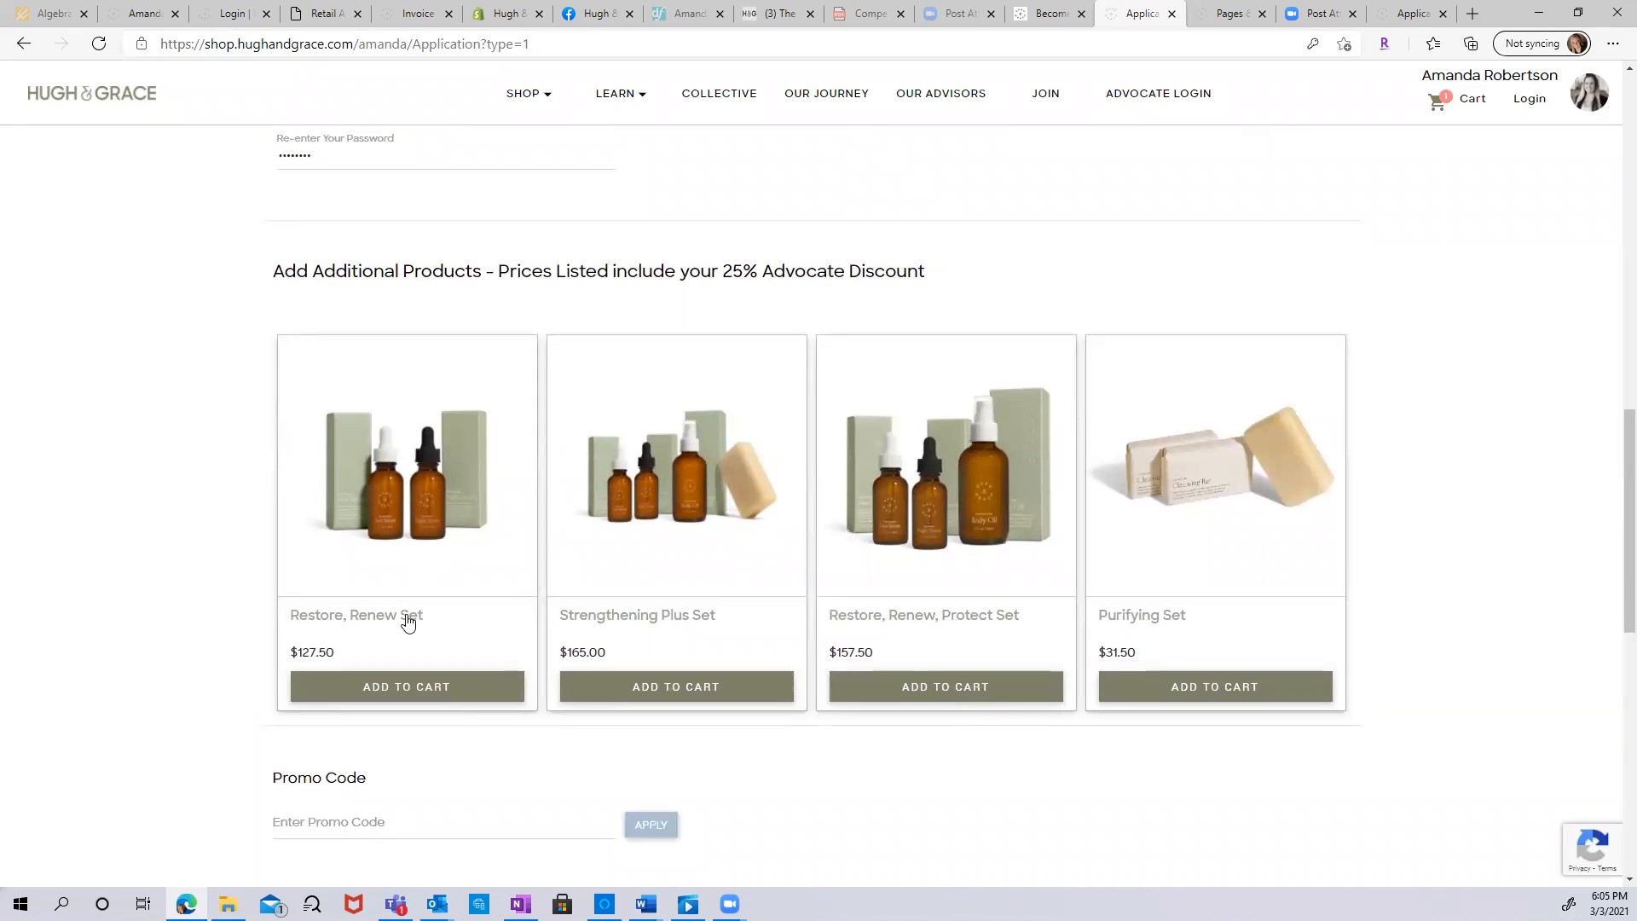
mouse_move(397, 651)
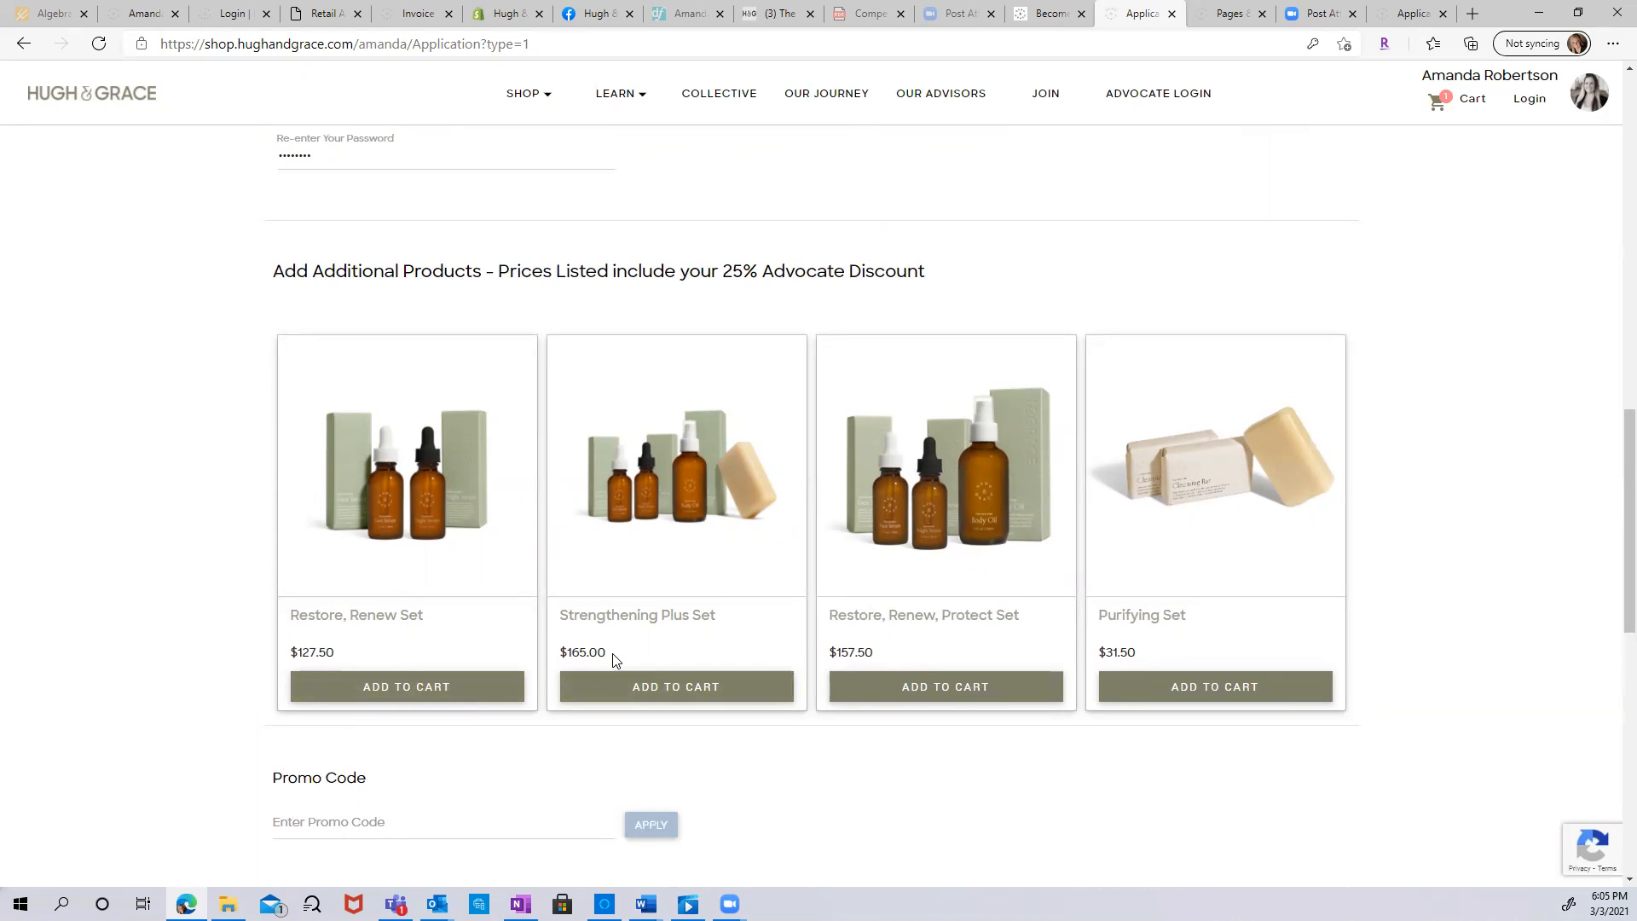
mouse_move(582, 595)
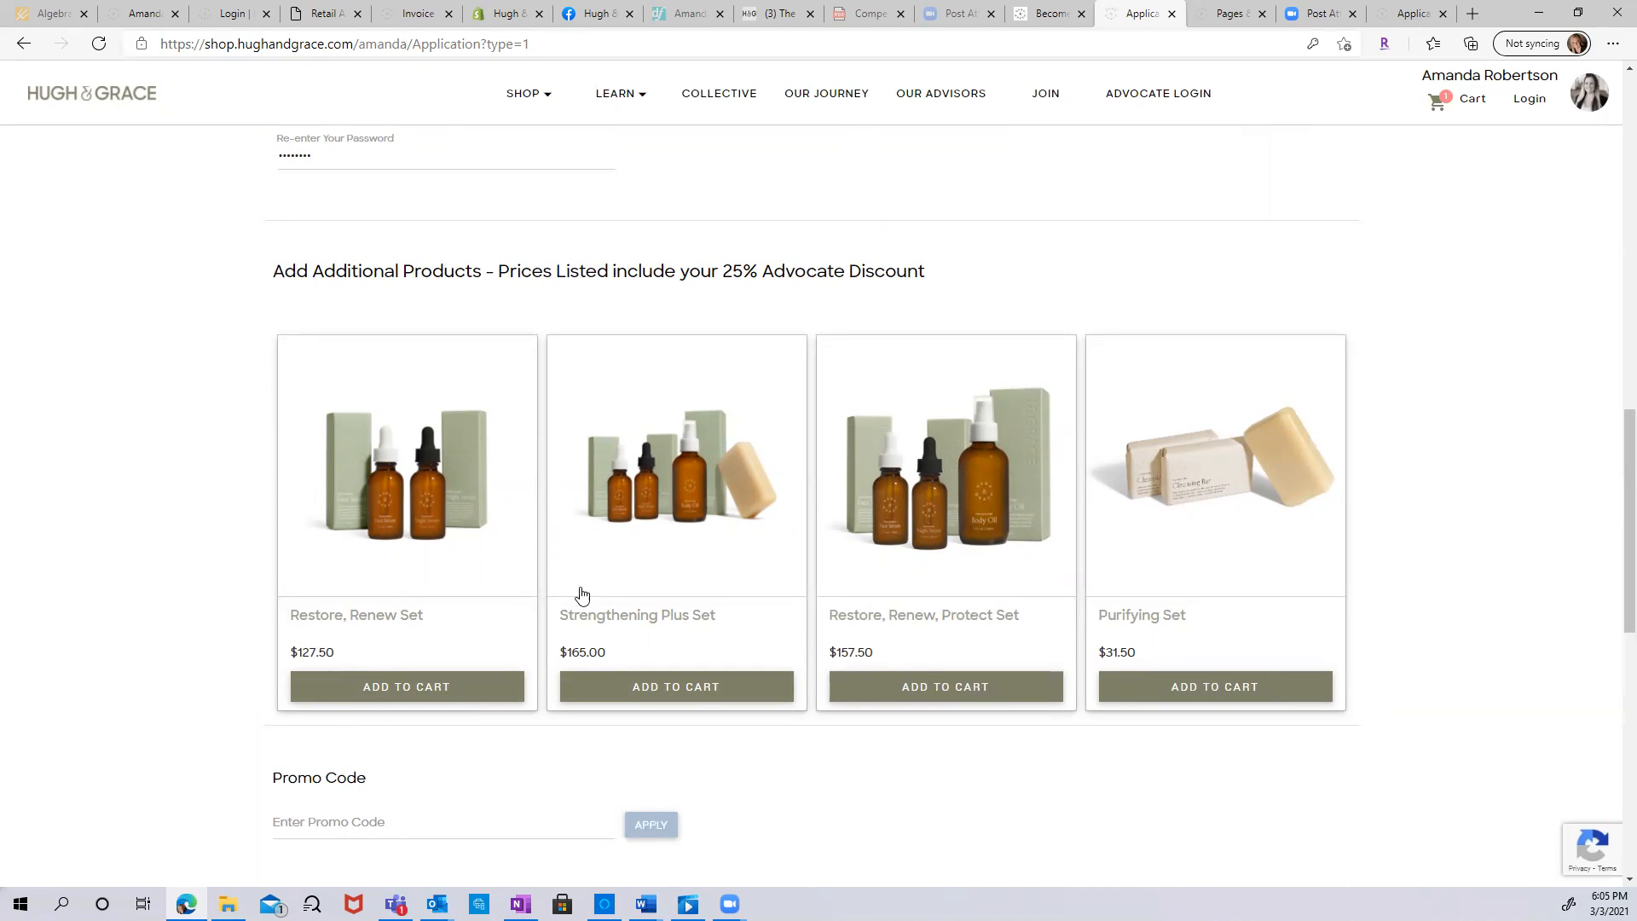
Select the Promo Code field and scroll to the $141.70 order summary and payment method.
scroll(down, 3)
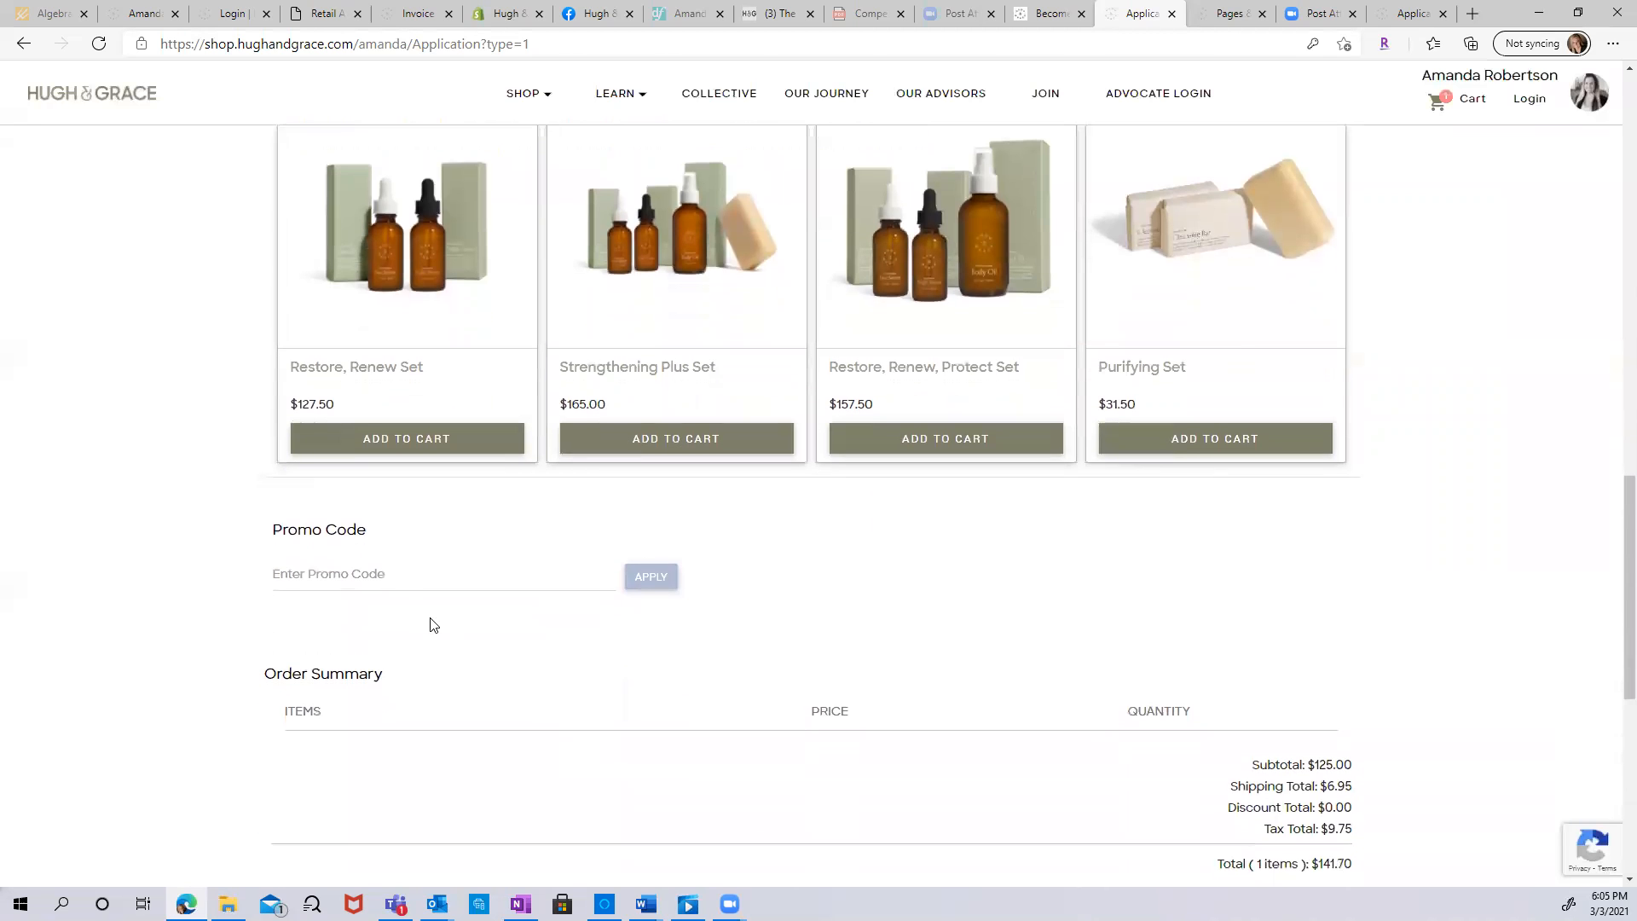
click(438, 573)
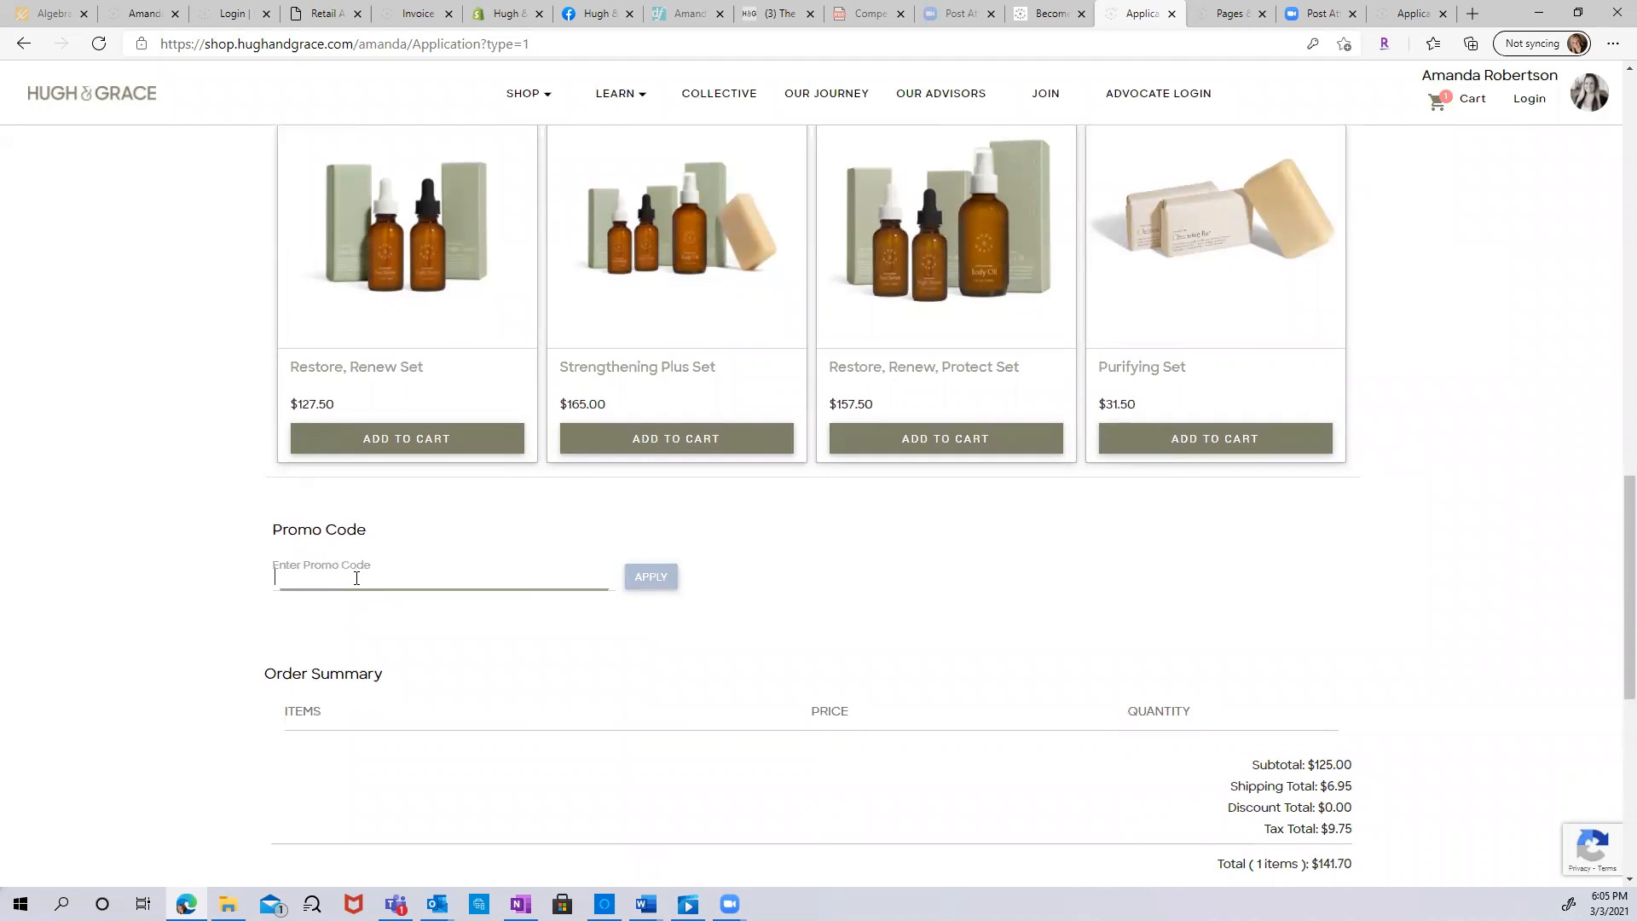
scroll(down, 3)
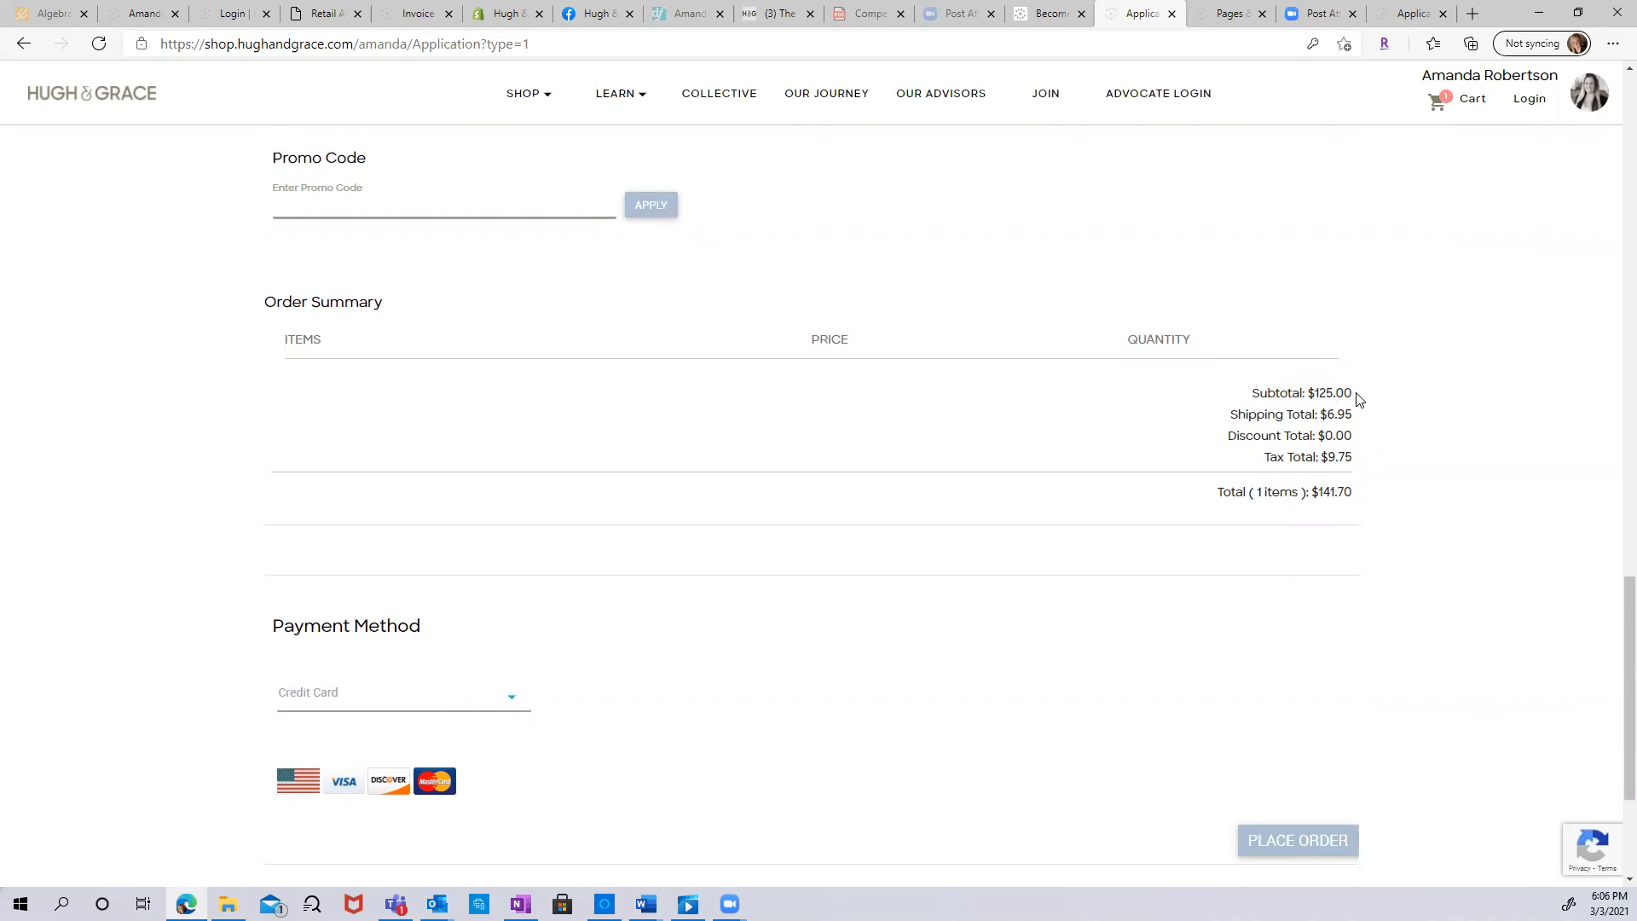
mouse_move(1354, 419)
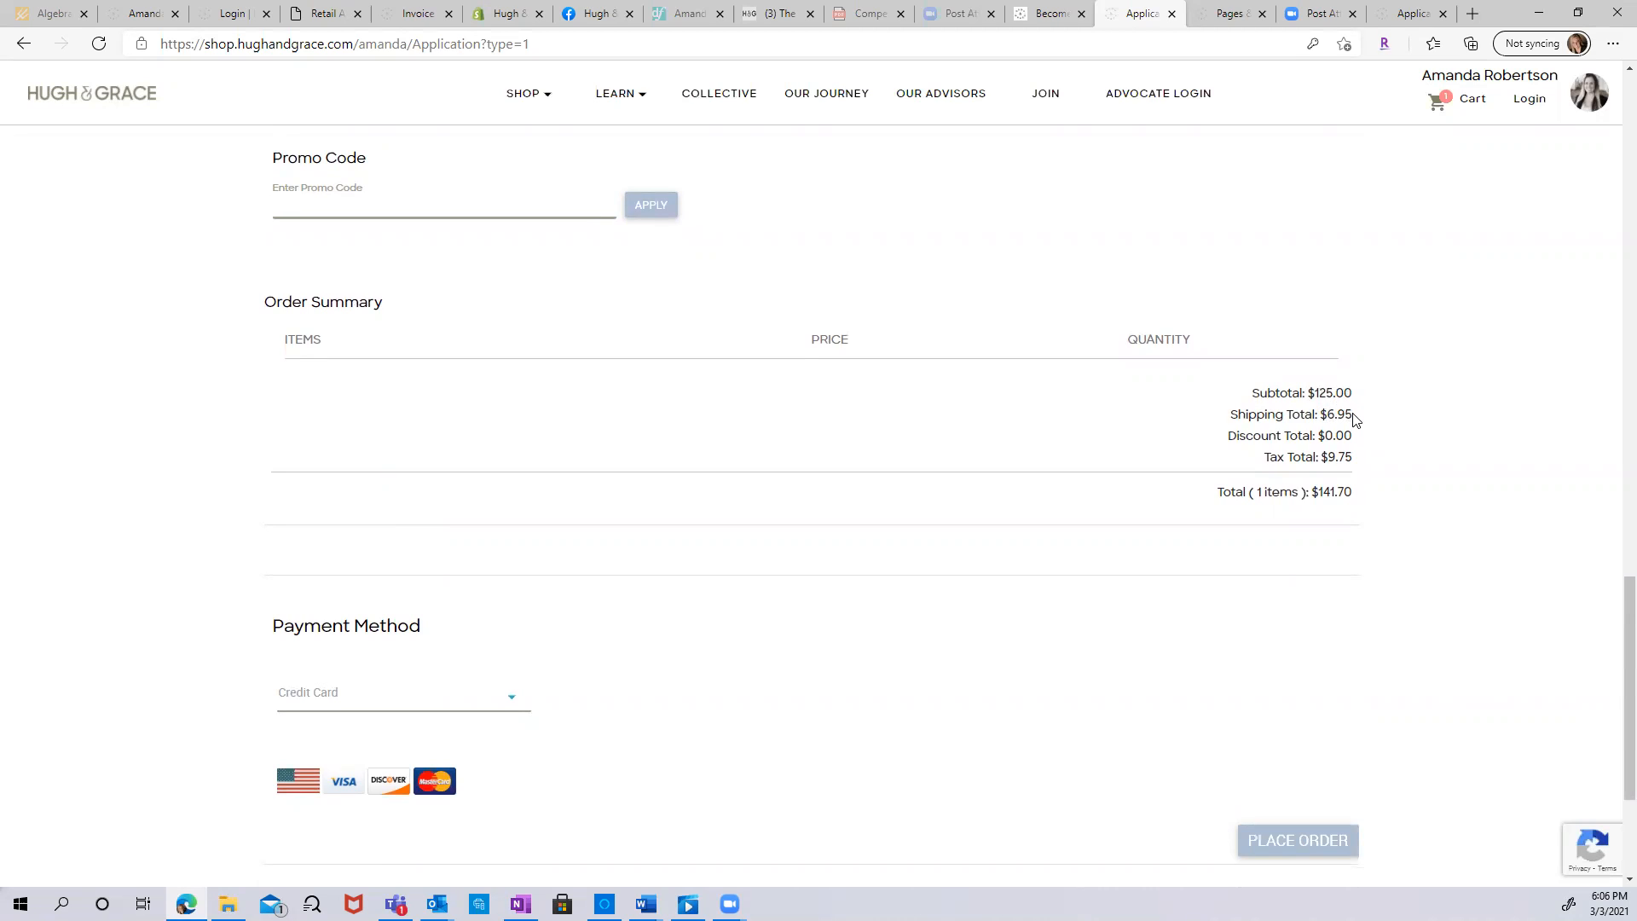
mouse_move(1350, 436)
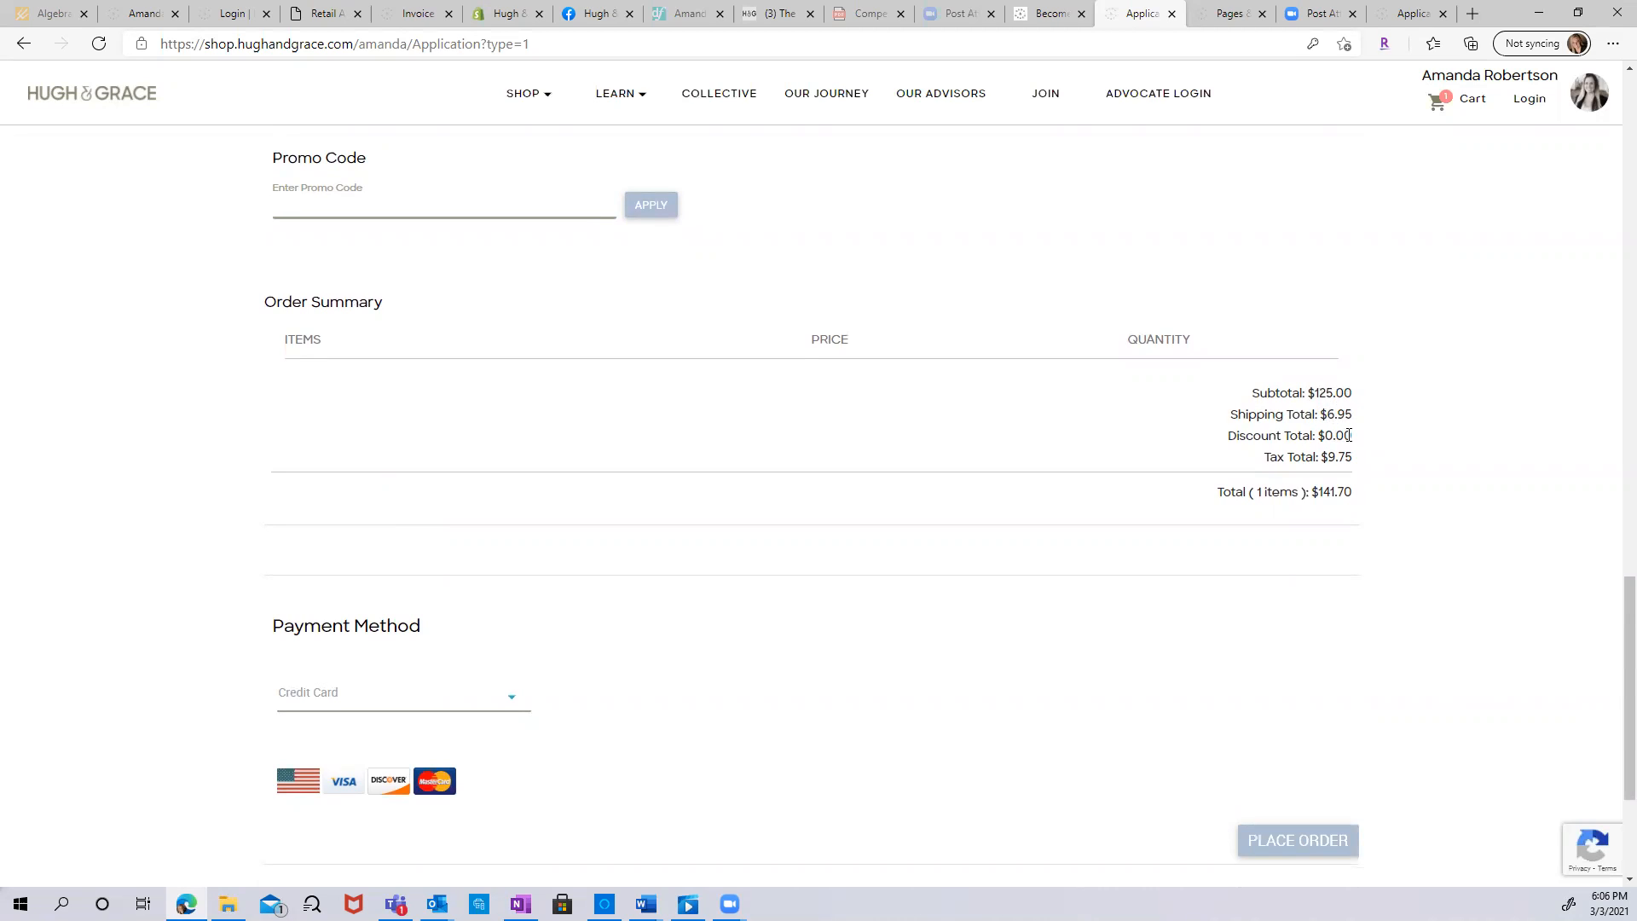
mouse_move(1354, 462)
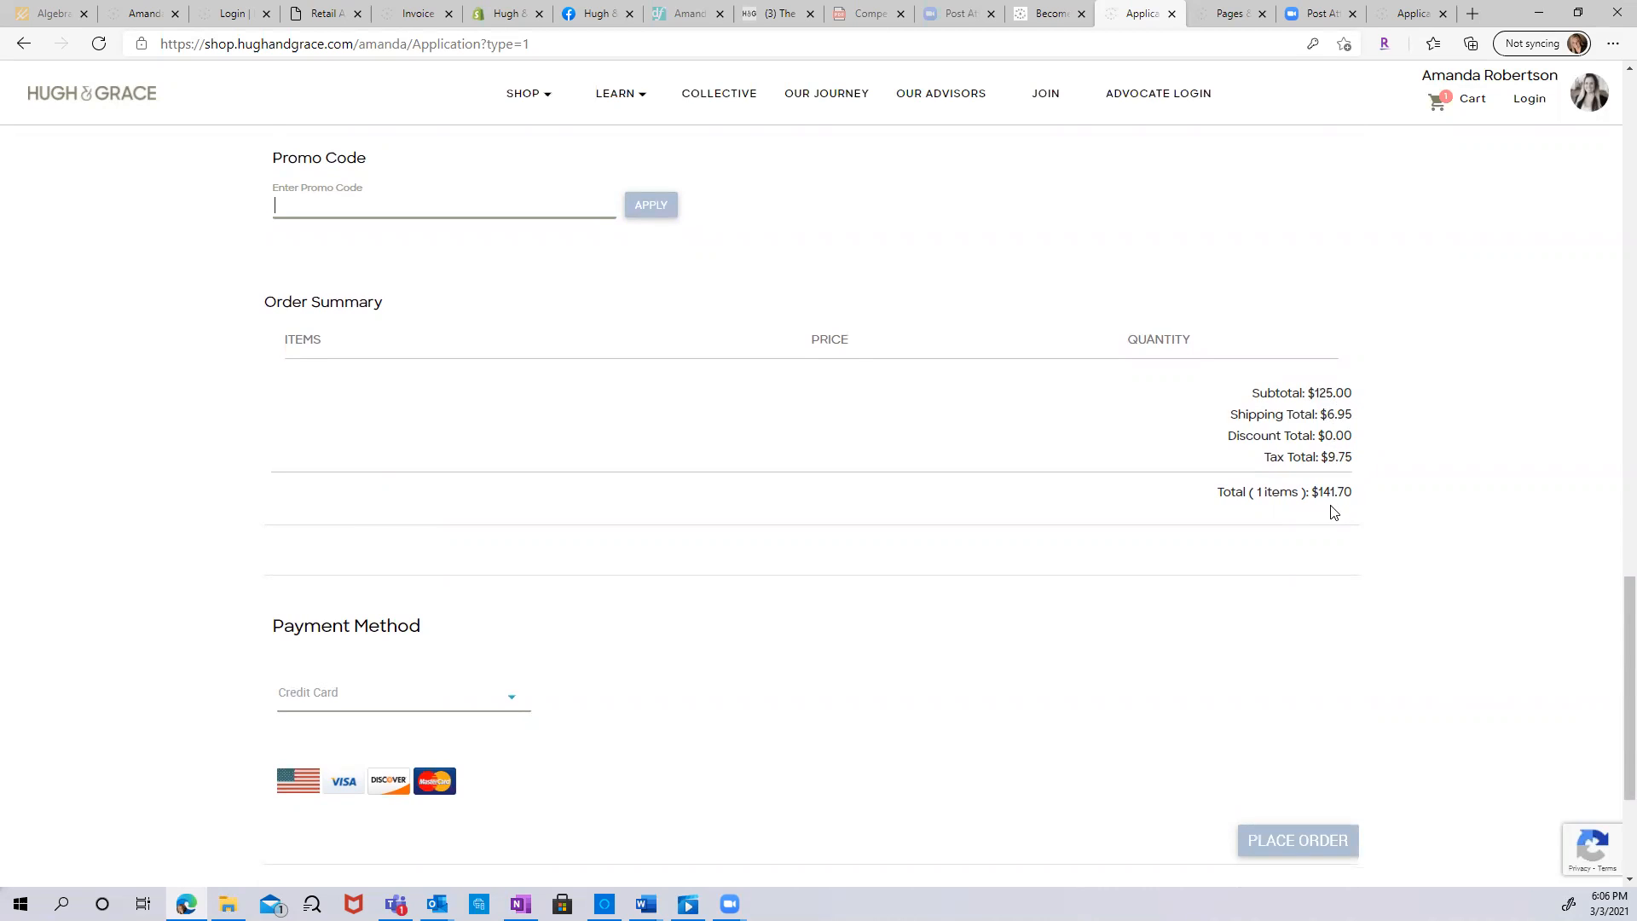
scroll(down, 3)
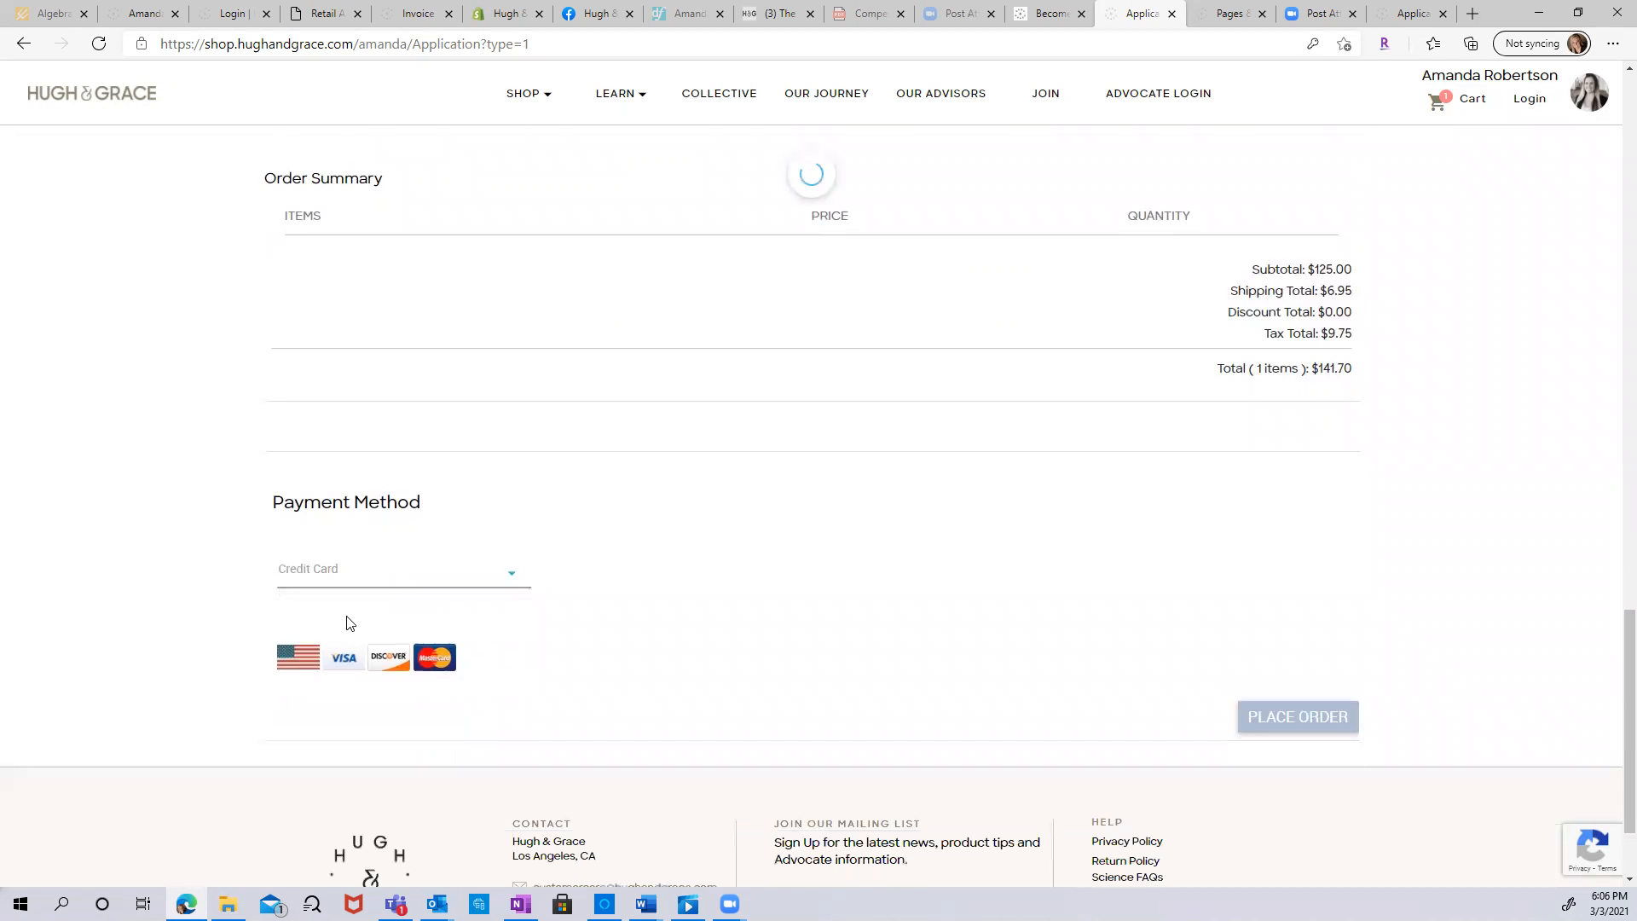
click(401, 571)
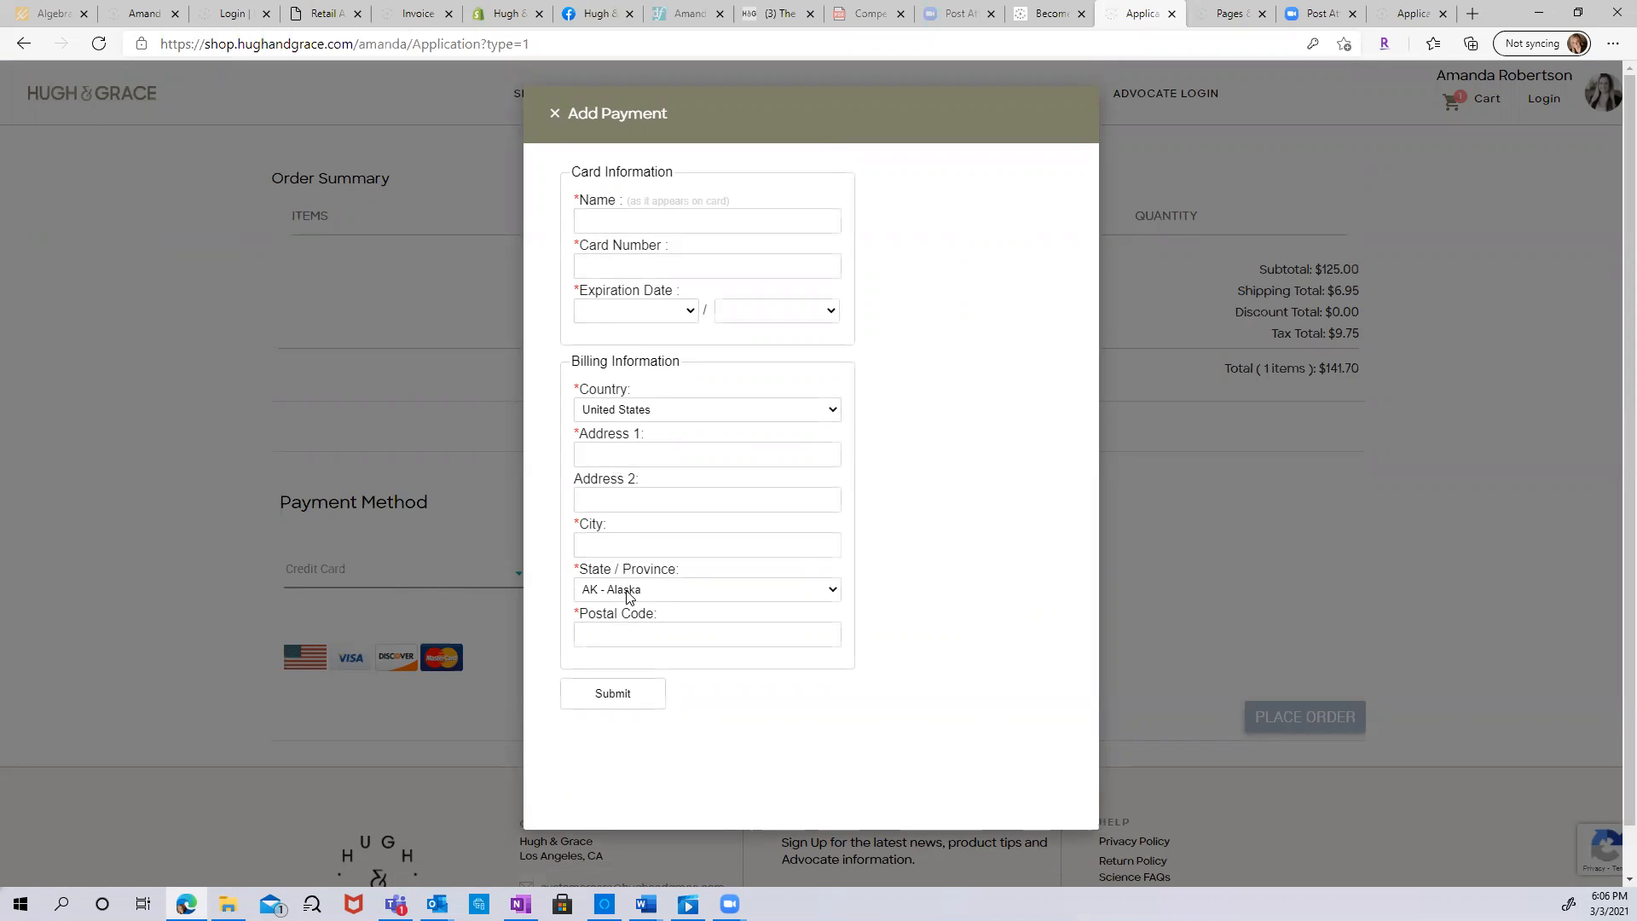
mouse_move(487, 94)
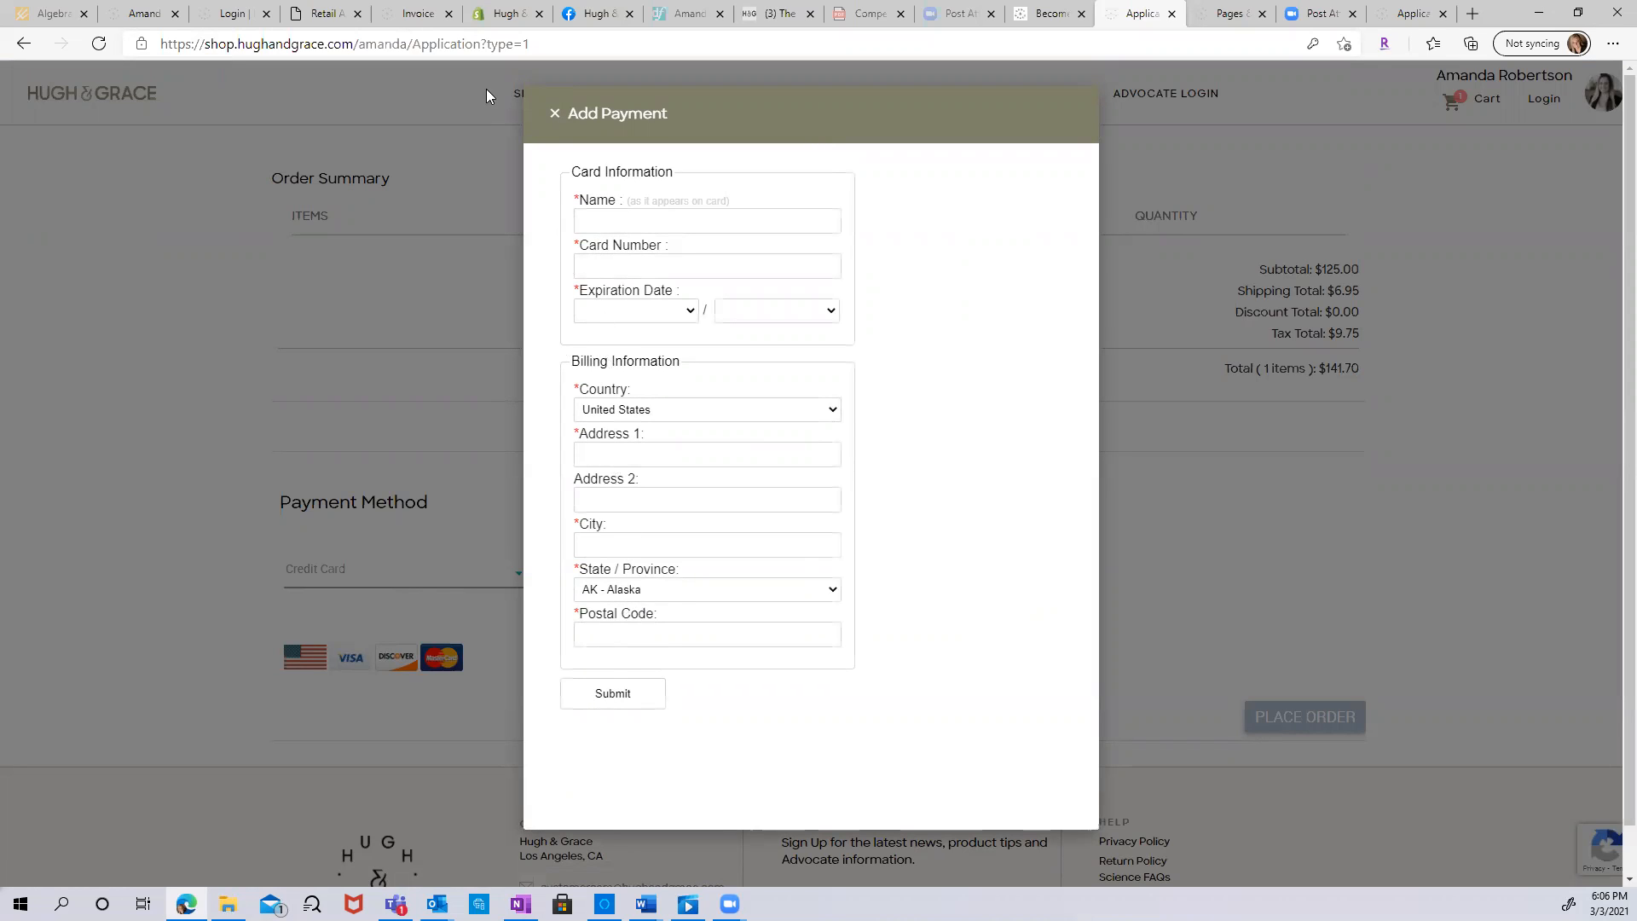
click(554, 113)
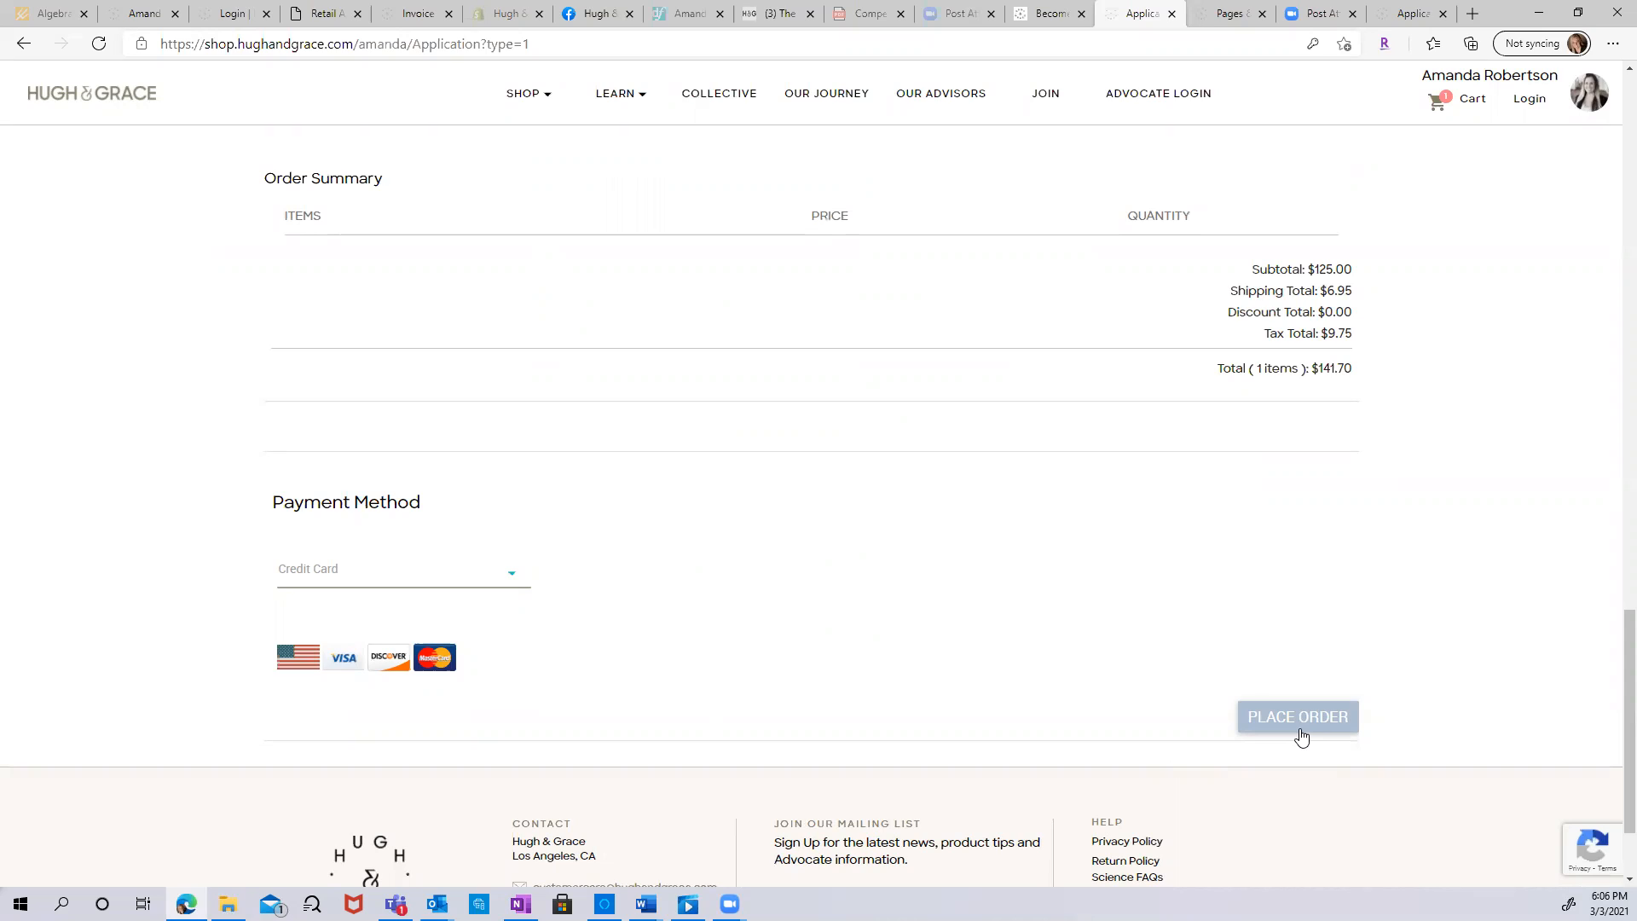
mouse_move(1153, 100)
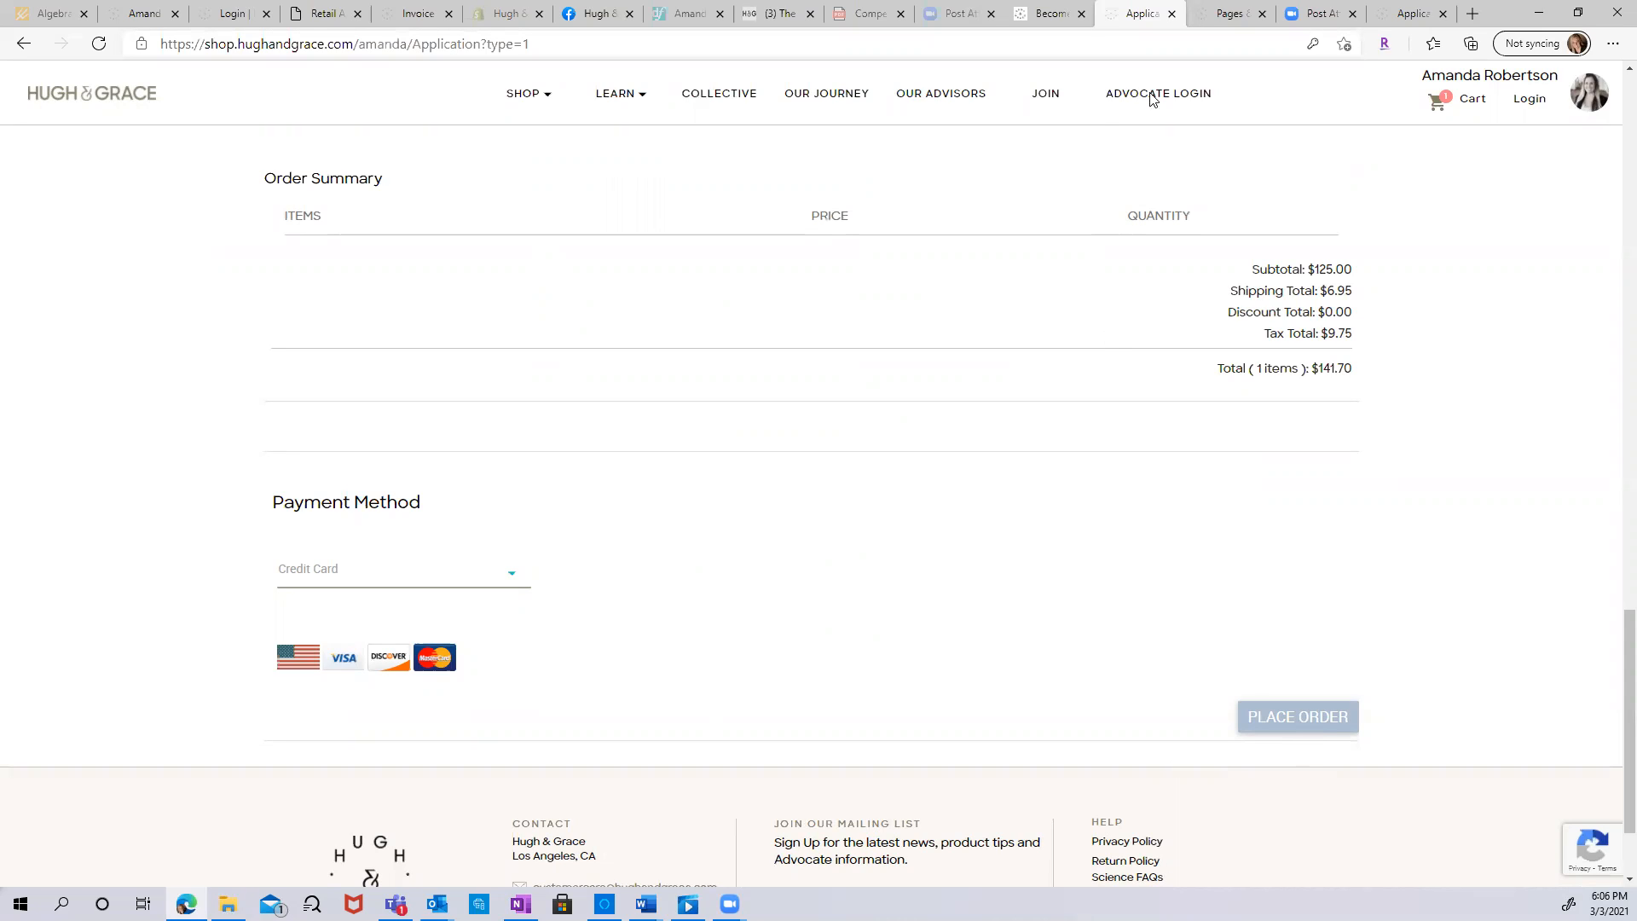